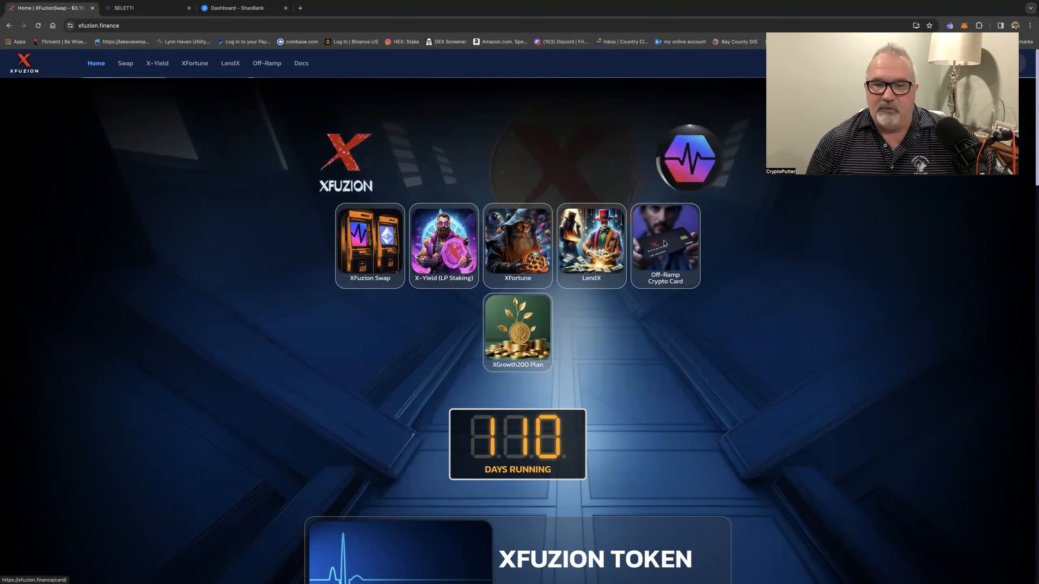
- Open the Off-Ramp Crypto Card page and scroll through the Air and Terra card details
click(664, 243)
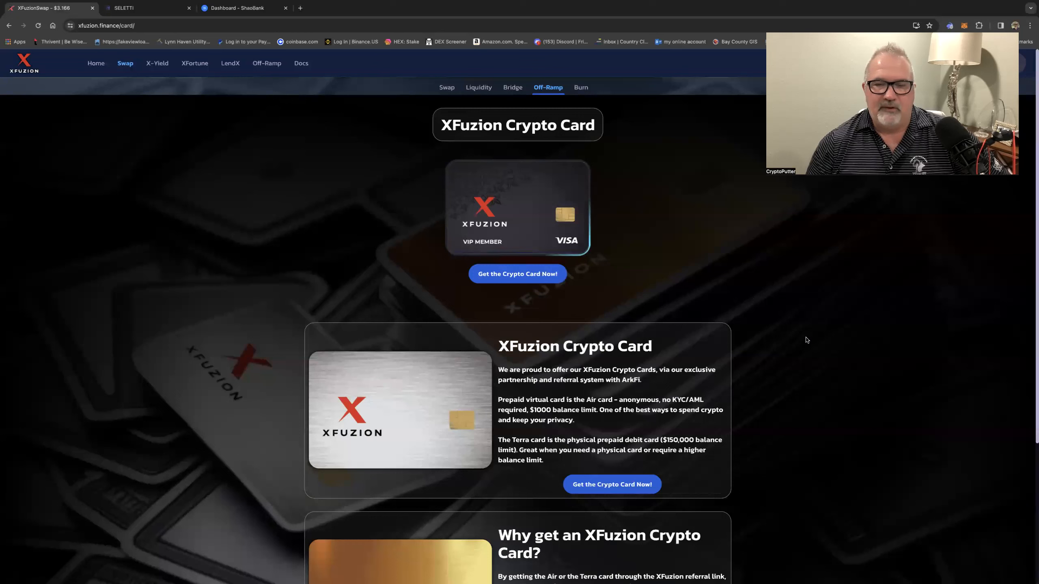
mouse_move(782, 372)
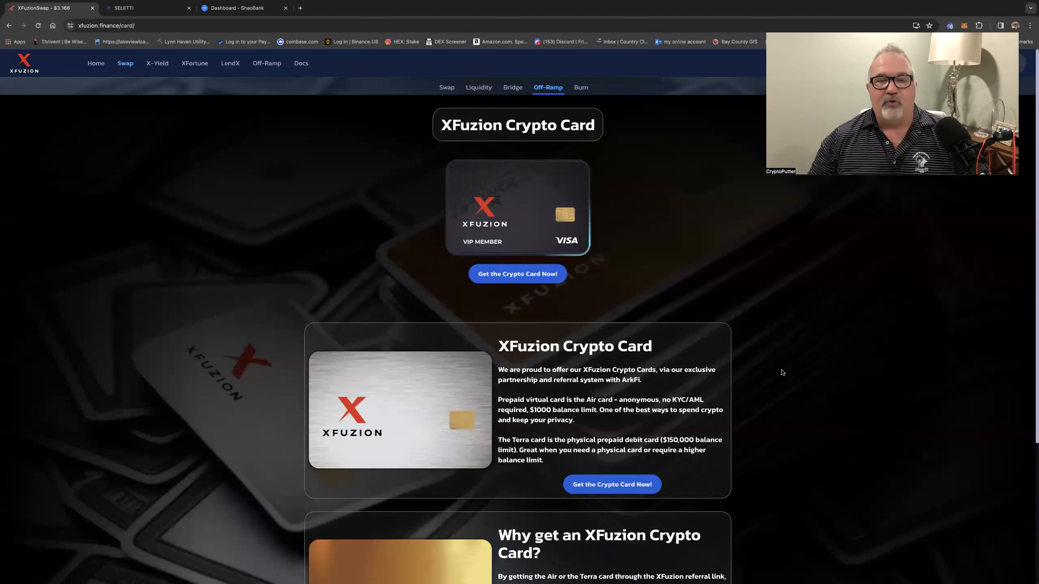
scroll(down, 3)
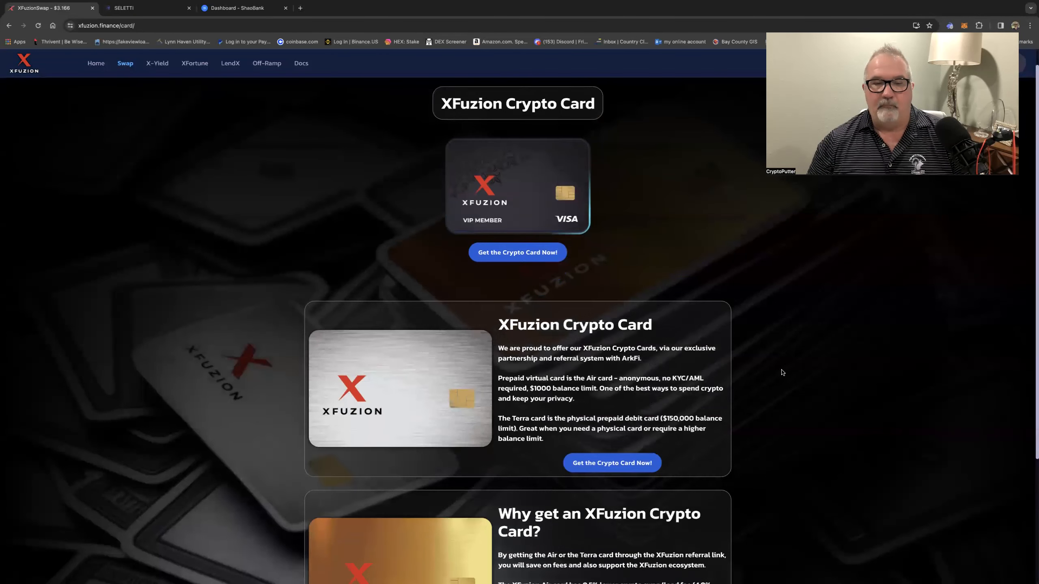
scroll(down, 3)
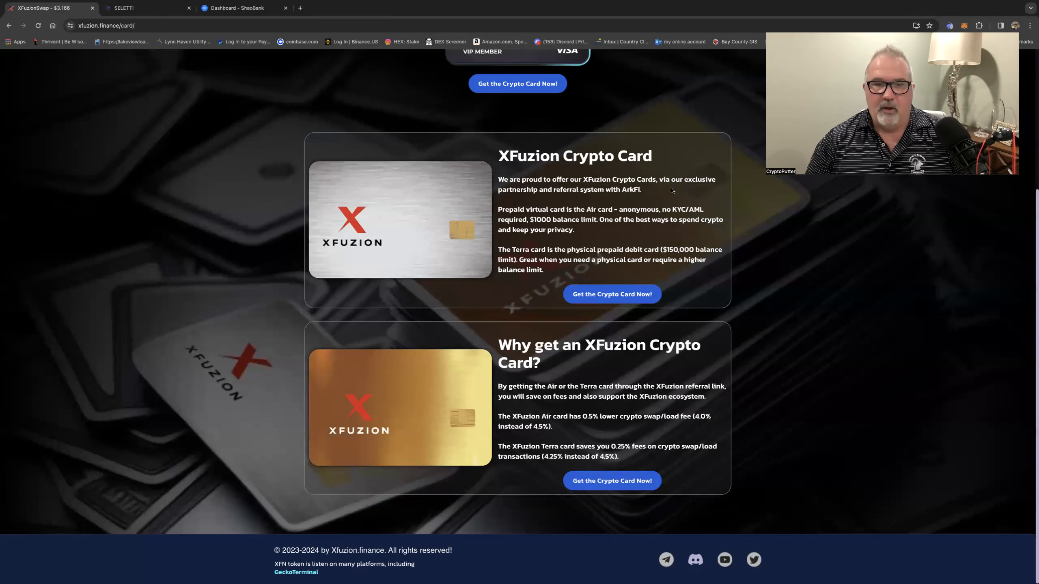
mouse_move(666, 239)
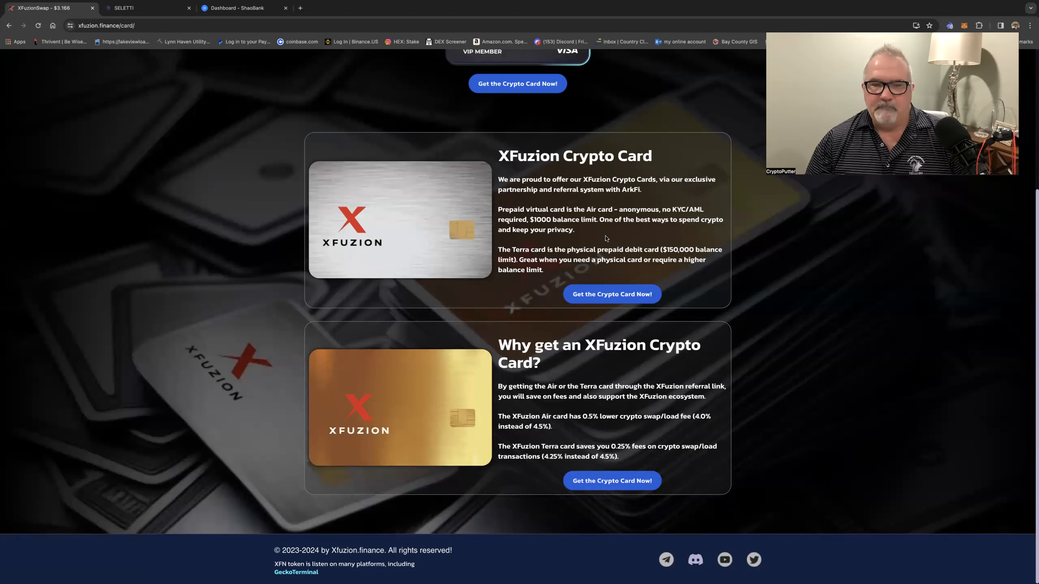
mouse_move(626, 240)
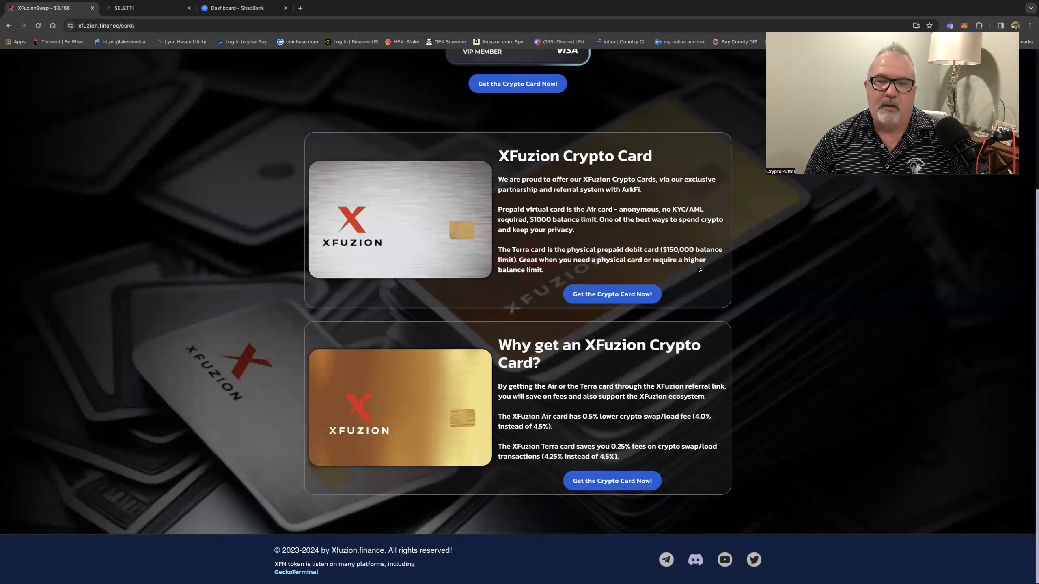
mouse_move(442, 230)
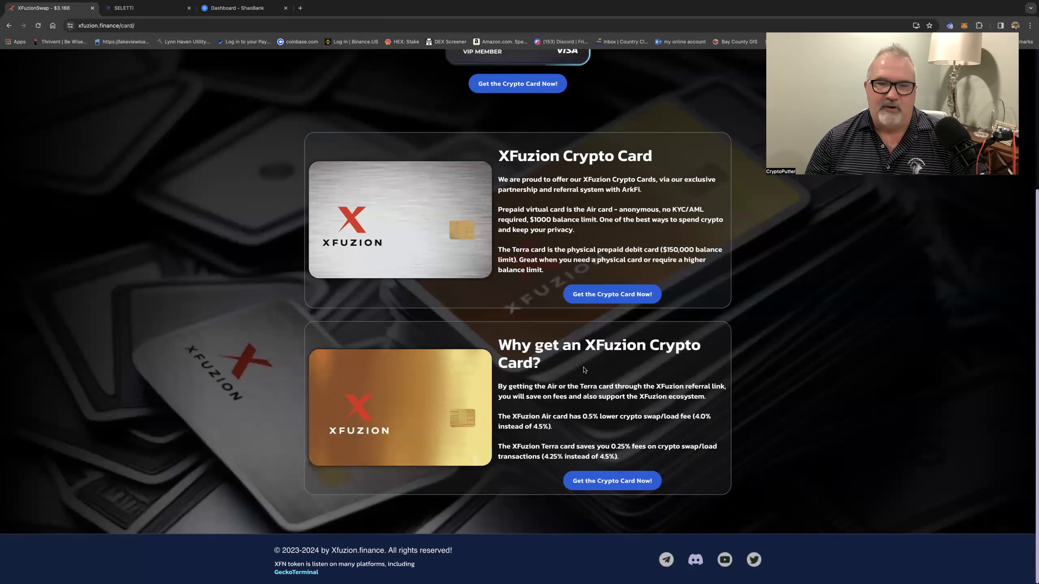
mouse_move(225, 195)
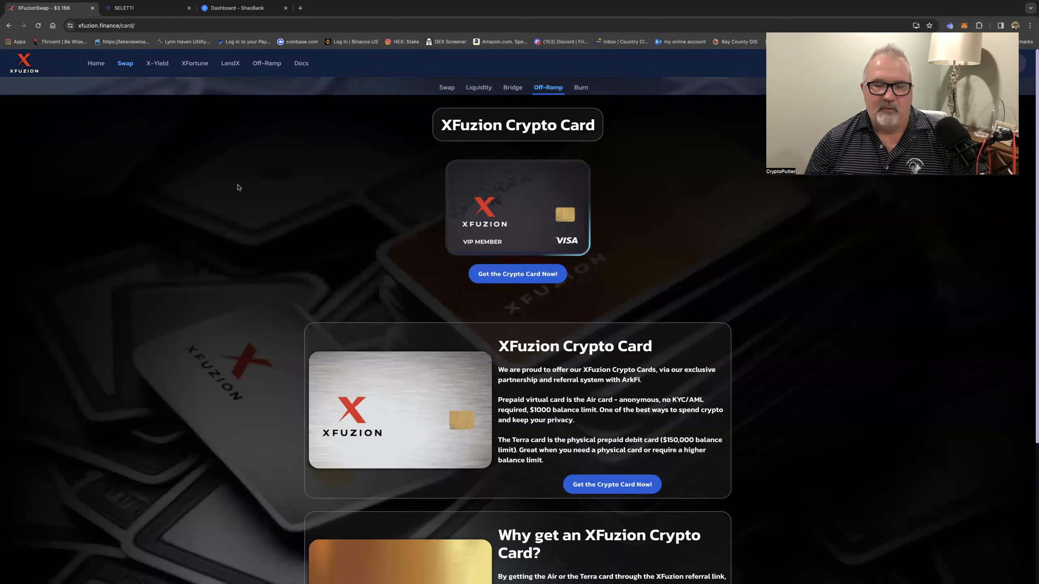
mouse_move(130, 97)
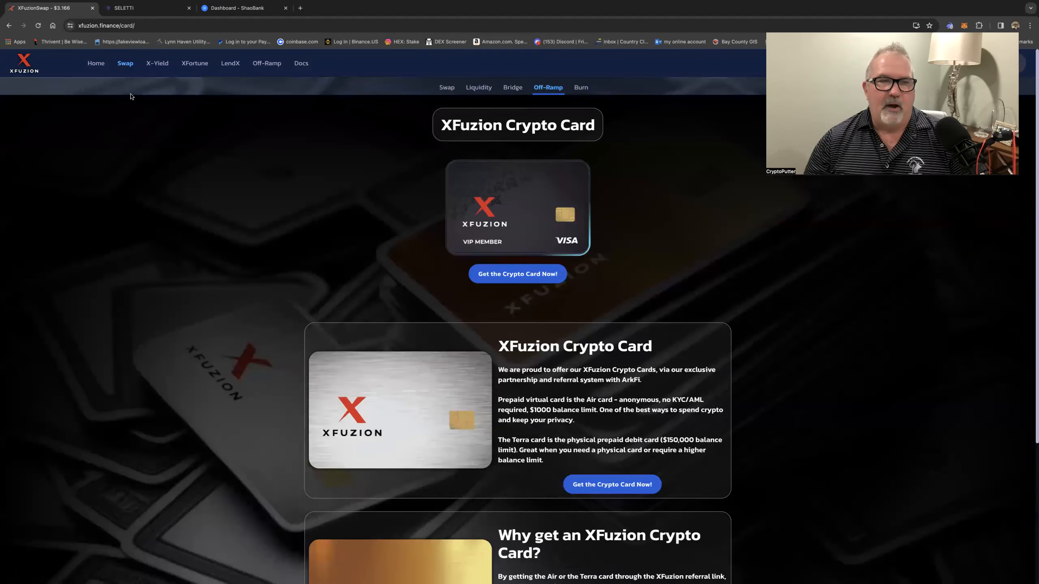
- Return to the home page and open the XFuzion Swap page, scrolling to the XFN price chart
click(95, 64)
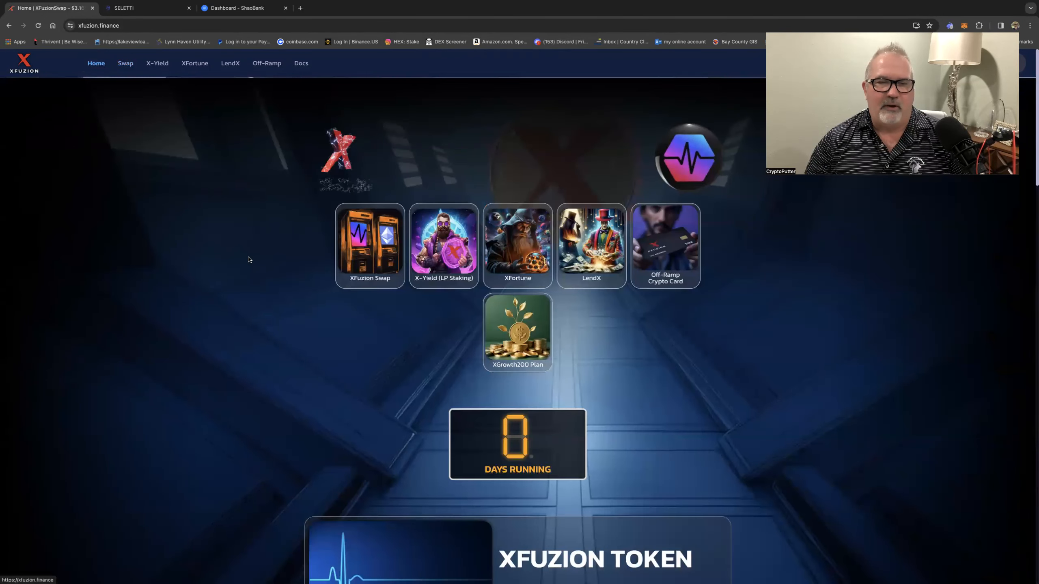
click(369, 243)
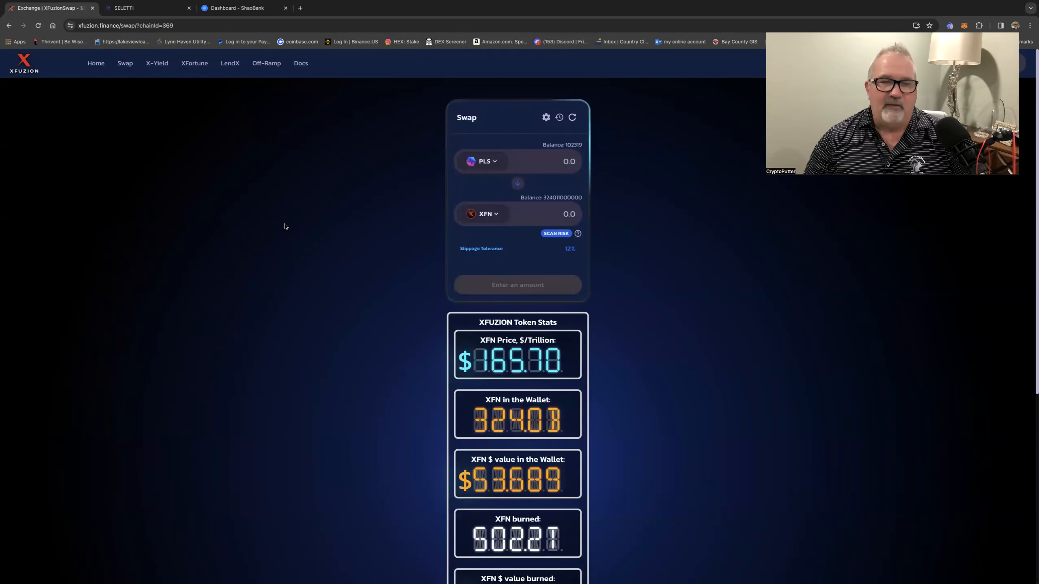
mouse_move(251, 253)
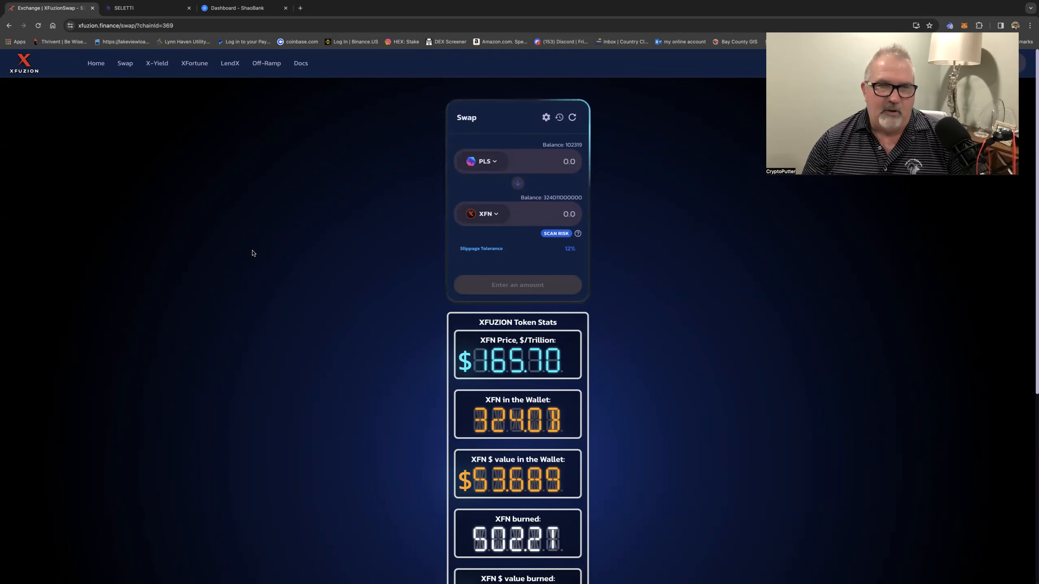
mouse_move(325, 311)
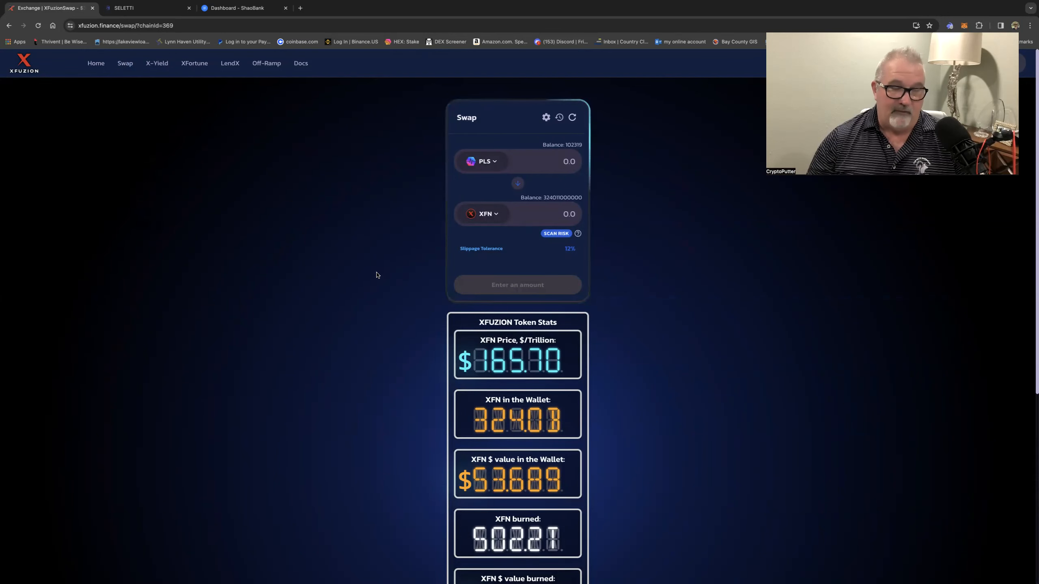
mouse_move(373, 314)
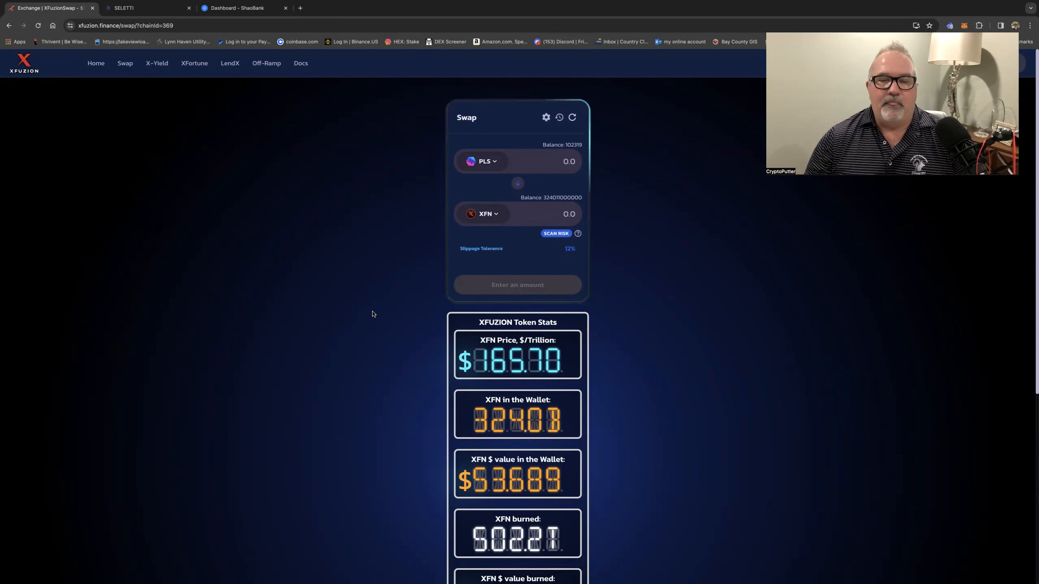
scroll(down, 3)
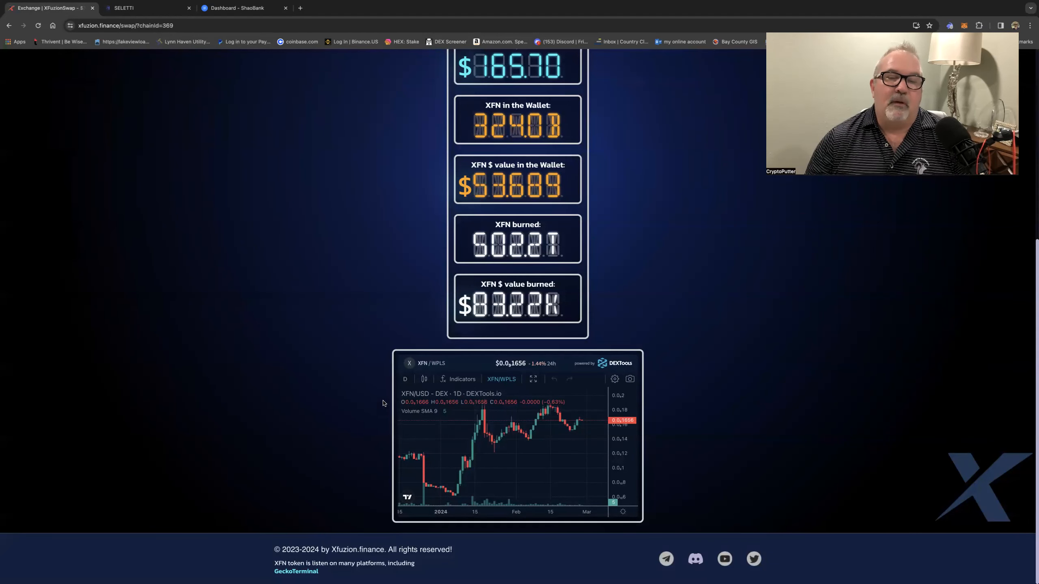
- Switch the DEXTools XFN price chart to the 4-hour candle interval
click(404, 379)
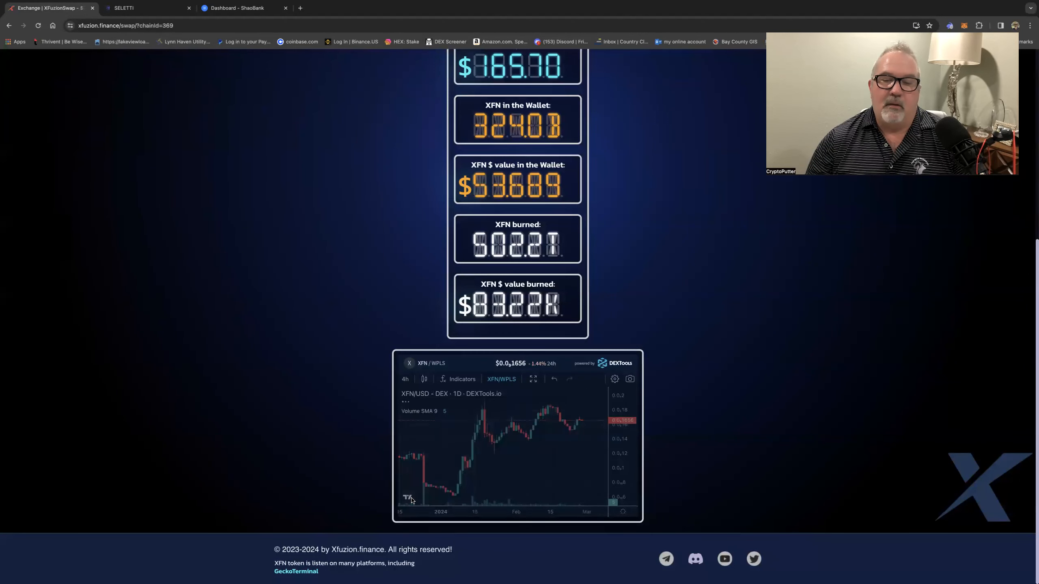
click(405, 379)
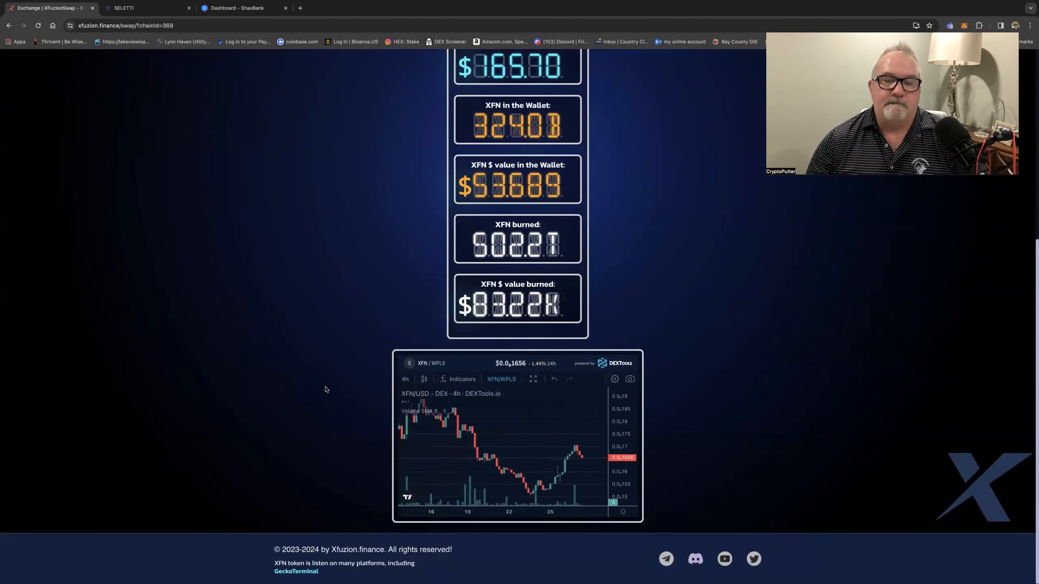
click(405, 379)
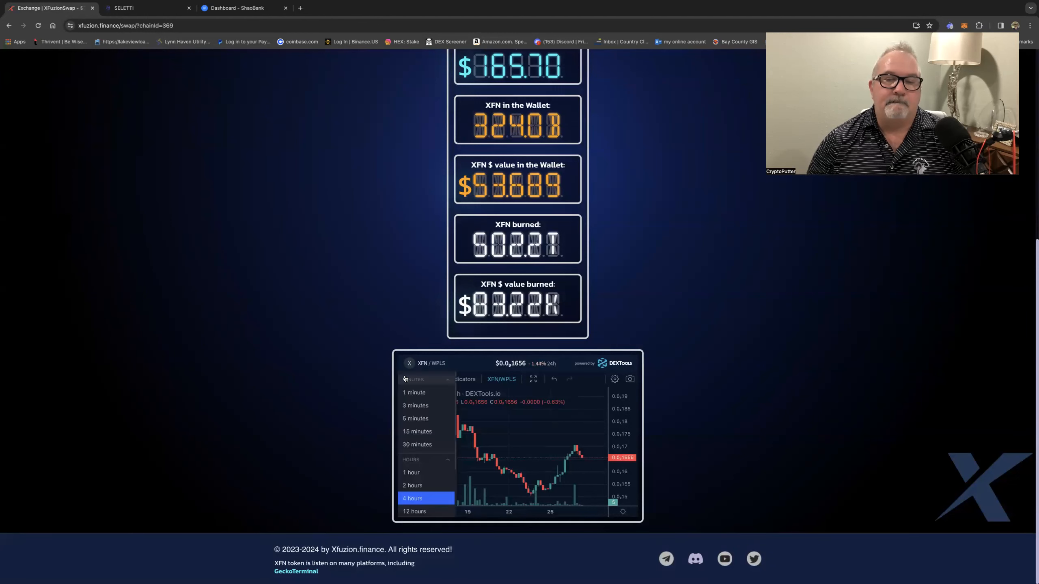
click(414, 511)
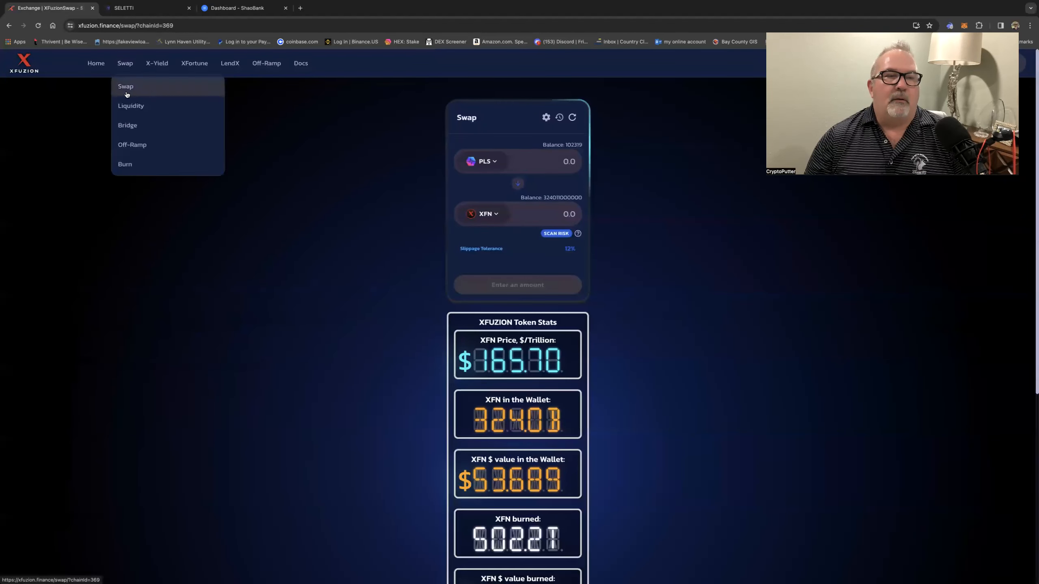
- Open the DAI token Bridge page from the Swap menu, then move to X-Yield
click(128, 125)
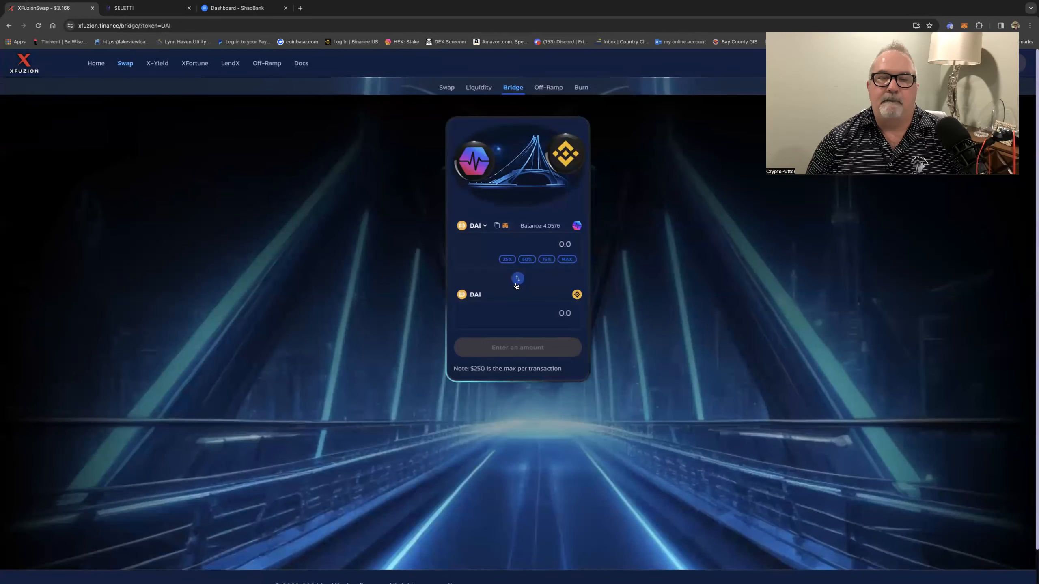
click(156, 64)
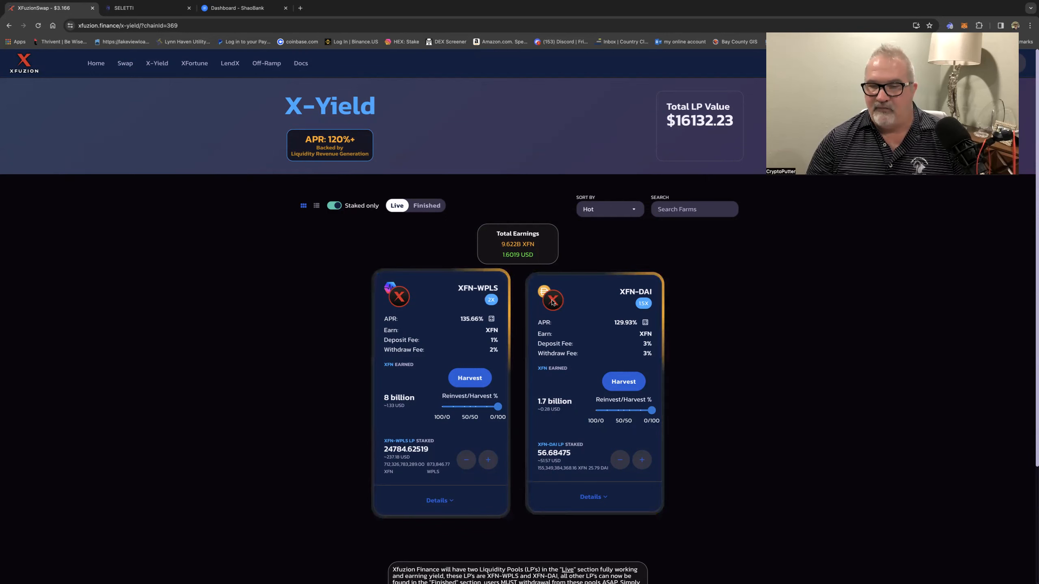
mouse_move(341, 309)
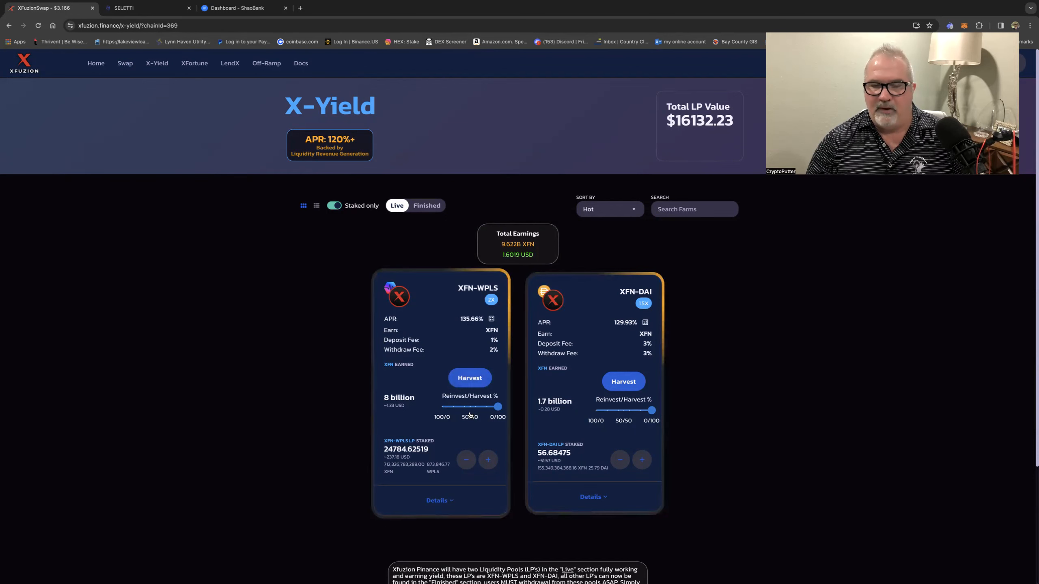
- Adjust the XFN-WPLS pool's reinvest/harvest split slider to 0/100, matching the XFN-DAI pool
drag(469, 408, 499, 407)
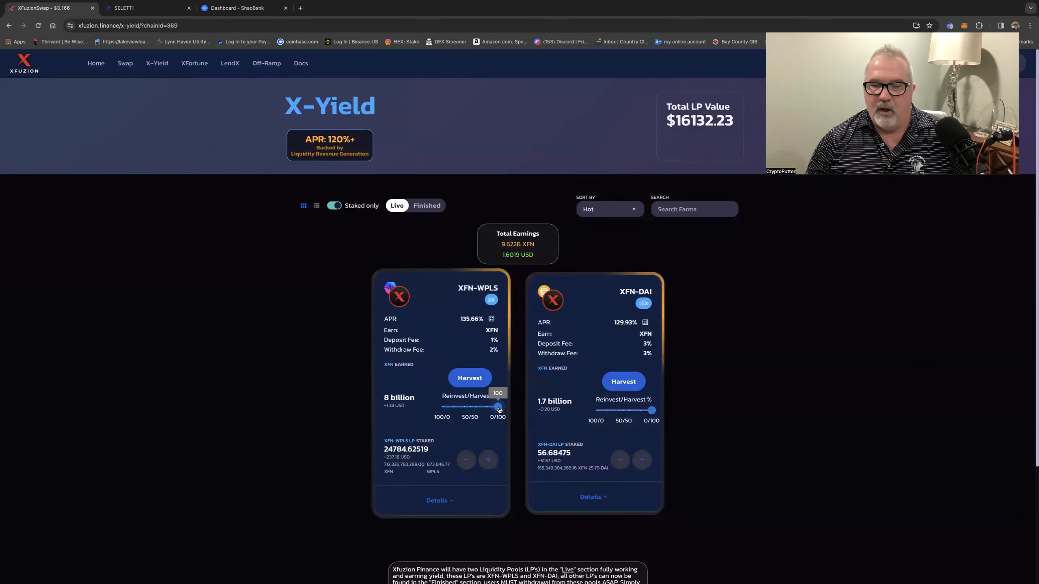
drag(498, 407, 470, 408)
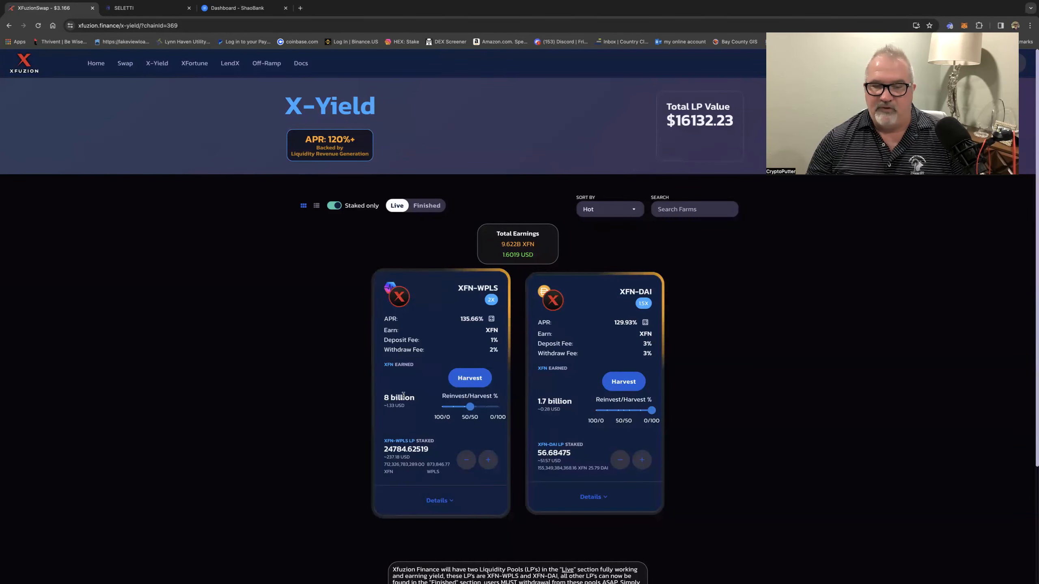
drag(469, 407, 470, 407)
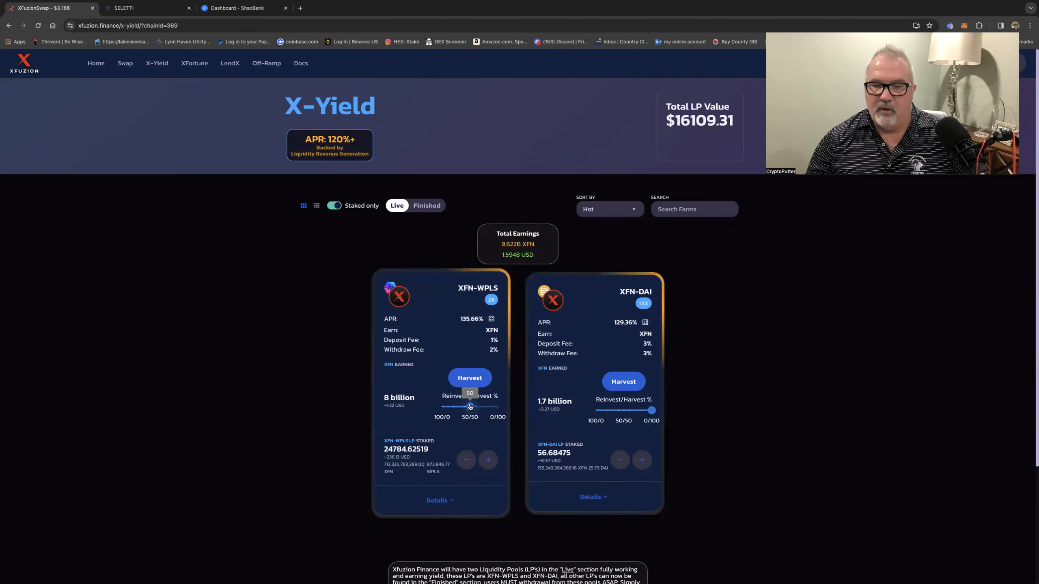
drag(470, 405, 442, 406)
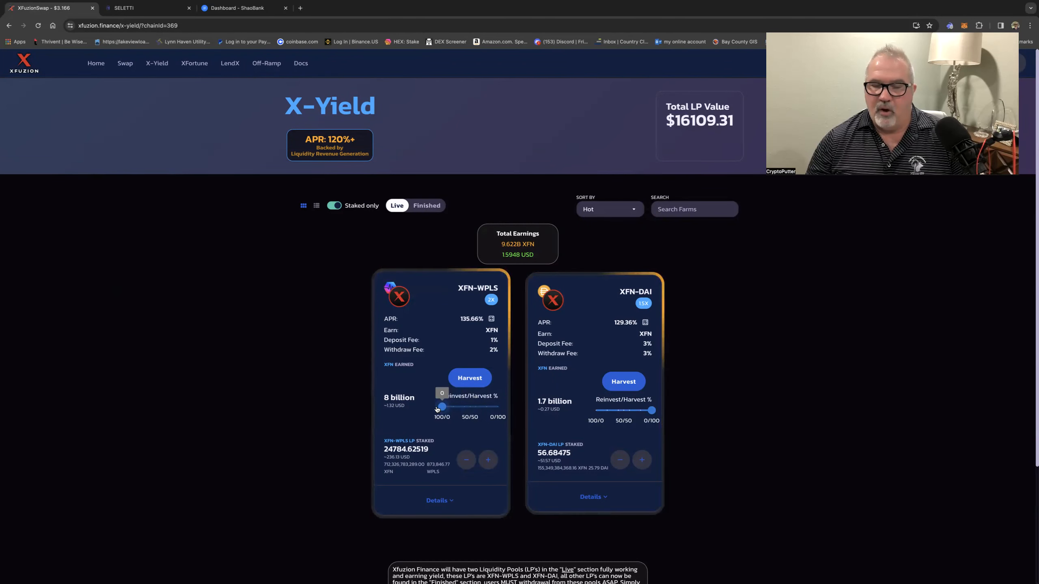
drag(441, 407, 498, 407)
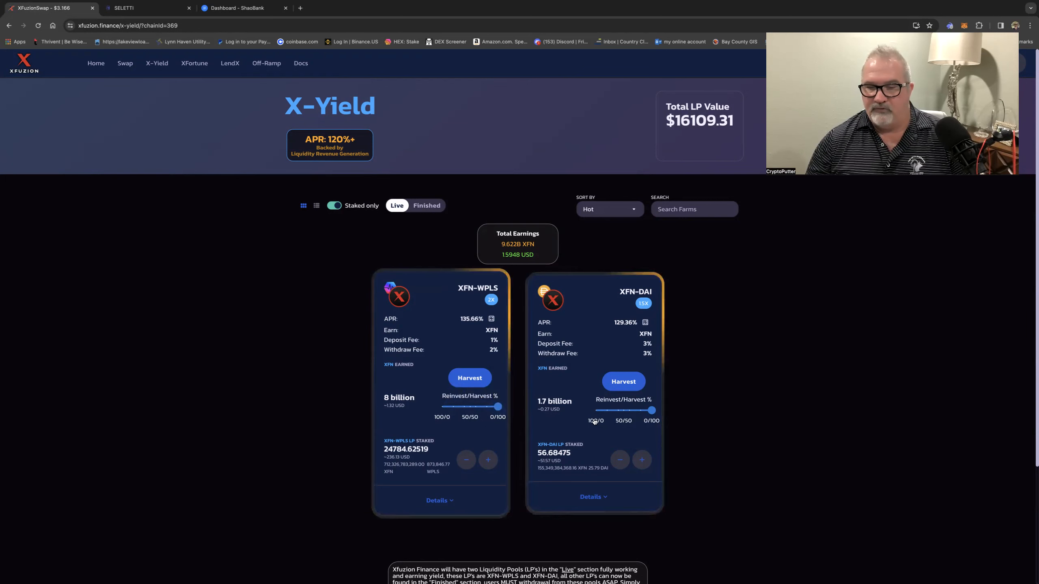
mouse_move(397, 417)
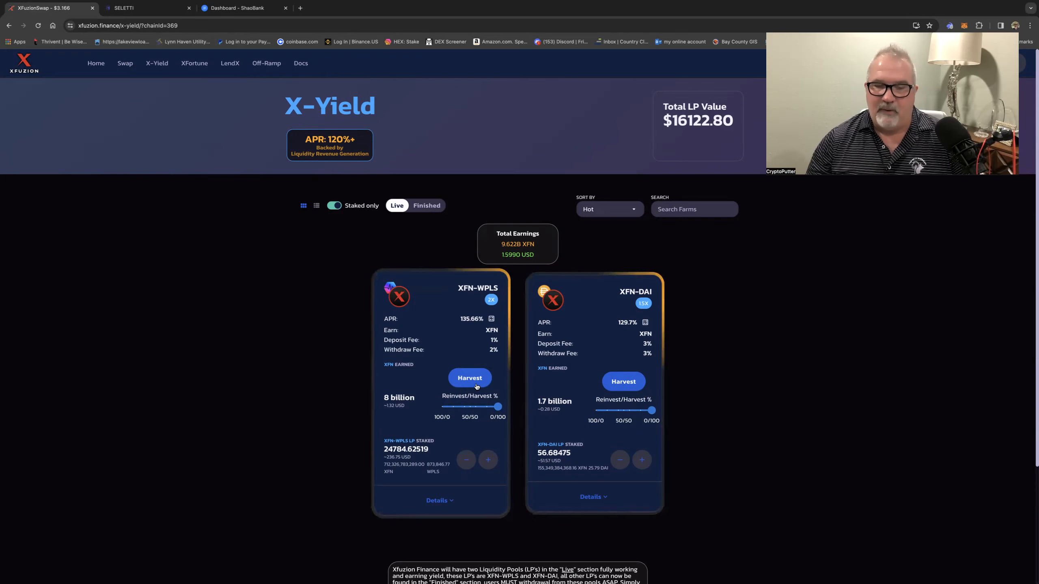
mouse_move(415, 418)
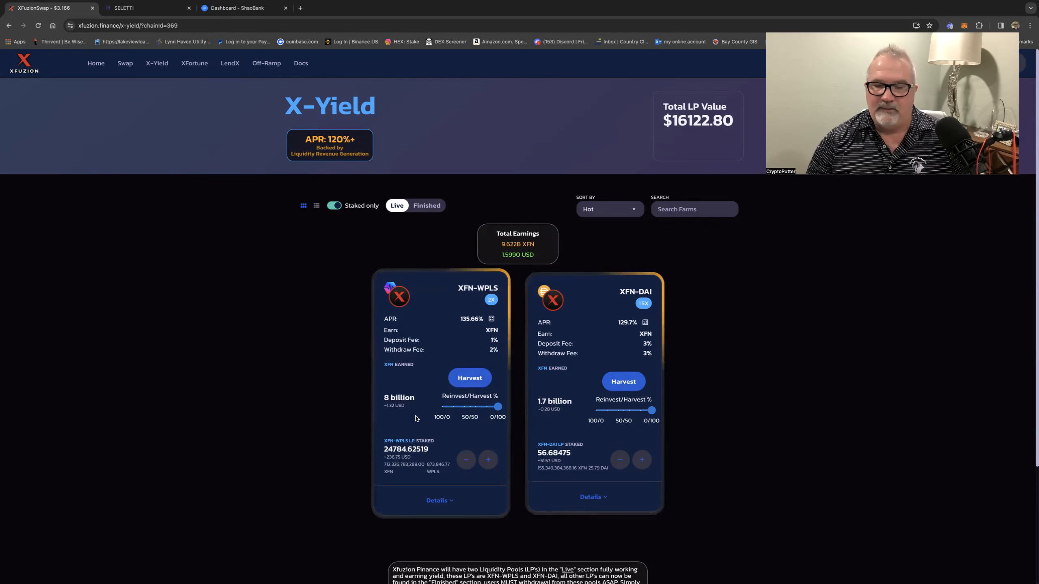
mouse_move(573, 392)
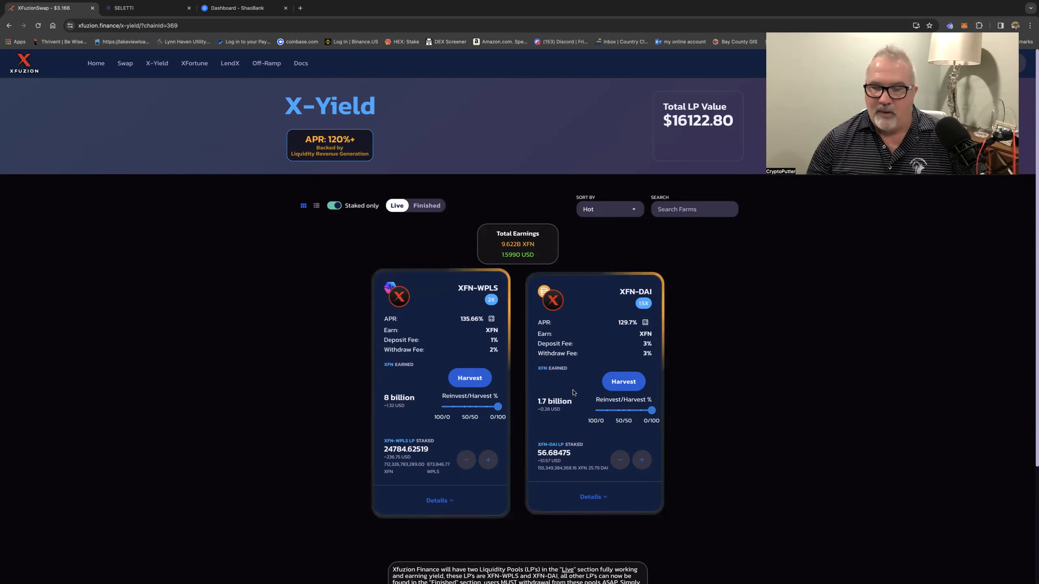
mouse_move(260, 409)
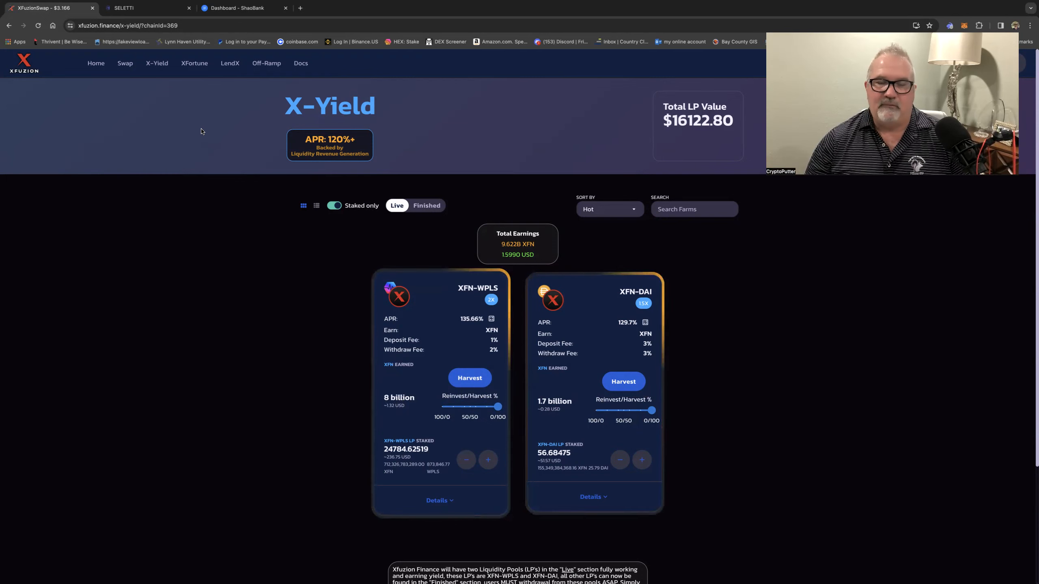
scroll(down, 3)
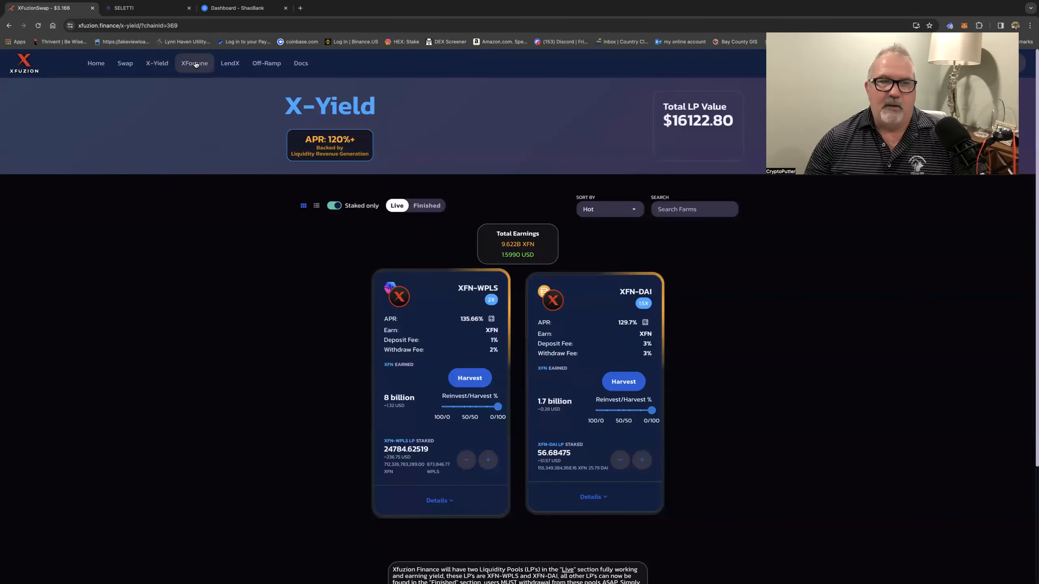
- Open the XFortune lottery page and scroll down through the draw and prize information
click(194, 63)
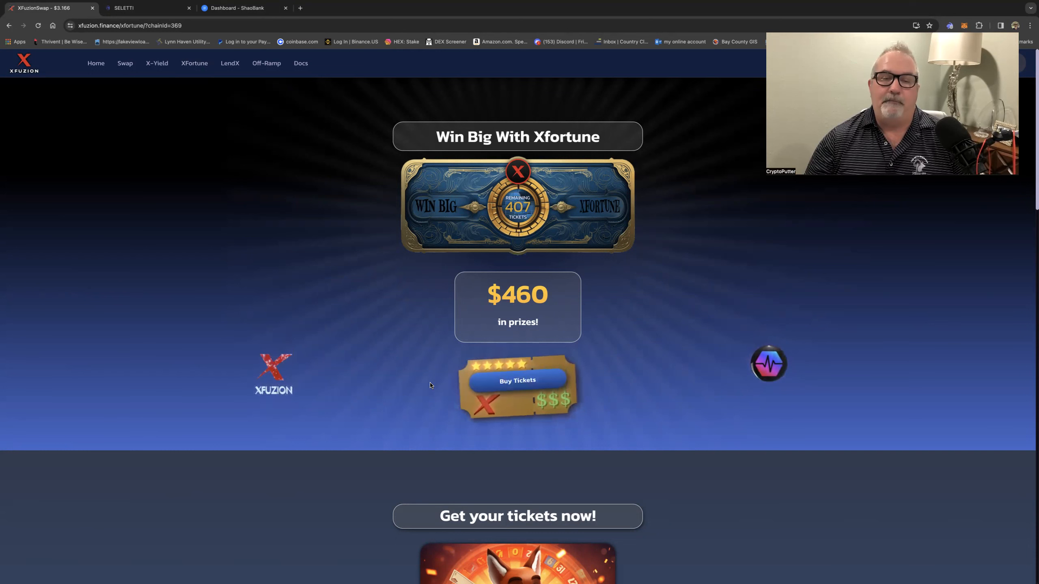
scroll(down, 3)
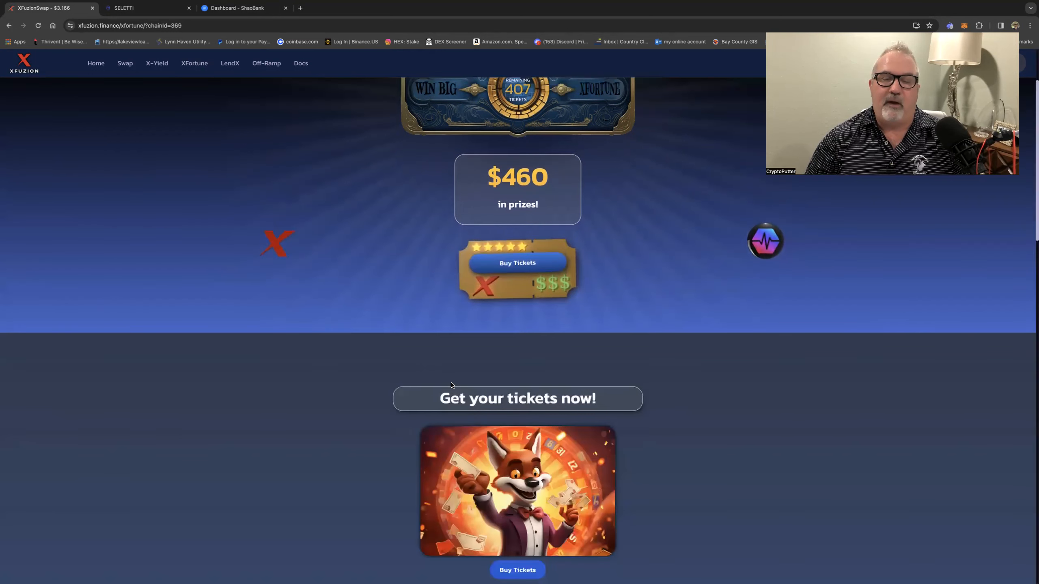
scroll(down, 3)
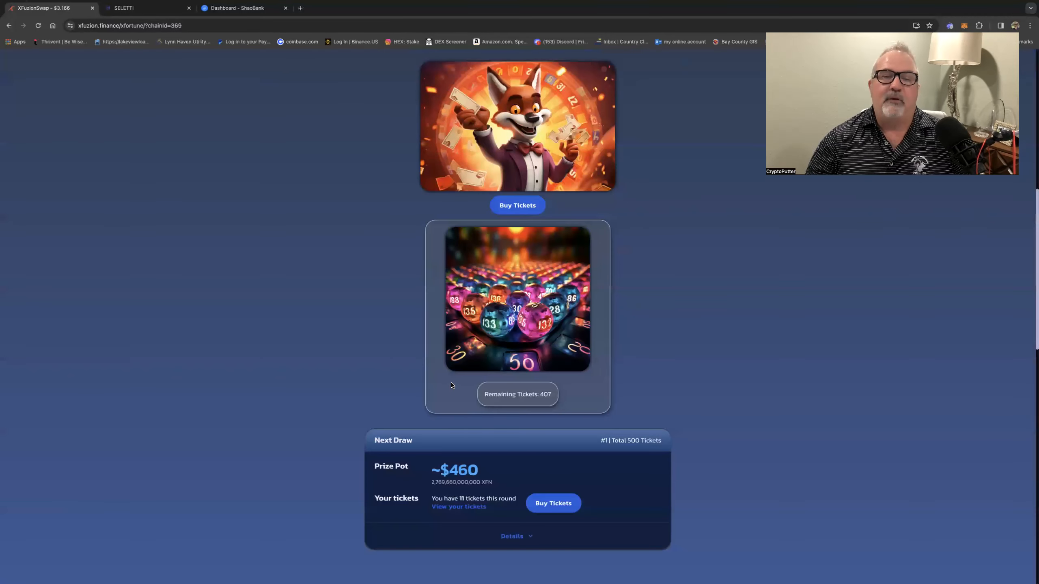
scroll(down, 3)
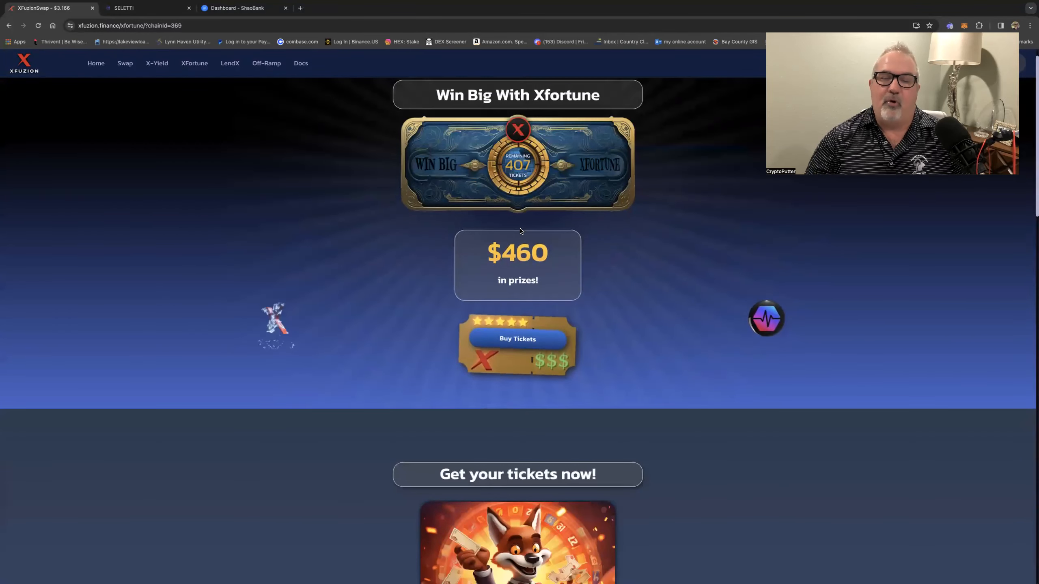
scroll(down, 3)
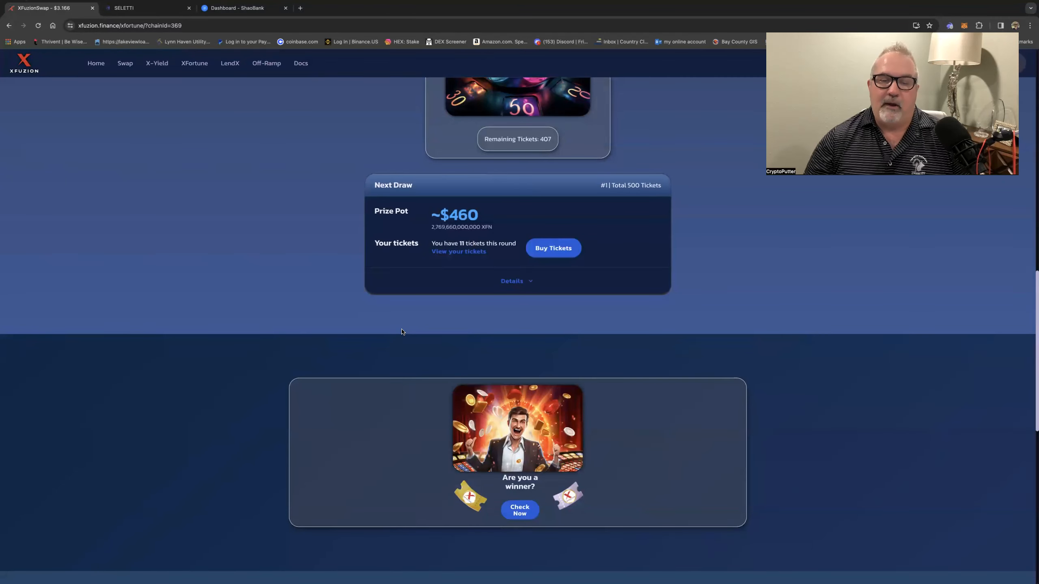
scroll(down, 3)
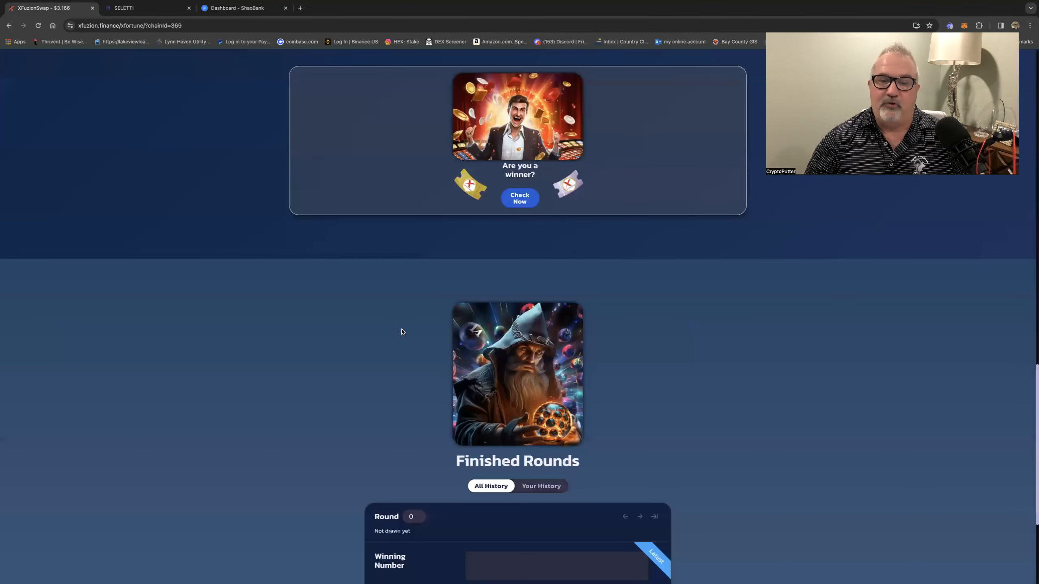
scroll(down, 3)
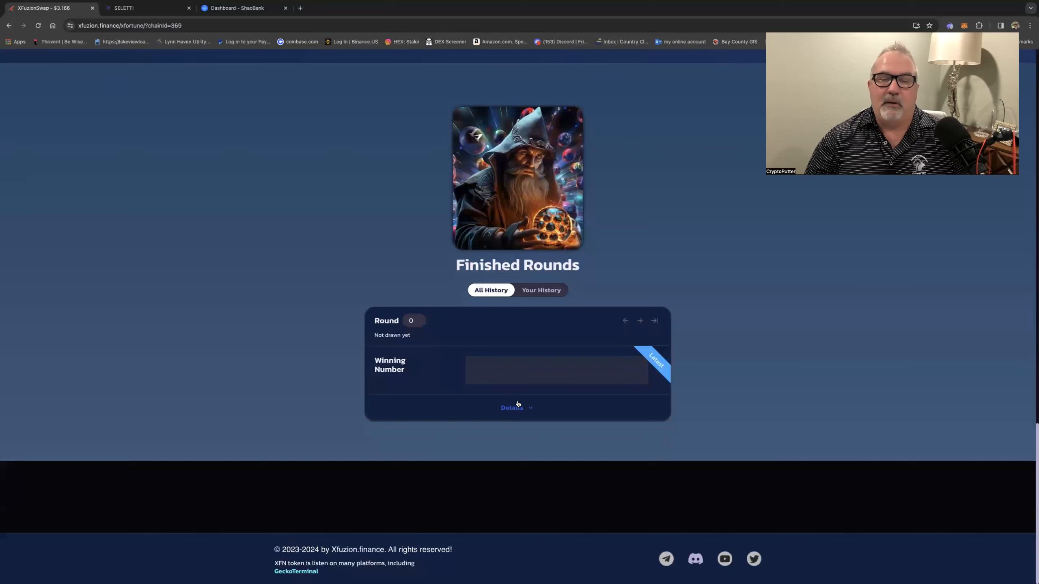
- Expand the finished rounds Details to show the next-draw prize pot and match-tier breakdown
click(511, 407)
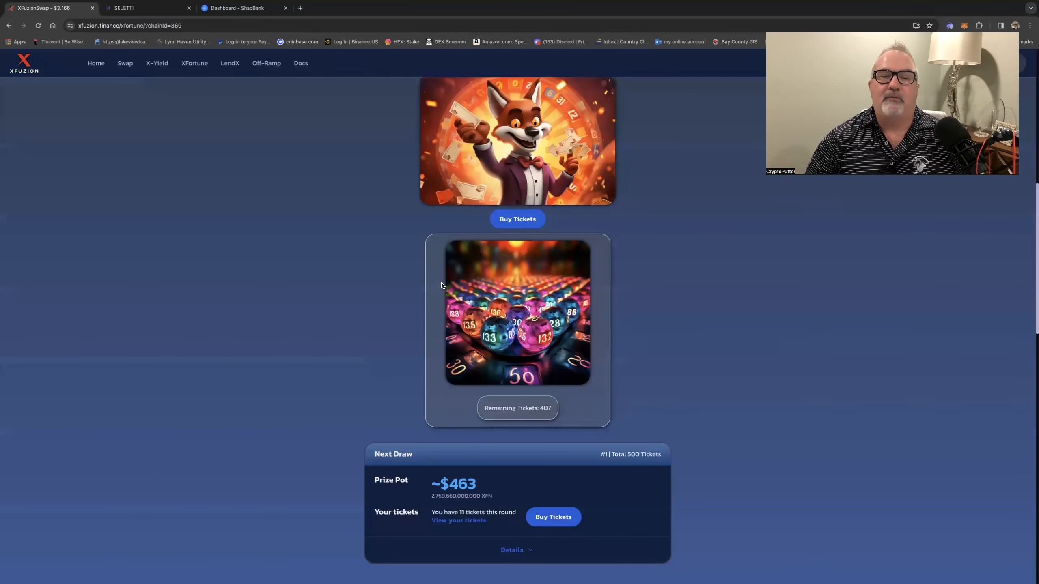
scroll(up, 3)
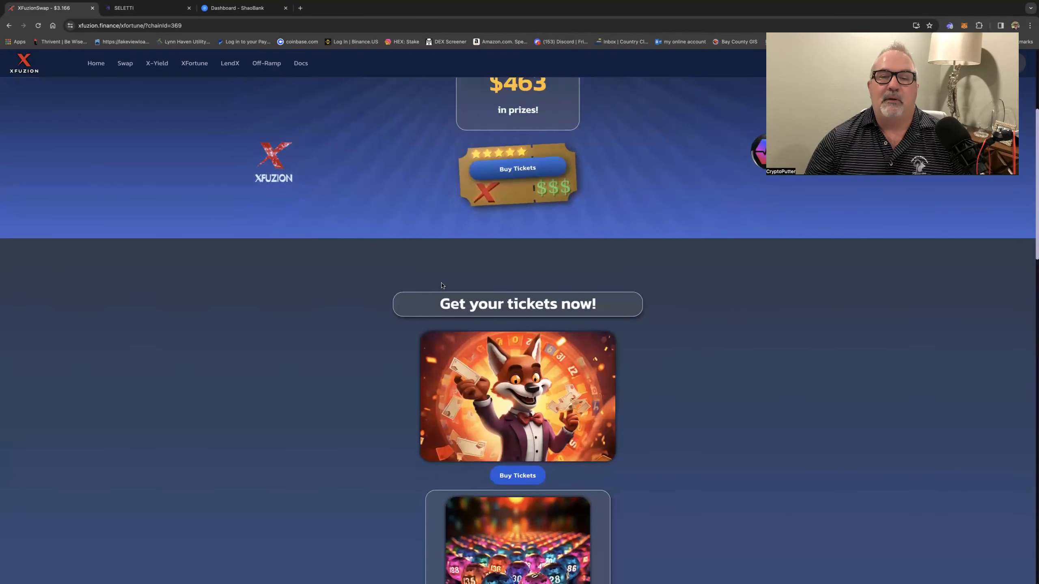
scroll(down, 3)
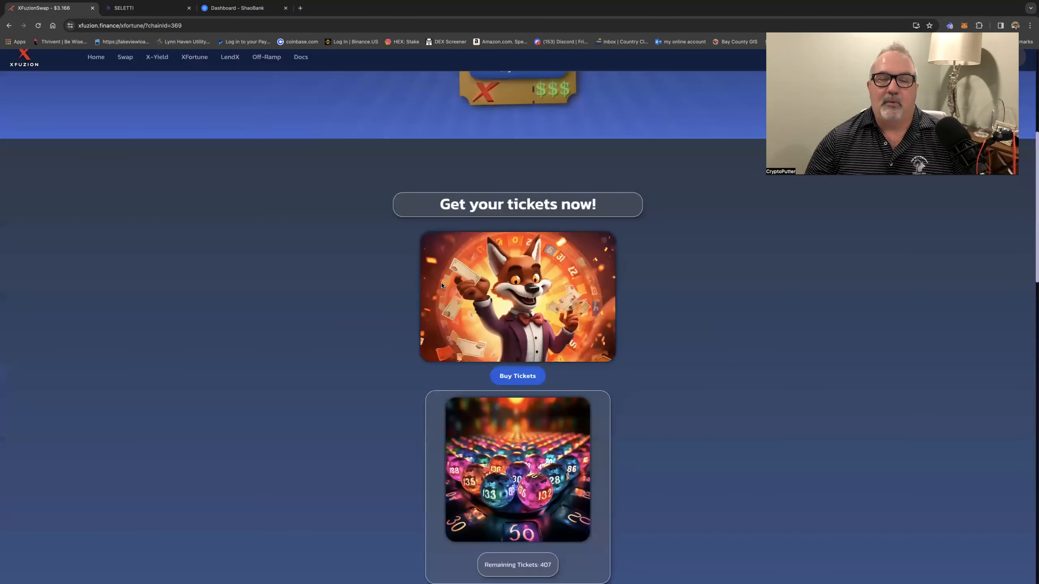
scroll(down, 3)
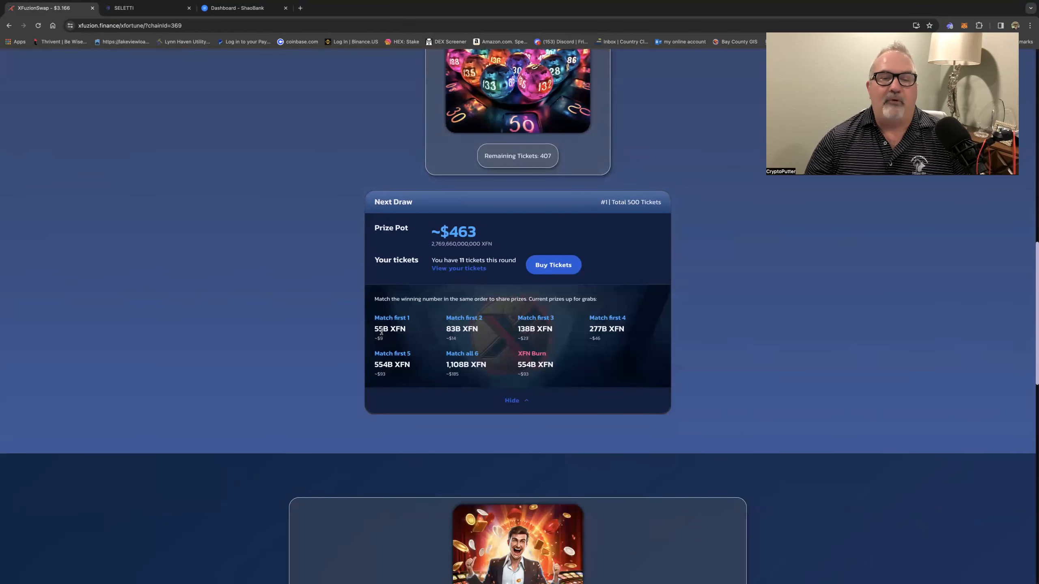
mouse_move(463, 214)
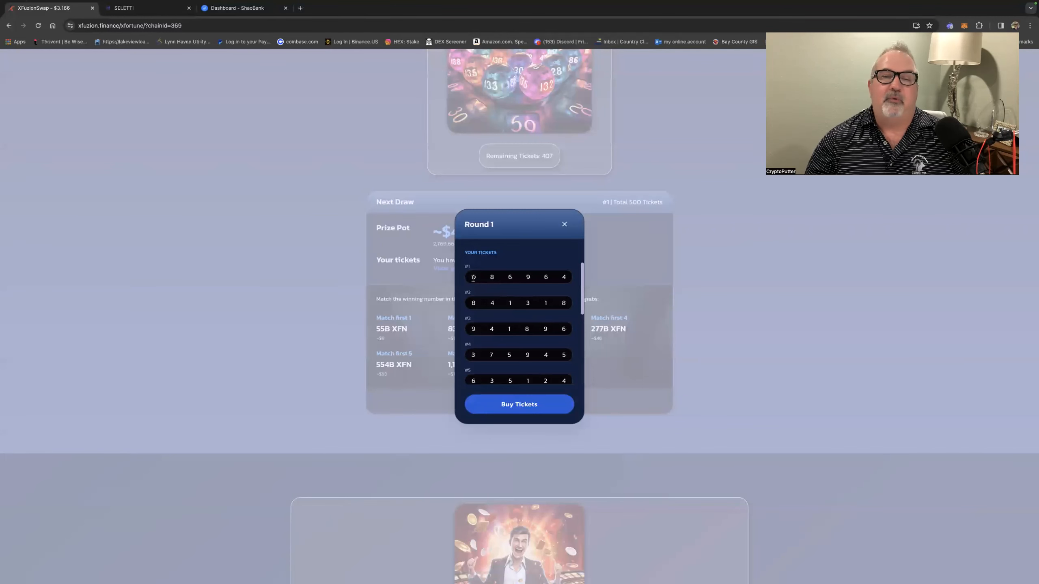
- Close the Round 1 tickets popup to return to the prize breakdown
click(564, 224)
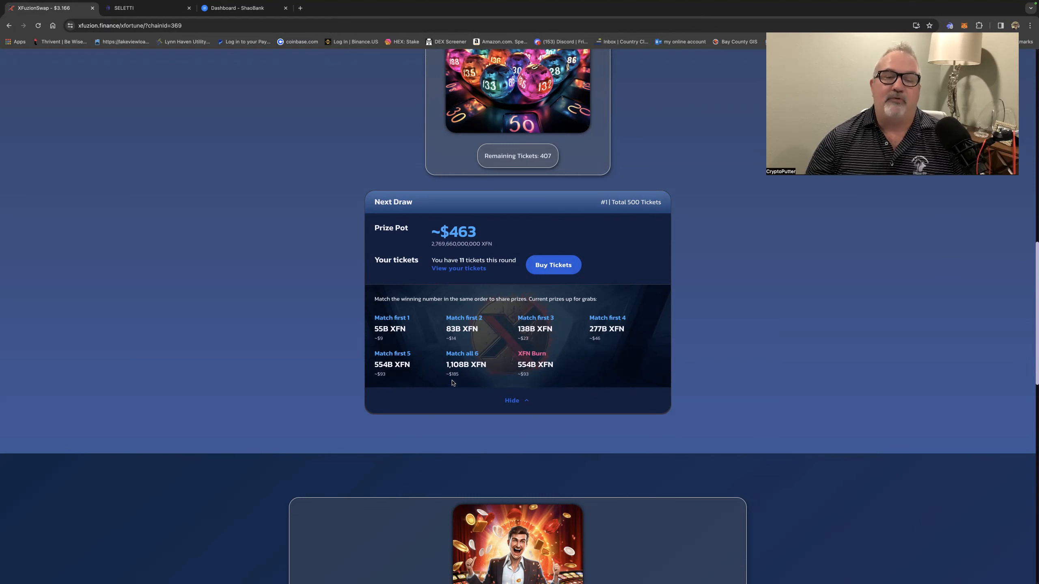
scroll(down, 3)
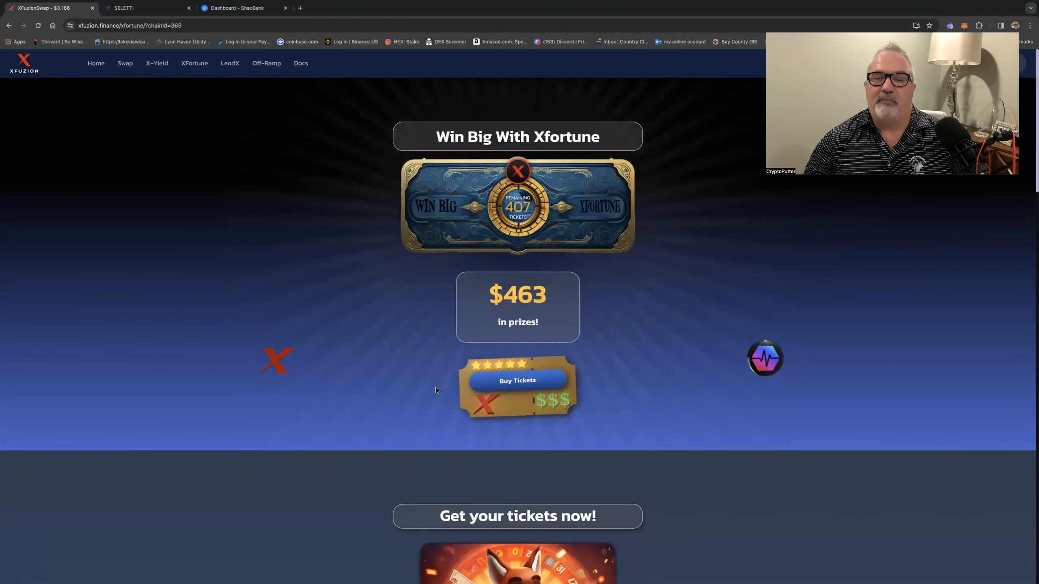
scroll(down, 3)
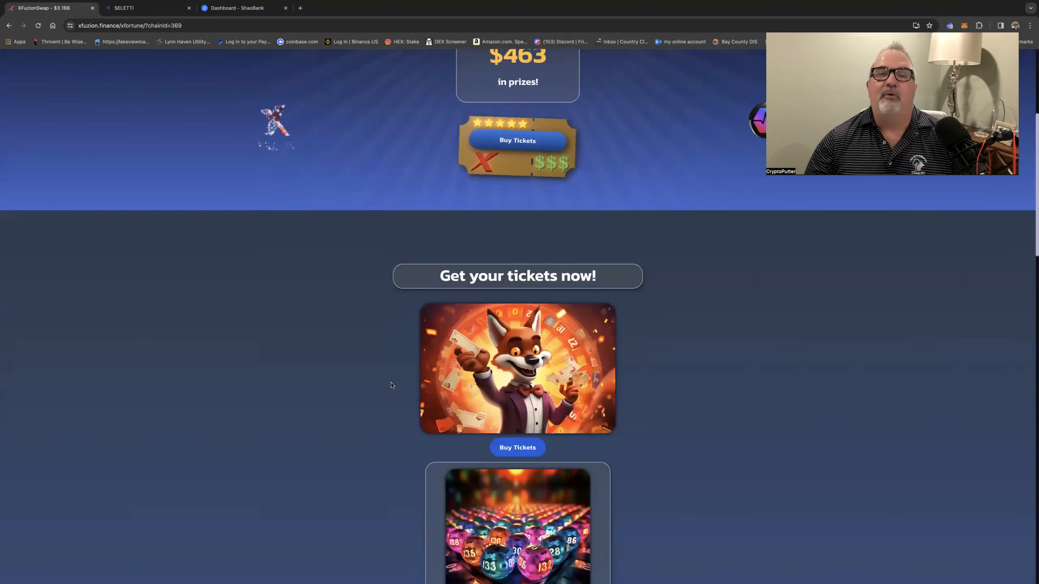
scroll(down, 3)
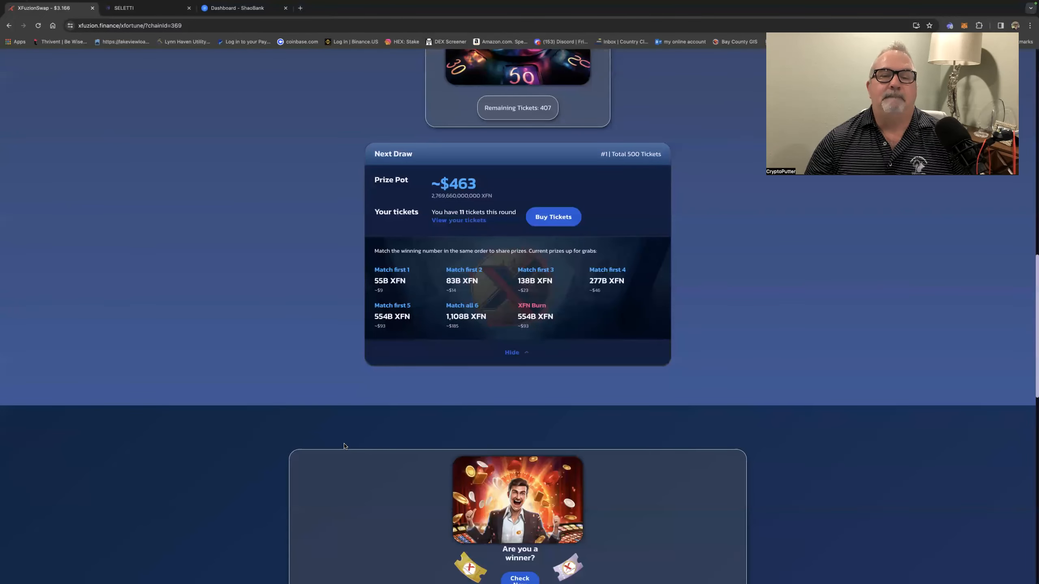
scroll(up, 3)
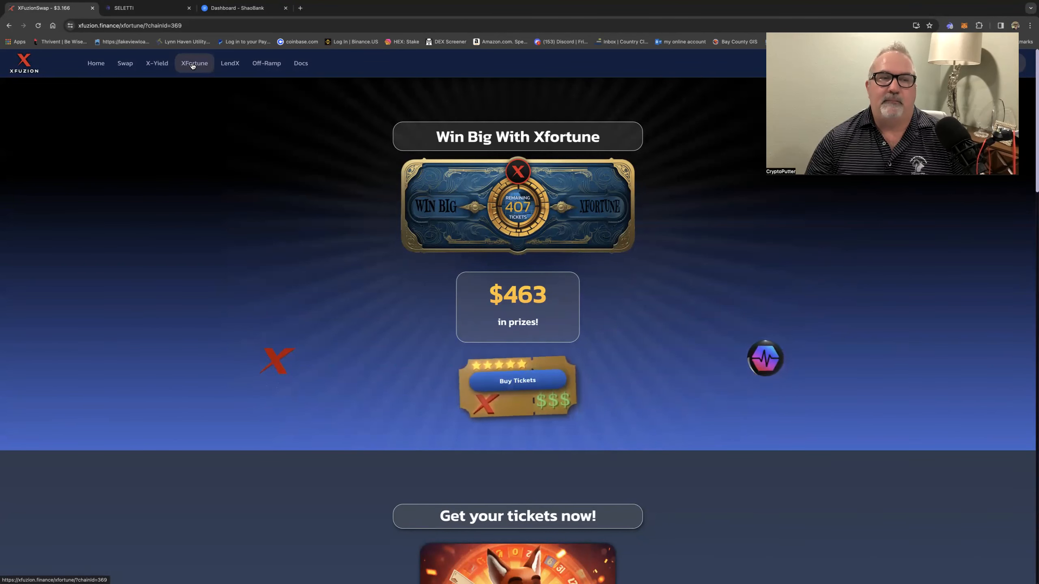
mouse_move(231, 63)
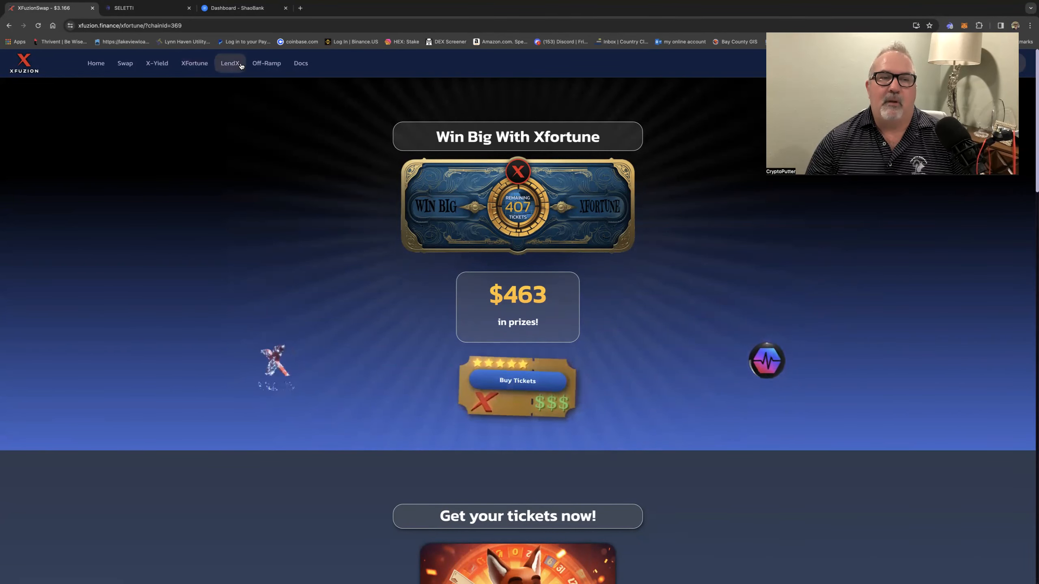
- Open the LendX page and scroll to the 100/500 DAI Lend and Earn options and balances
click(229, 64)
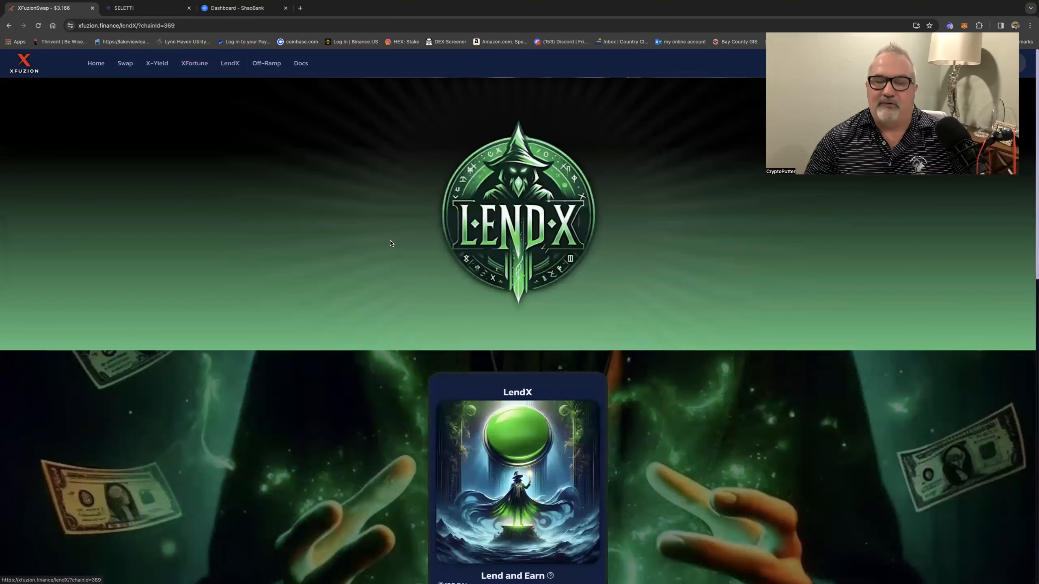
scroll(down, 3)
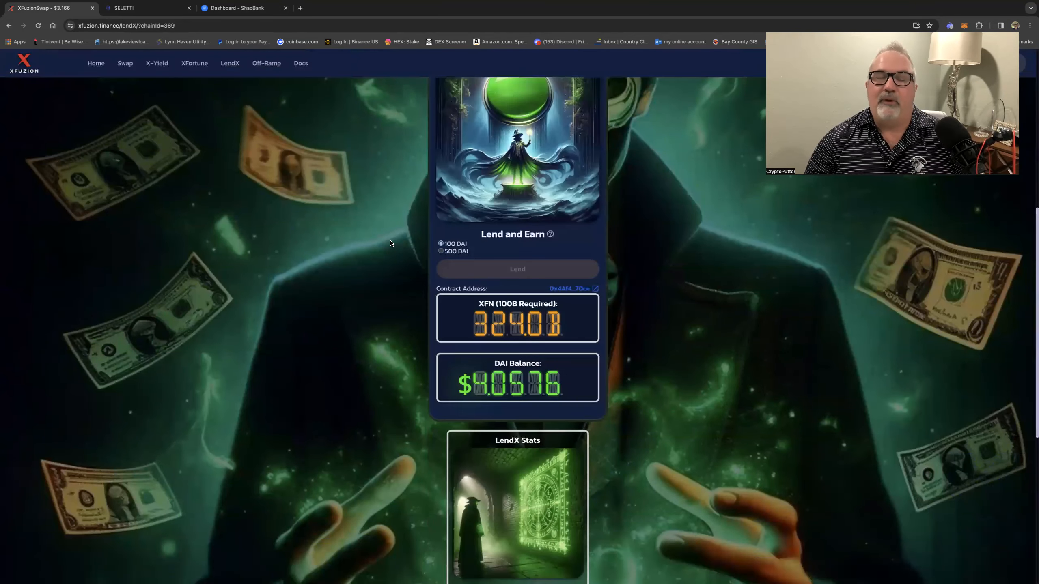
scroll(down, 3)
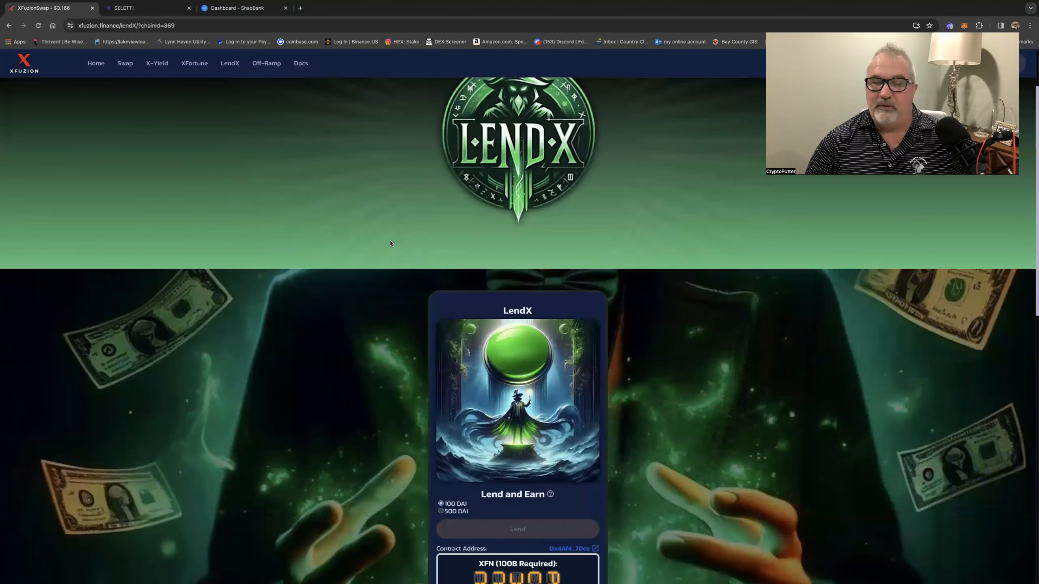
scroll(down, 3)
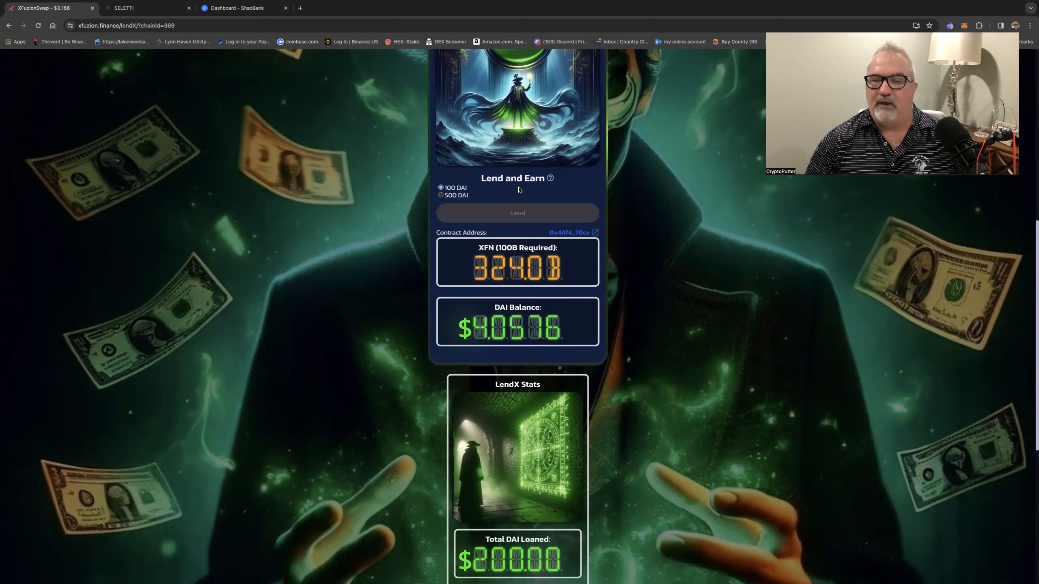
mouse_move(430, 297)
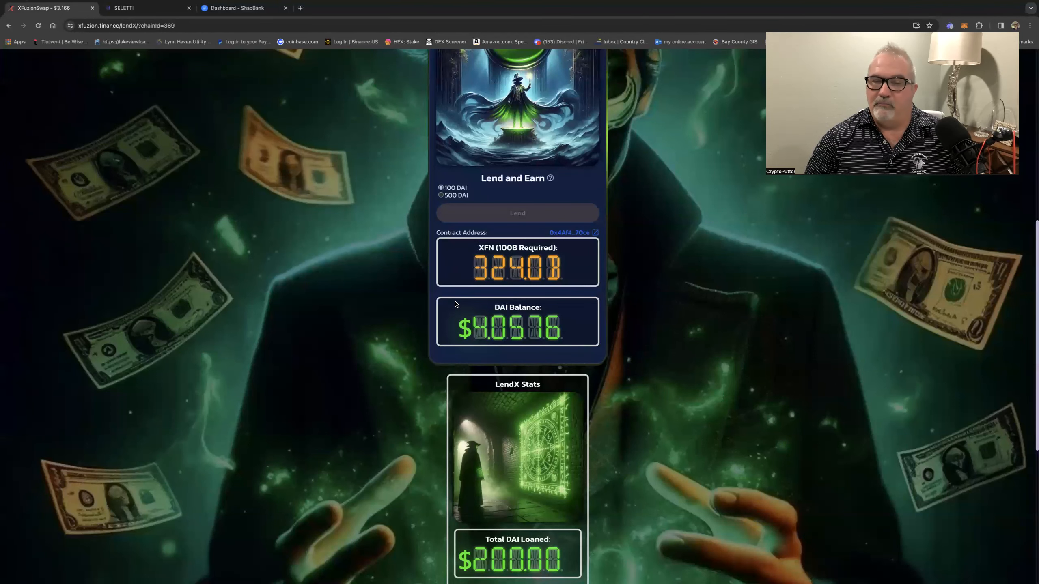
scroll(down, 3)
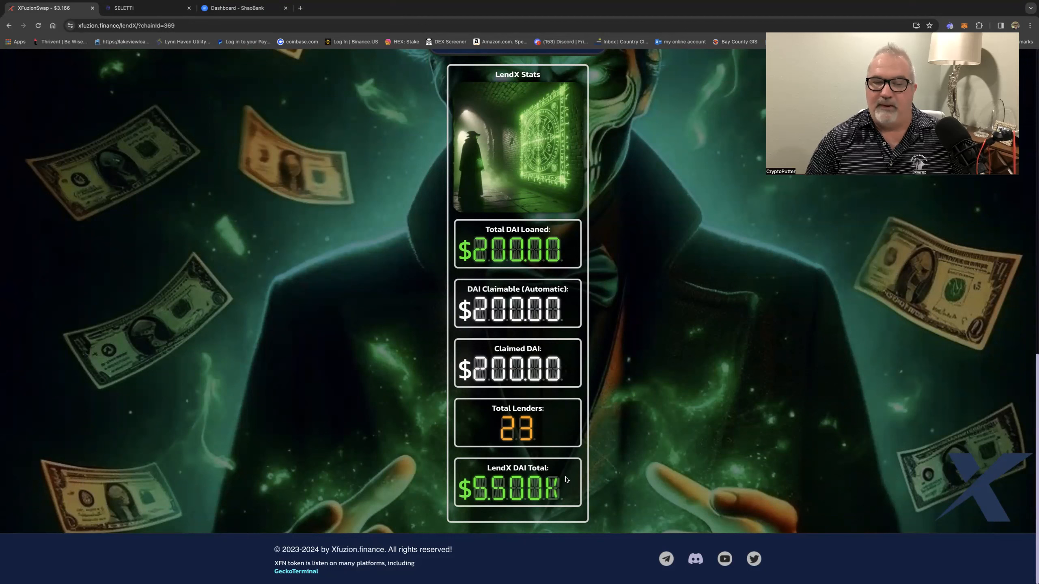
mouse_move(602, 266)
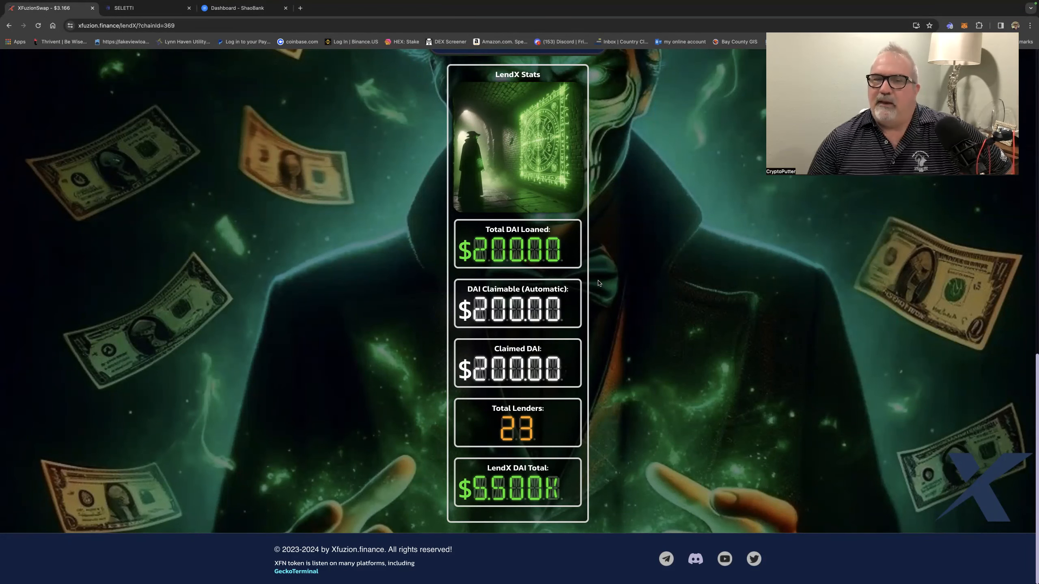
mouse_move(536, 462)
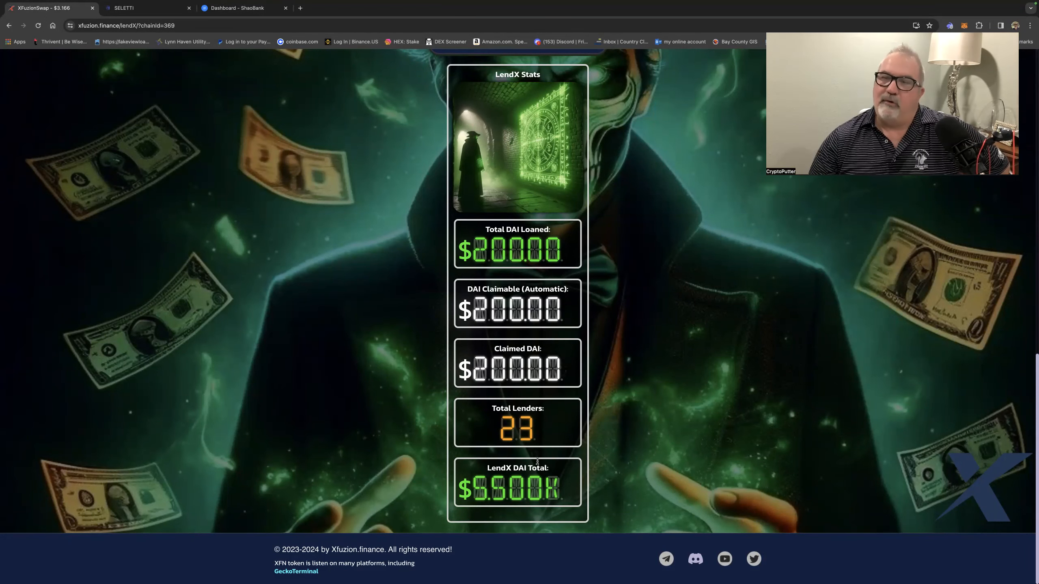
mouse_move(565, 266)
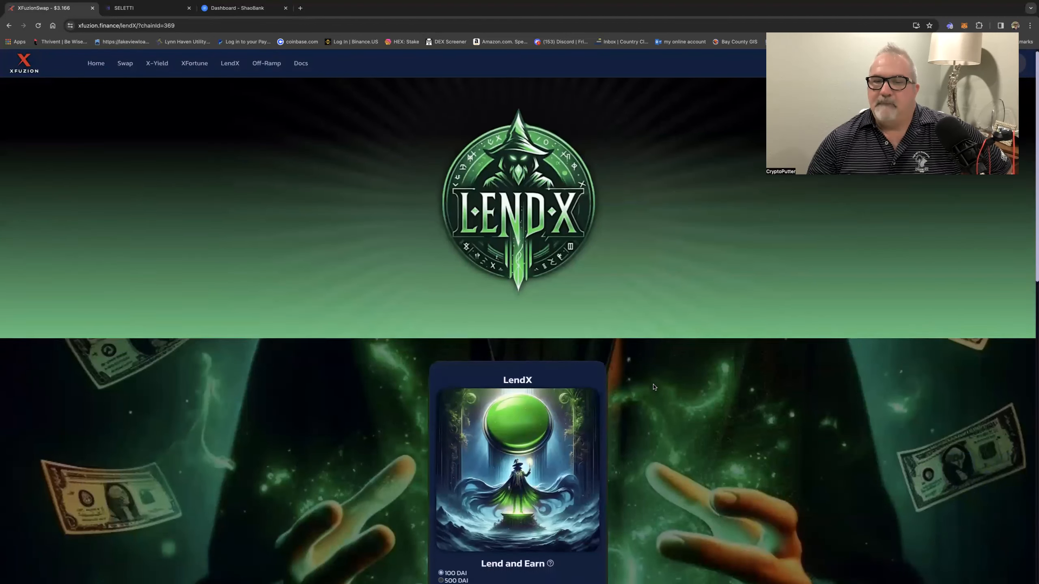
scroll(down, 3)
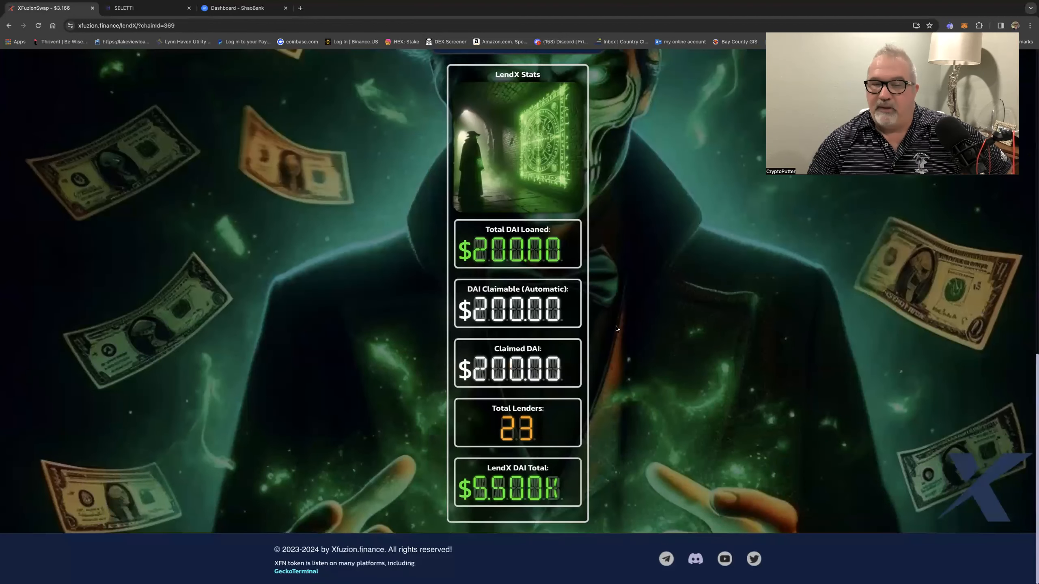
mouse_move(442, 390)
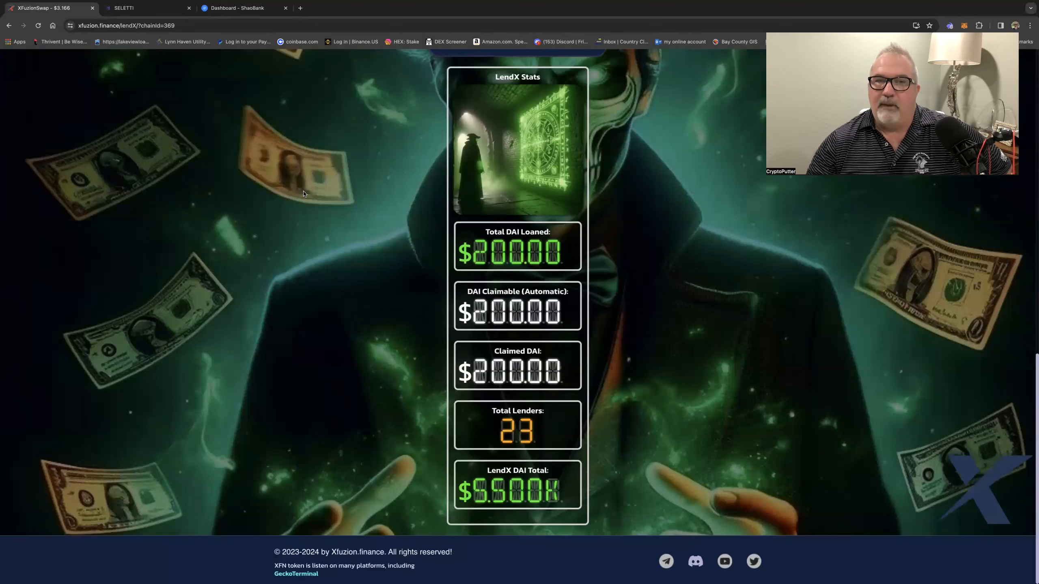
scroll(up, 3)
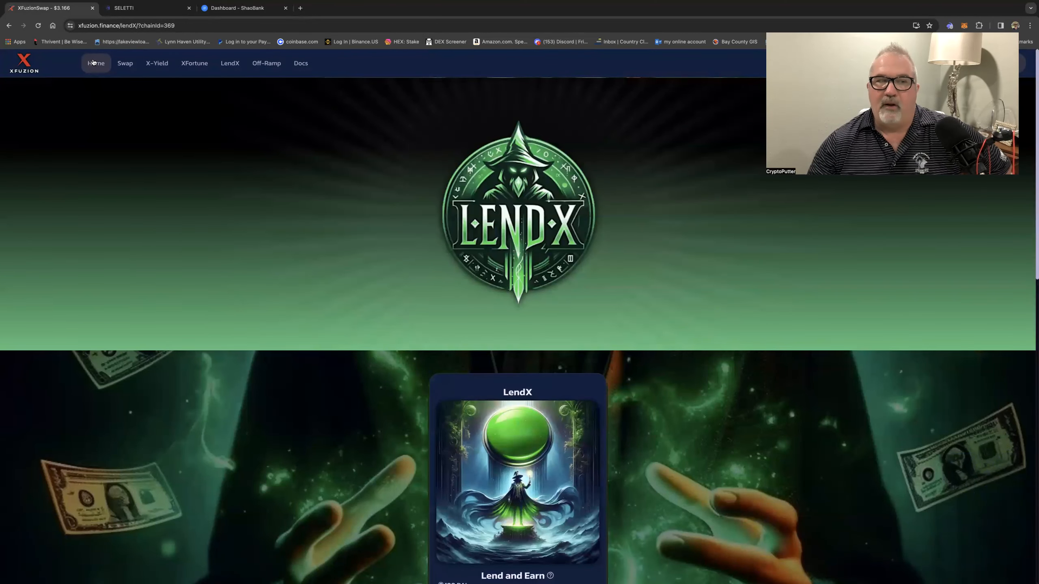
click(96, 63)
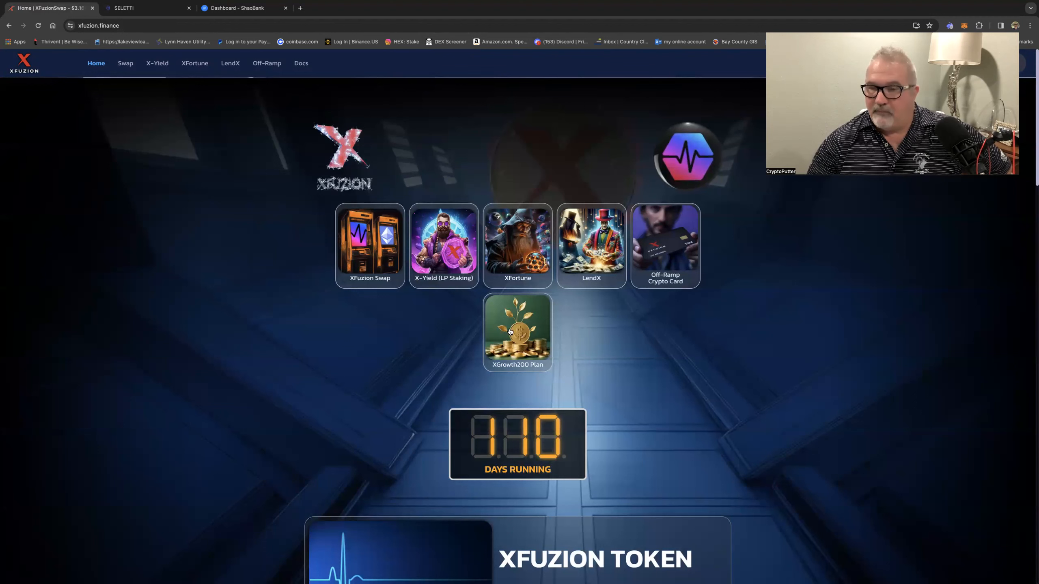
click(518, 334)
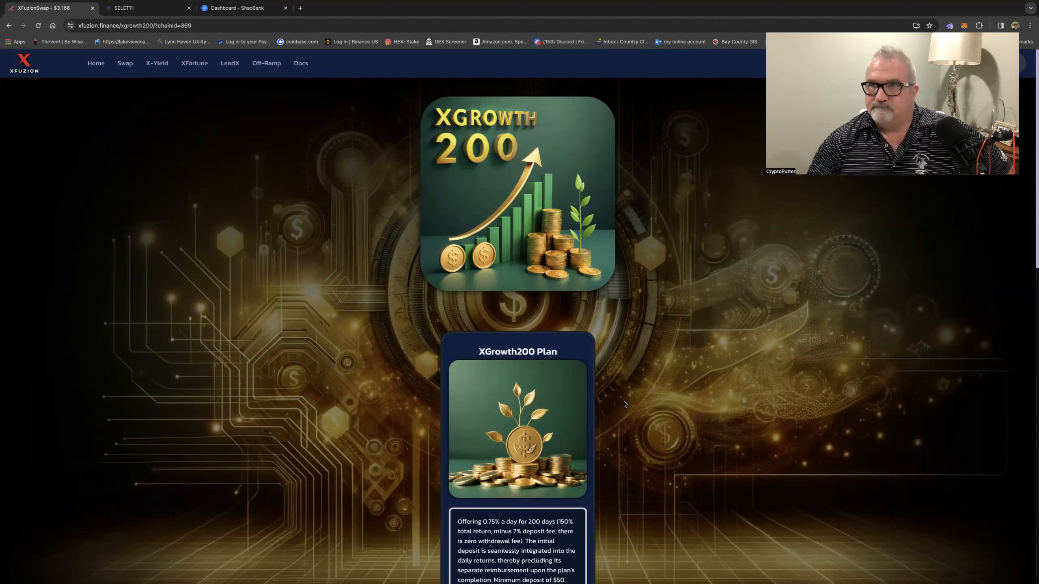
scroll(down, 3)
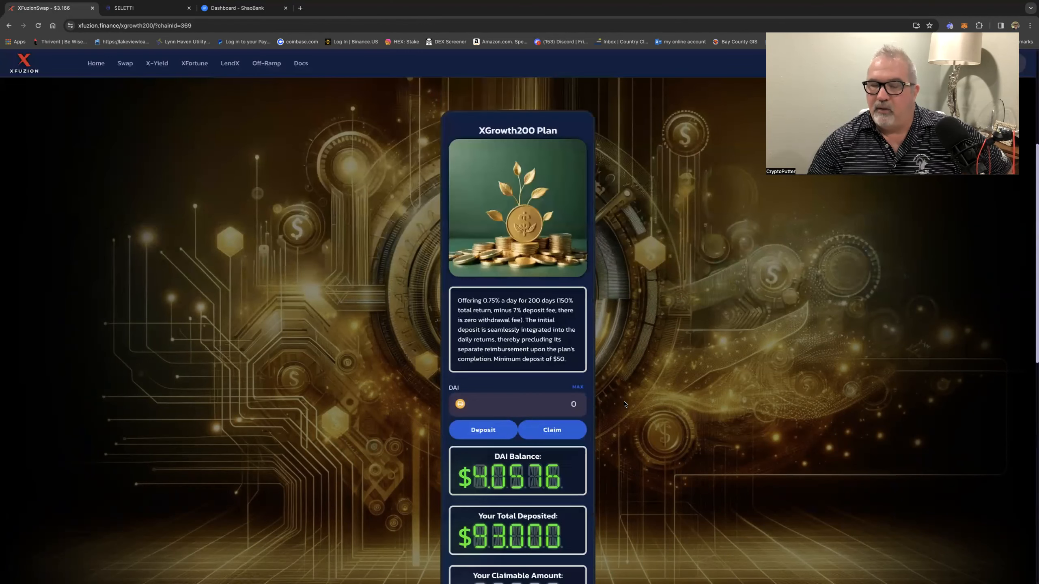
scroll(down, 3)
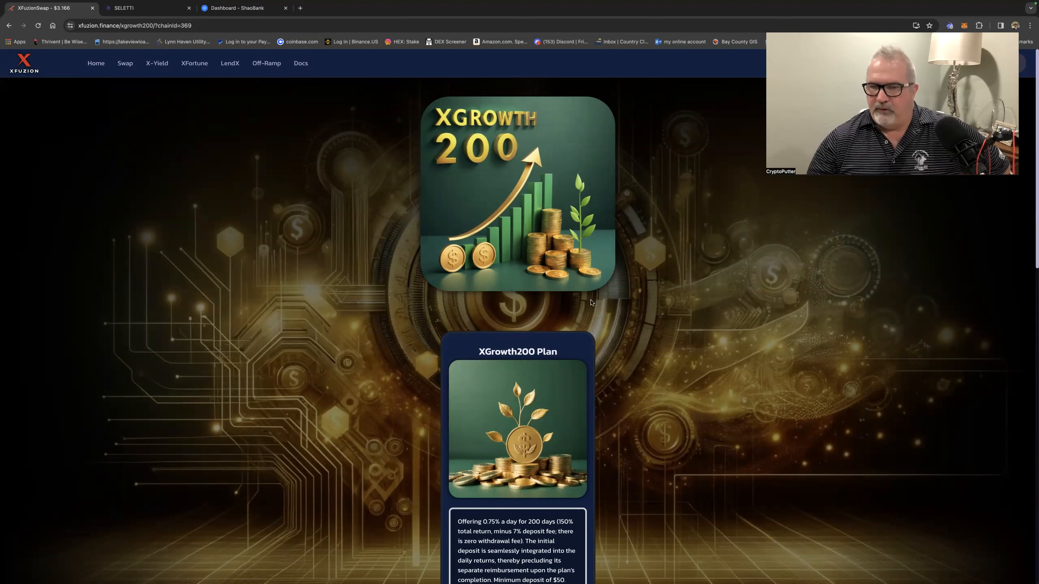
scroll(down, 3)
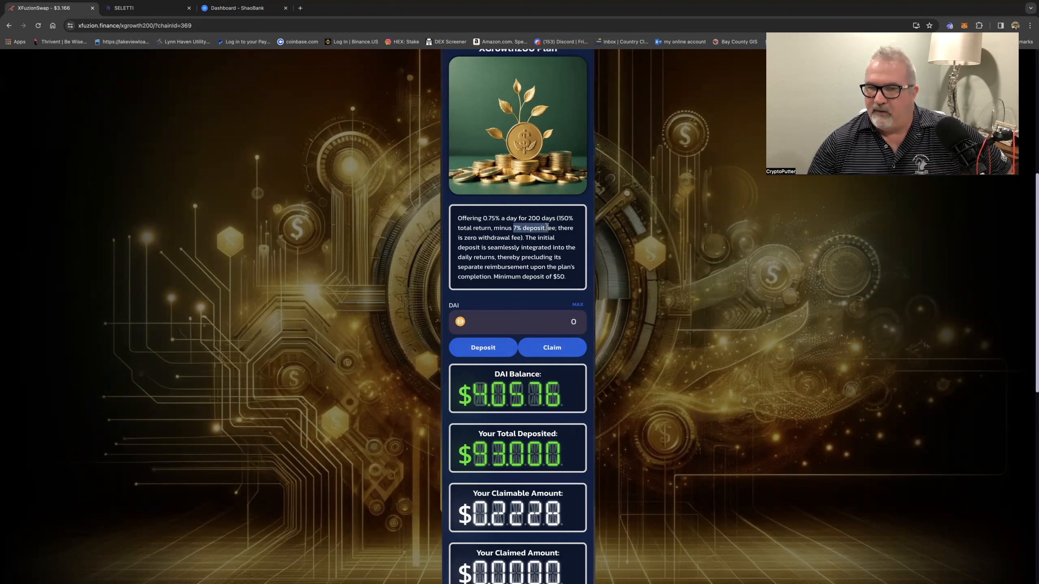
mouse_move(372, 168)
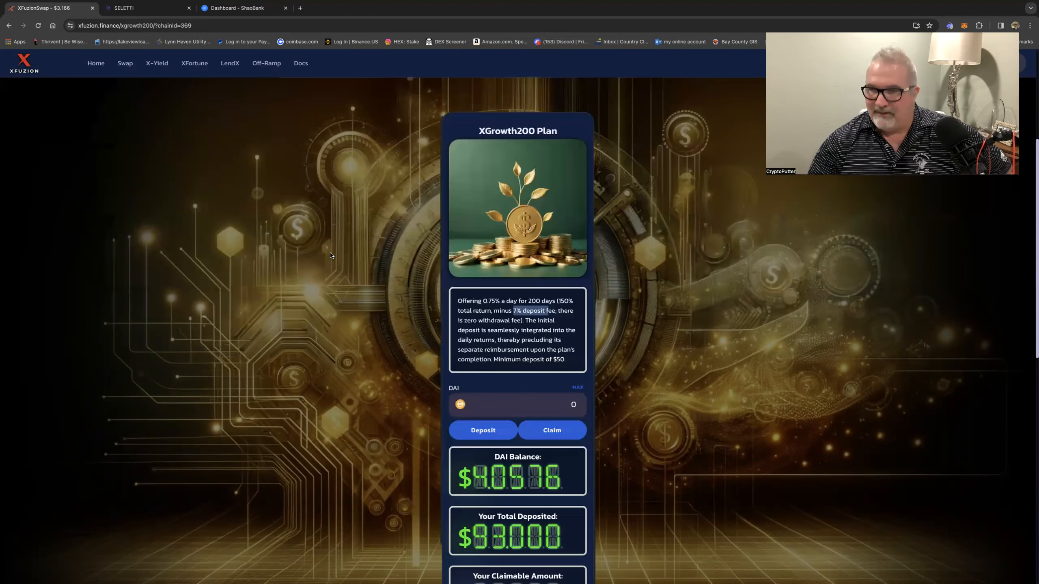
scroll(down, 3)
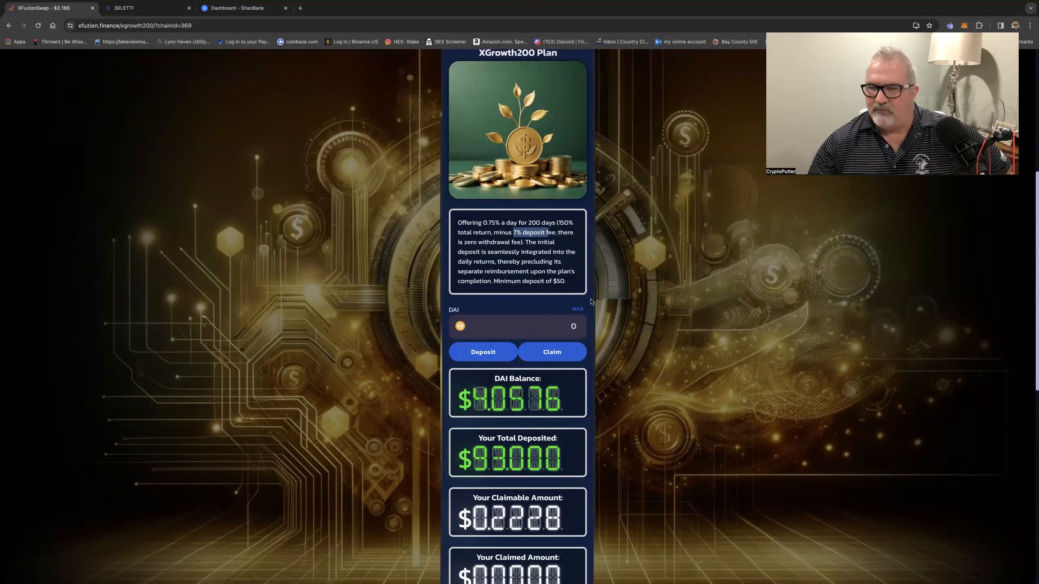
scroll(down, 3)
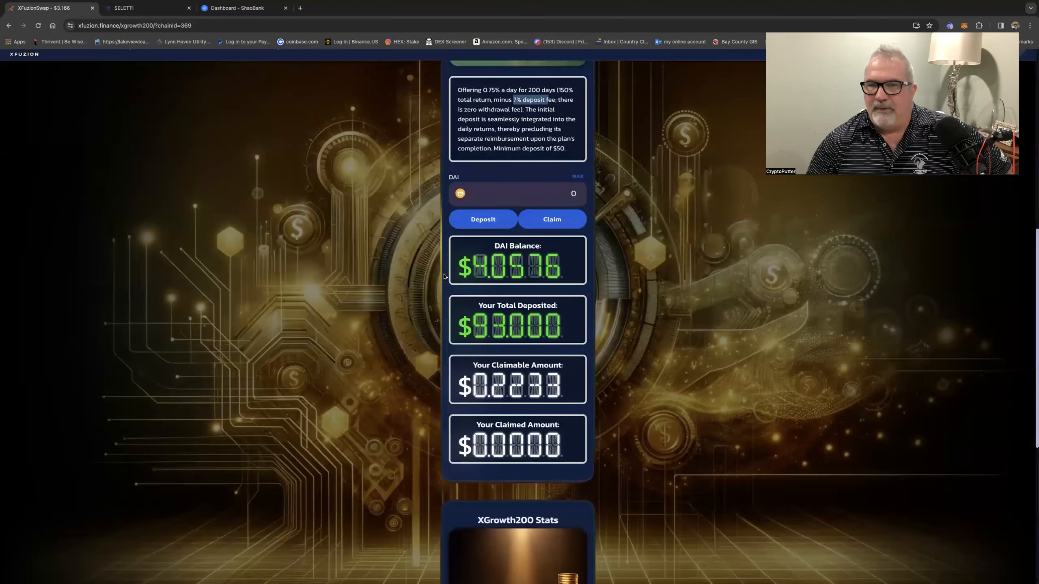
scroll(down, 3)
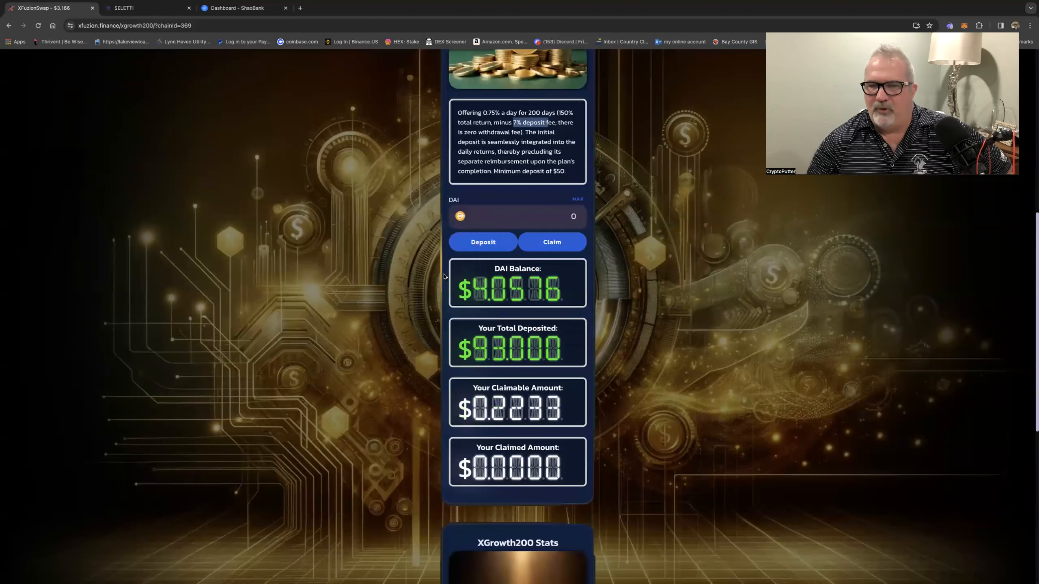
scroll(down, 3)
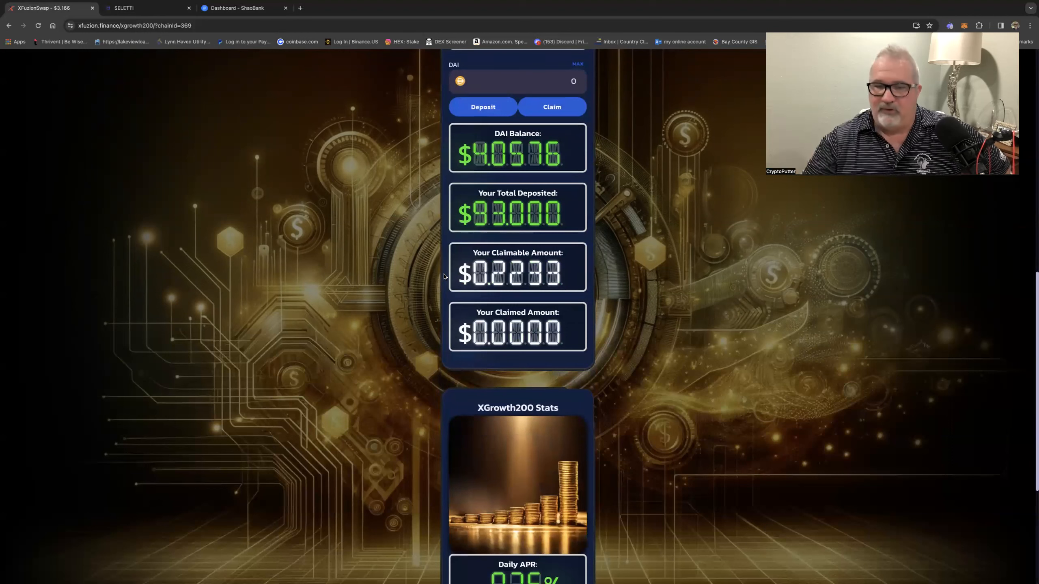
scroll(down, 3)
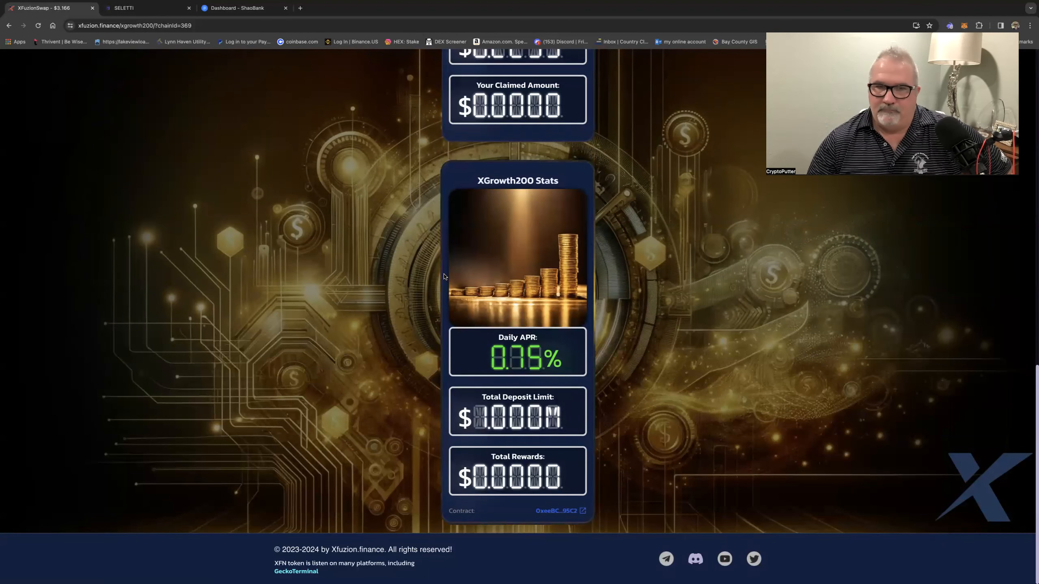
mouse_move(463, 174)
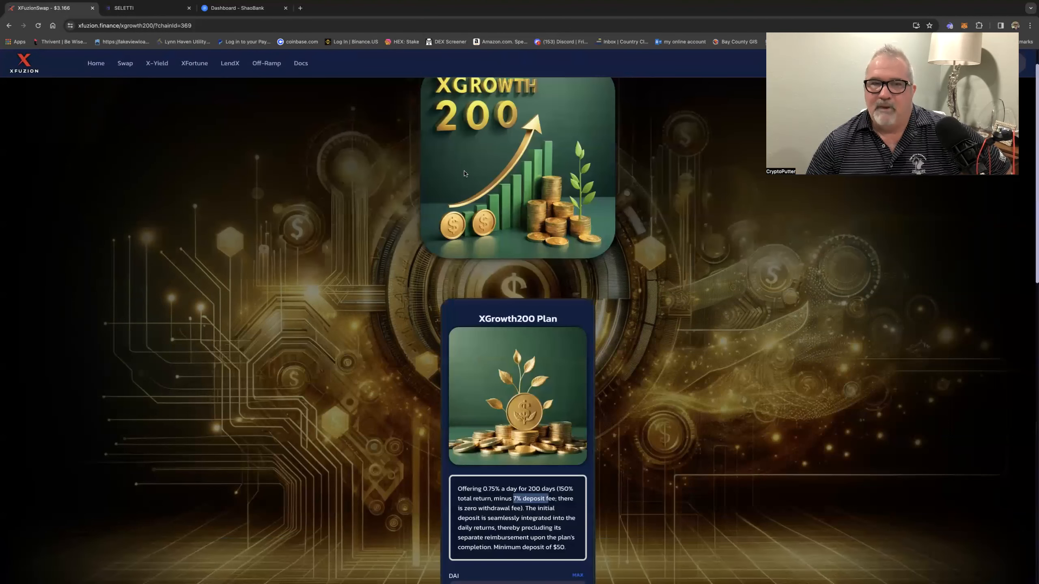
scroll(up, 3)
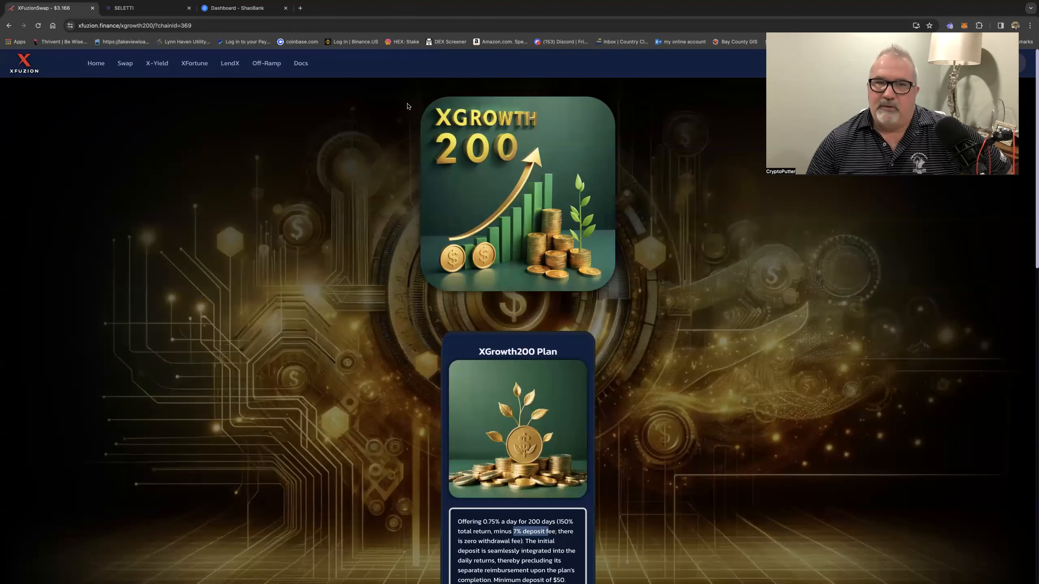
mouse_move(389, 293)
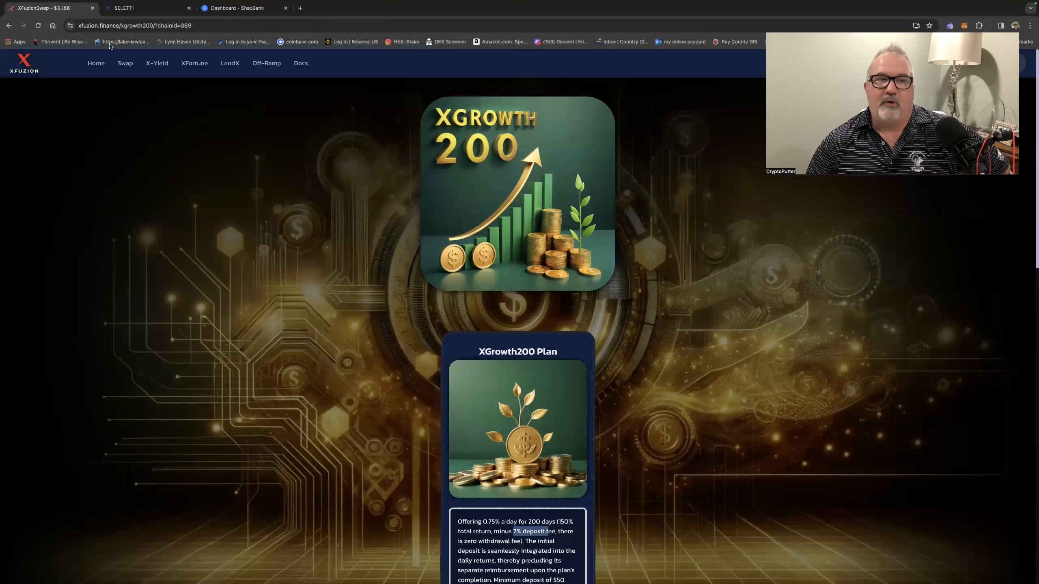
- Switch to the SELETTI browser tab showing $57.71 lifetime USDT earnings
click(139, 7)
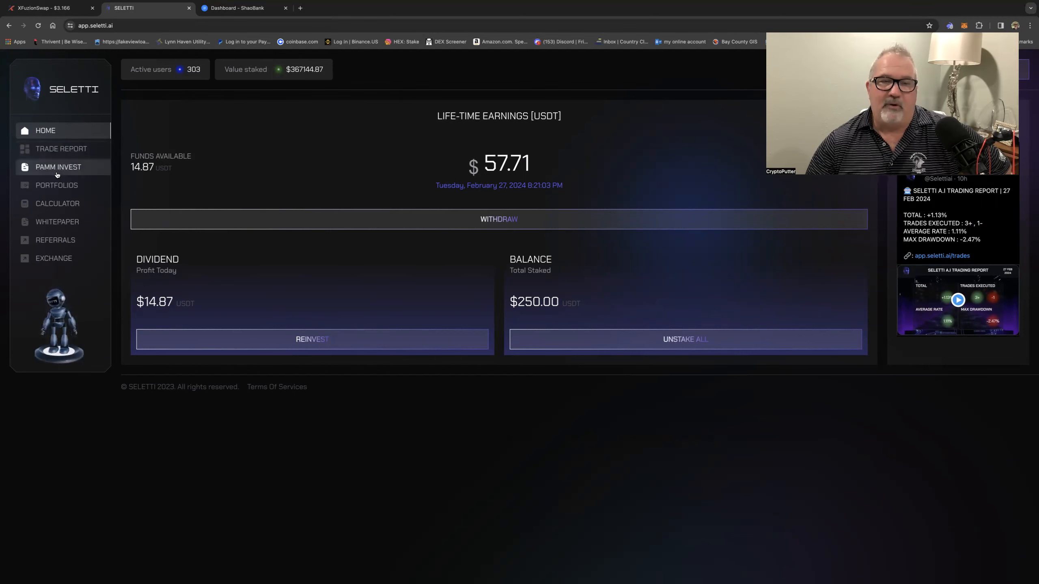
mouse_move(115, 201)
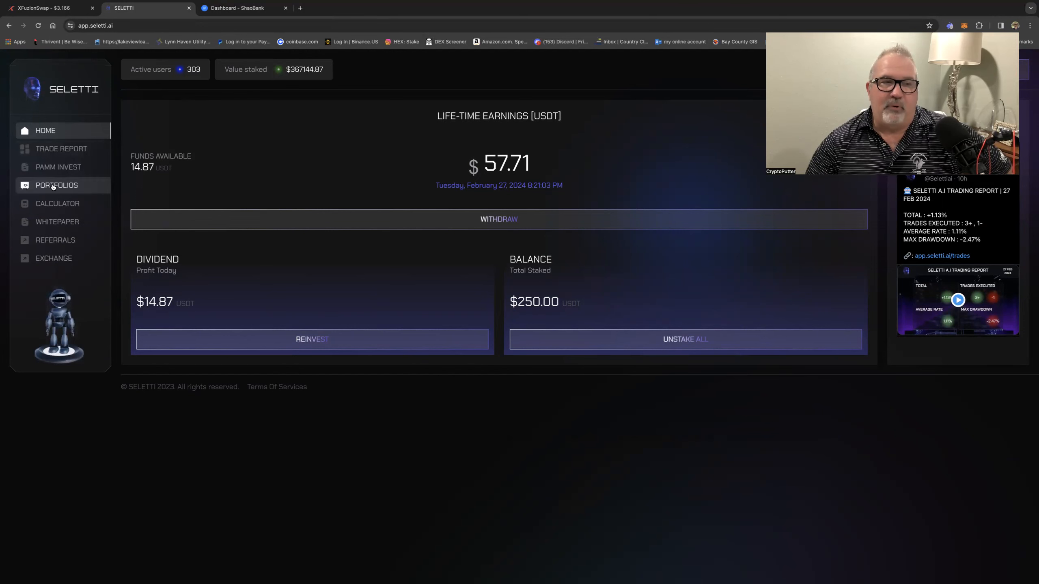
click(56, 185)
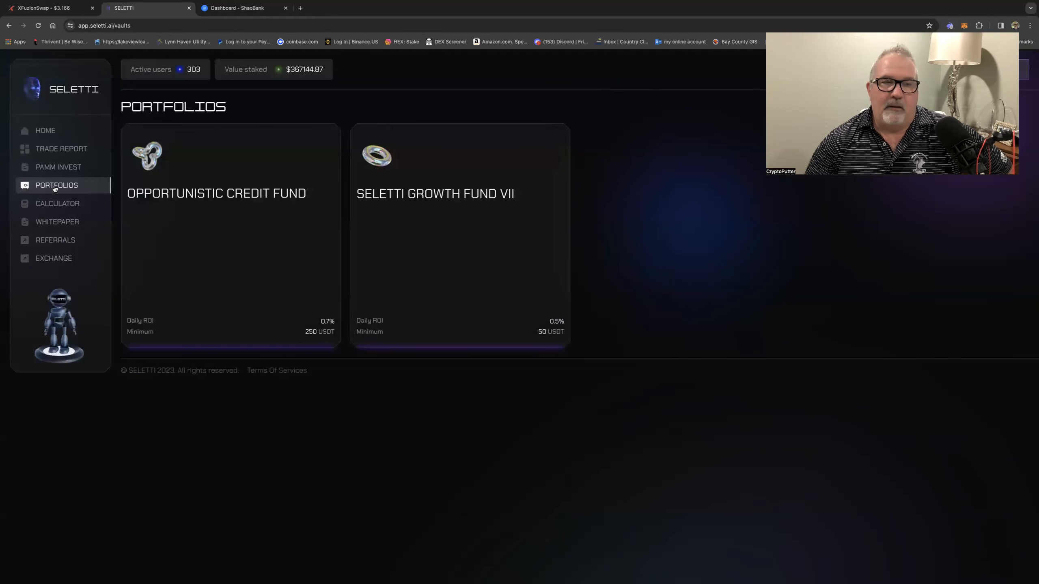
mouse_move(415, 225)
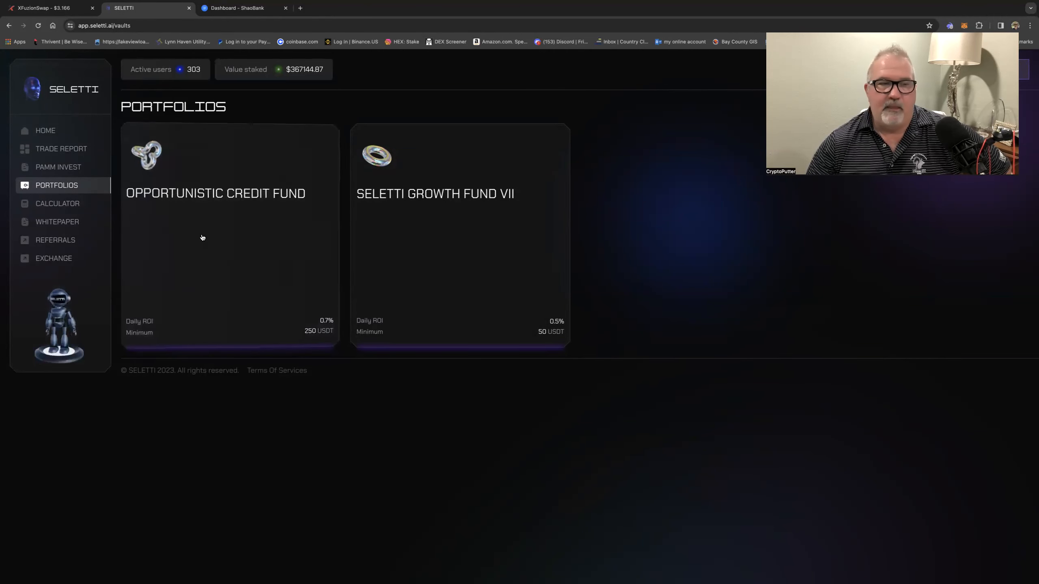
mouse_move(46, 130)
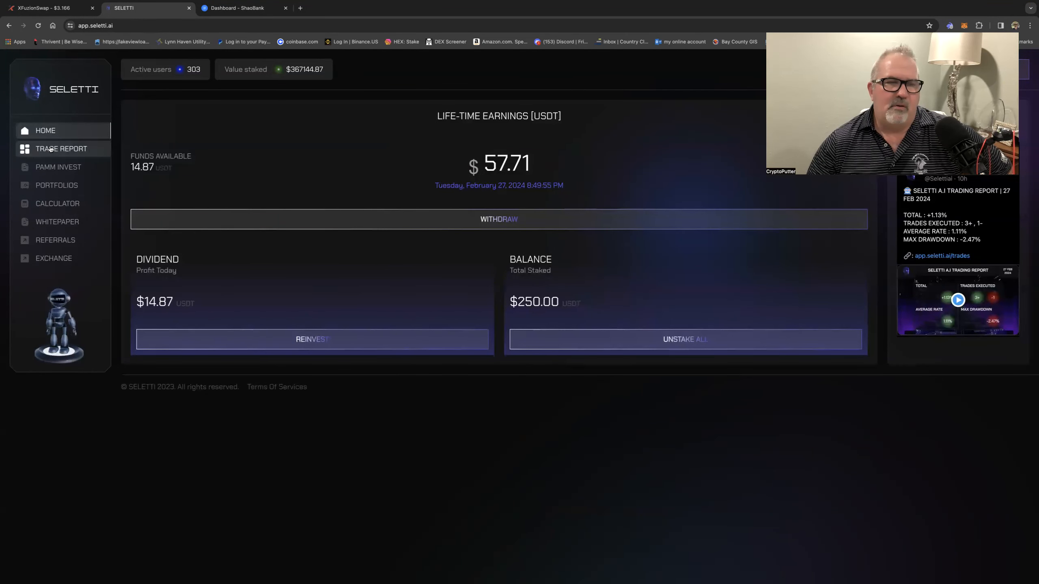
- View the Trade Report of recent AI forex results, then return to the earnings dashboard
click(61, 149)
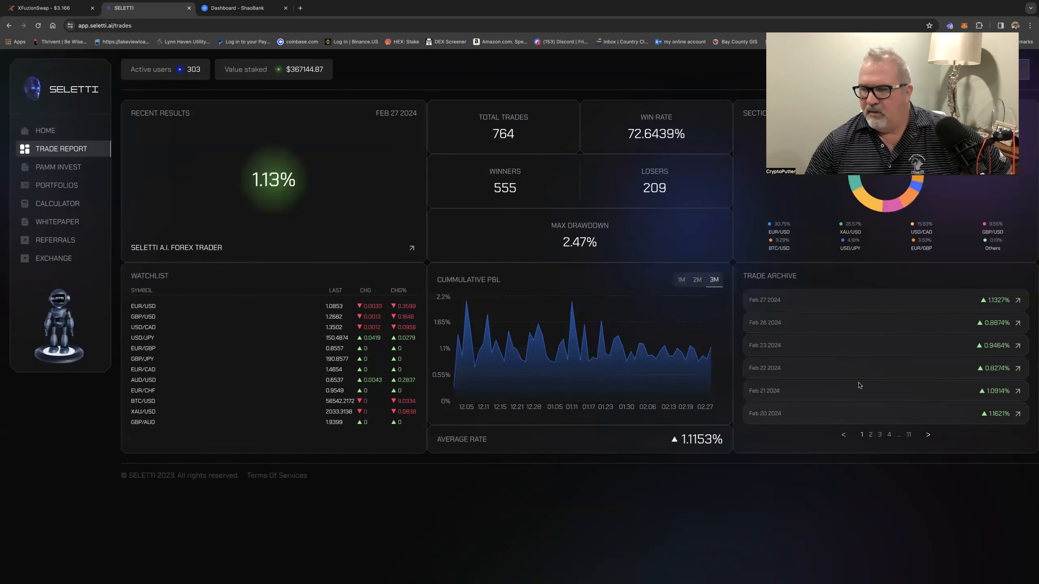
mouse_move(897, 427)
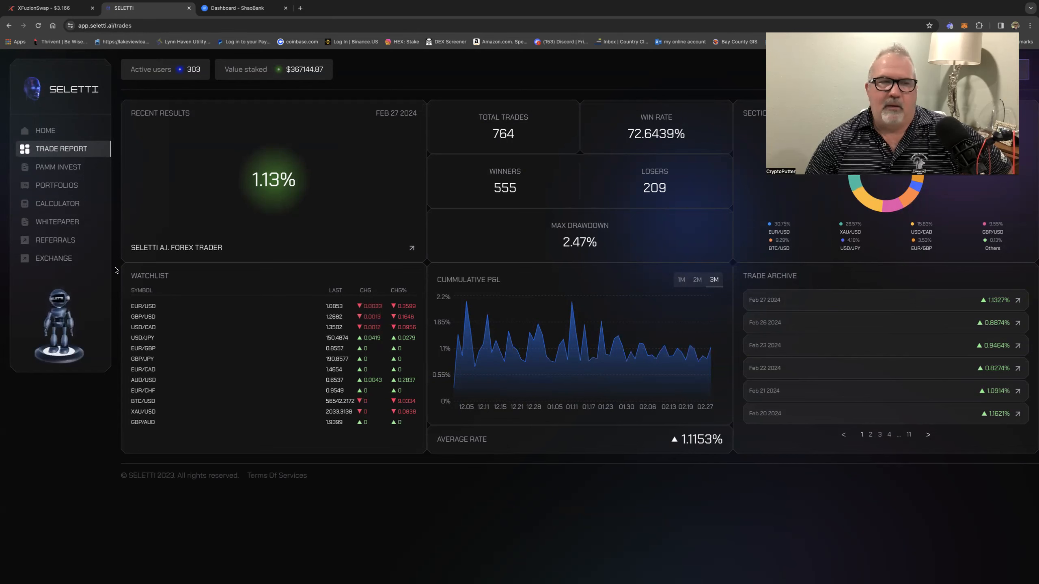
click(45, 130)
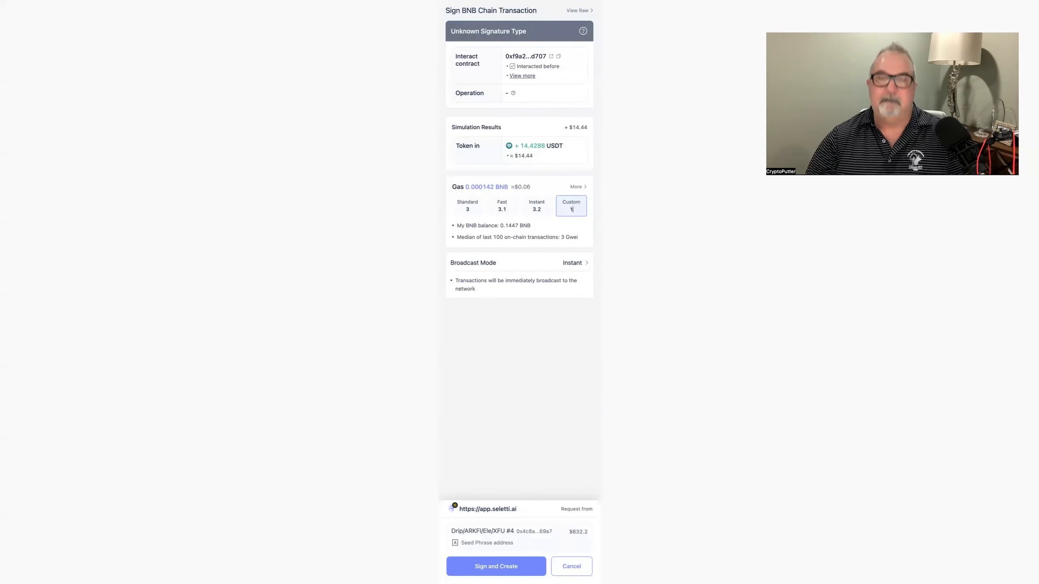
- Sign and confirm the ~14.43 USDT dividend transaction in the Rabby Wallet popup
click(496, 565)
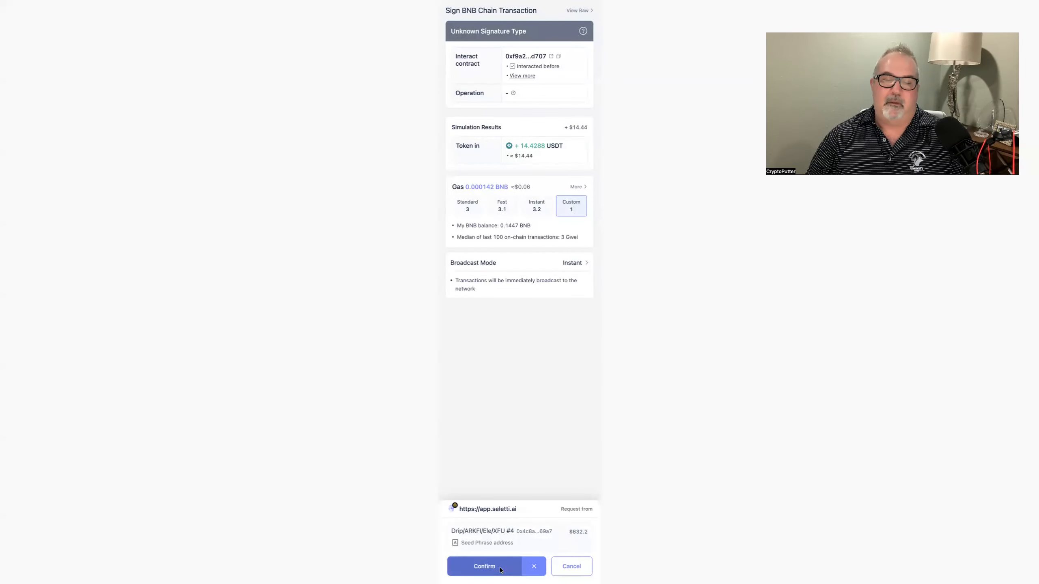
click(483, 566)
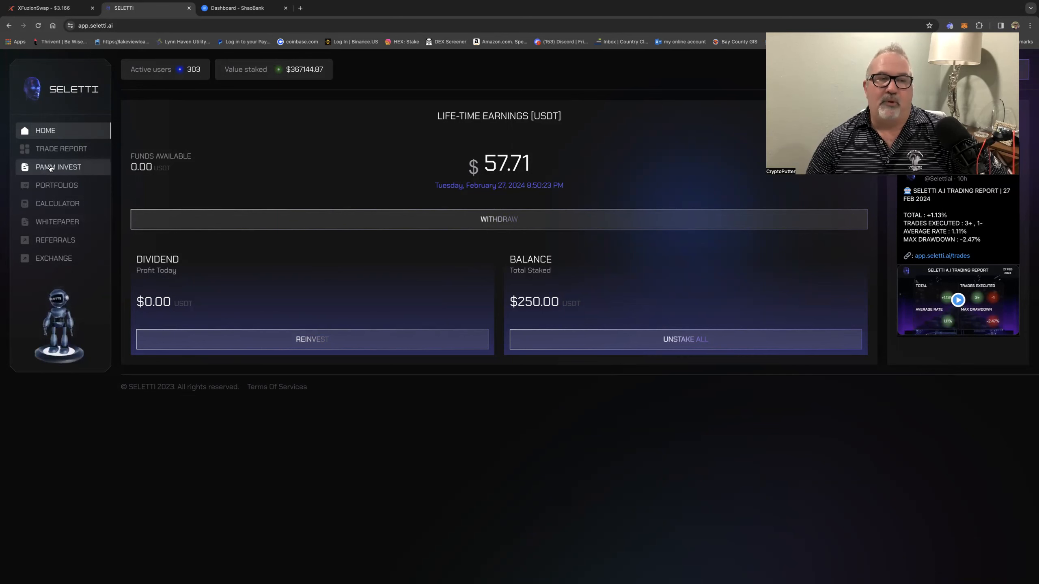
- Visit PAMM Invest, return Home and reload so lifetime earnings show $72.14 USDT
click(58, 166)
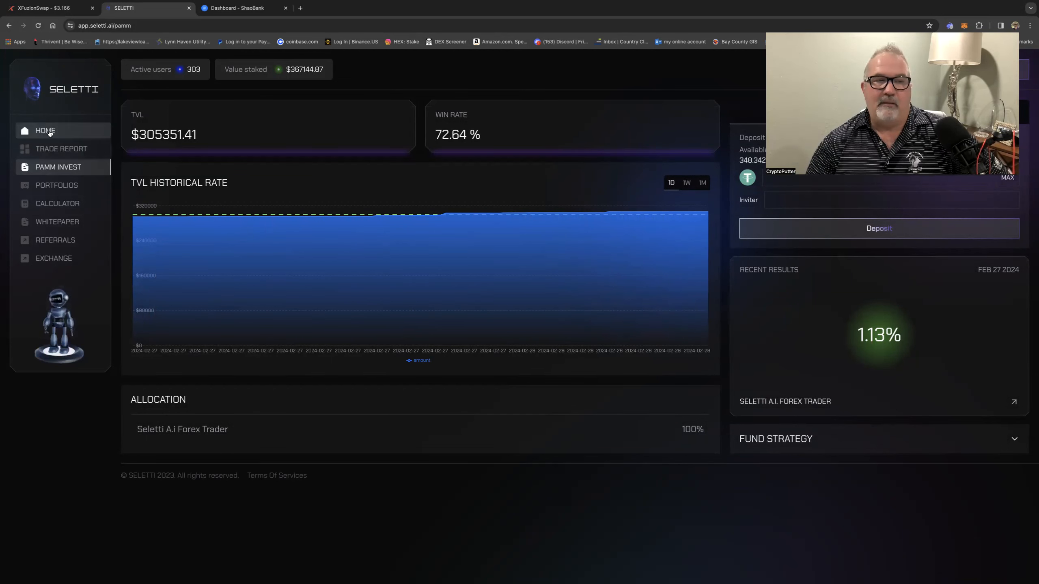
click(46, 131)
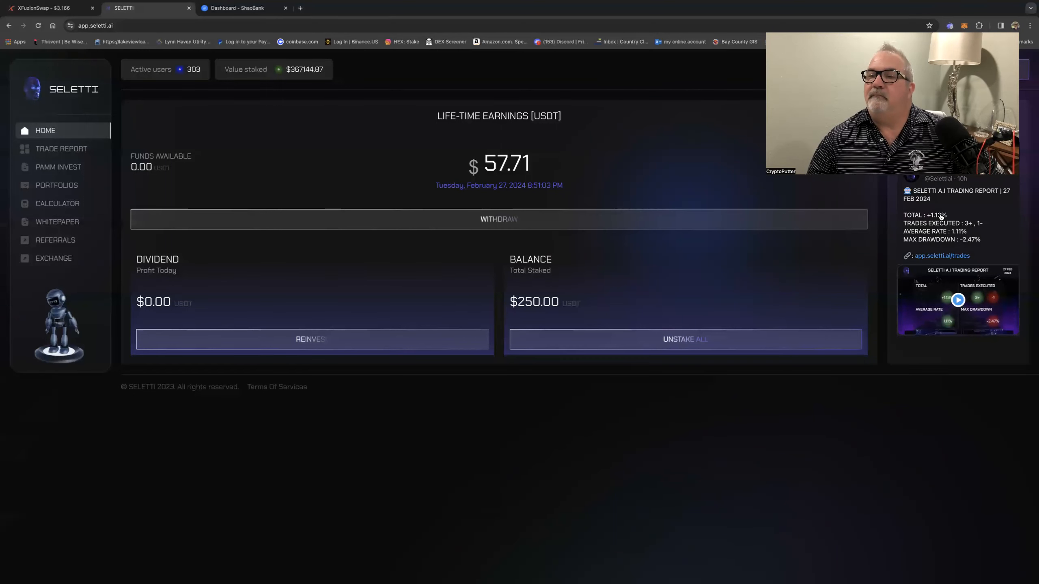
mouse_move(462, 291)
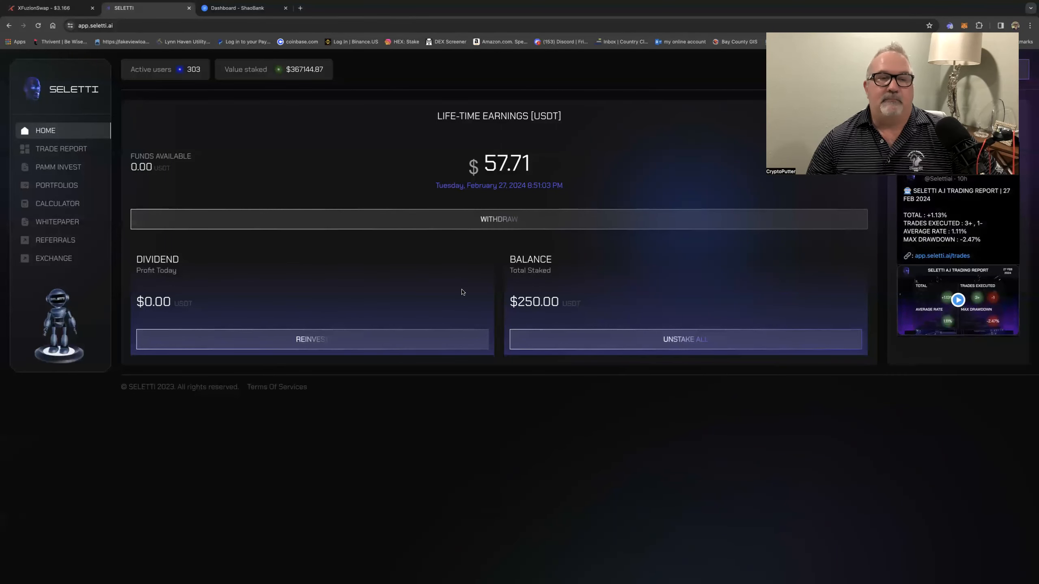
click(38, 25)
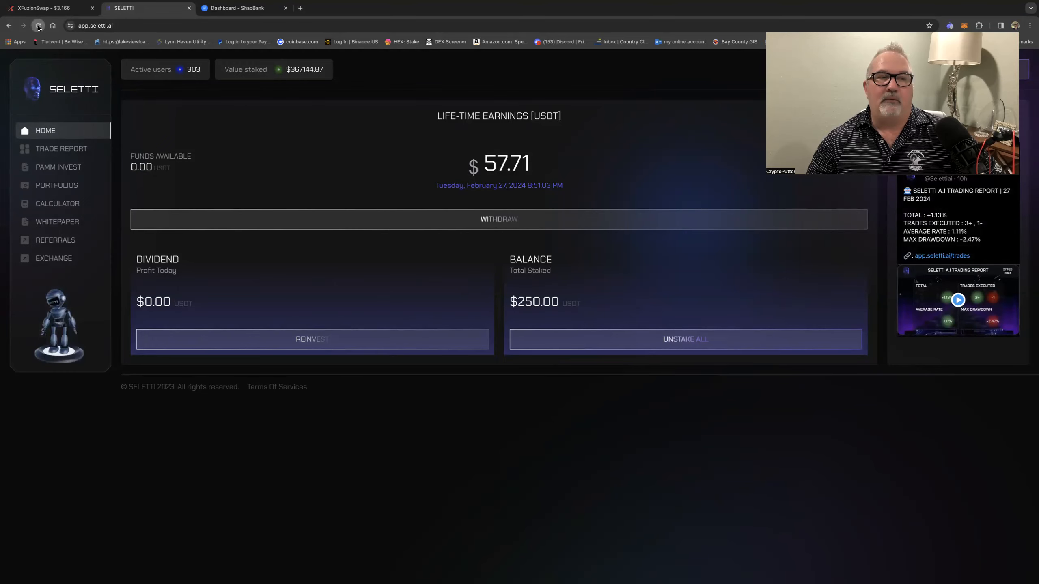
click(38, 25)
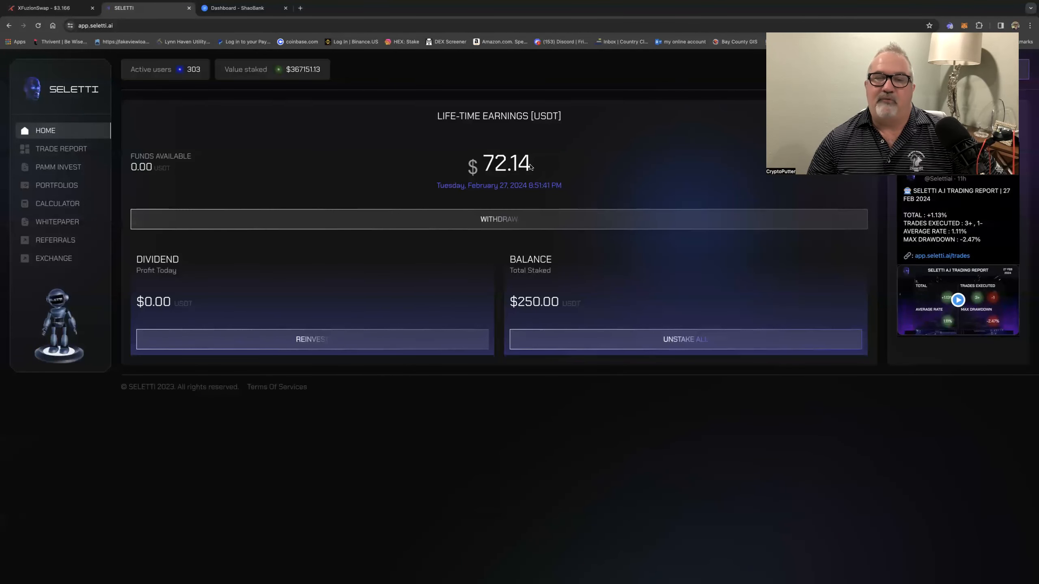
mouse_move(306, 164)
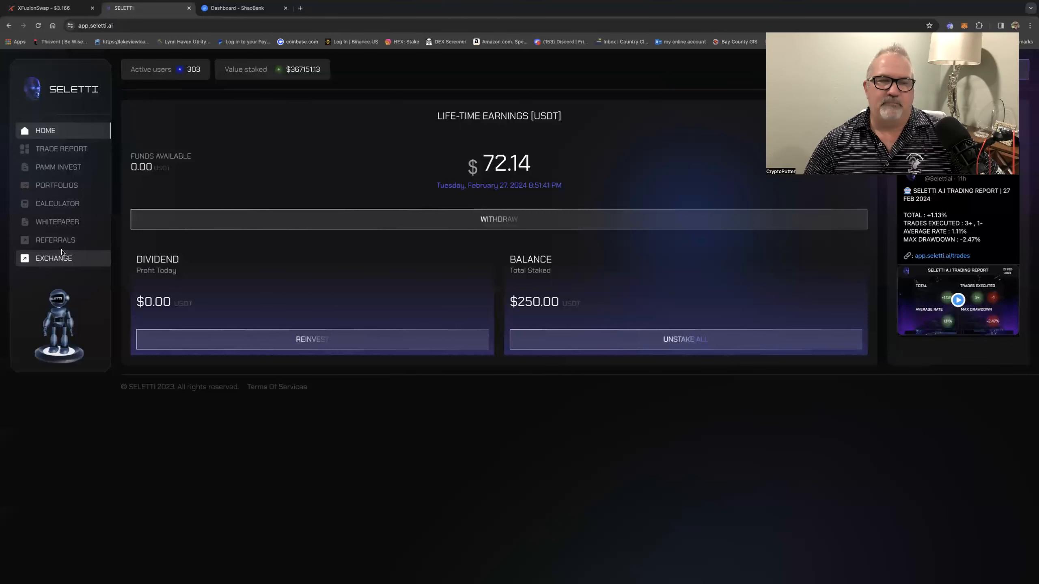
- Show the Referrals page with 10%/5%/1% tiers and 0 USDT total rewards
click(55, 240)
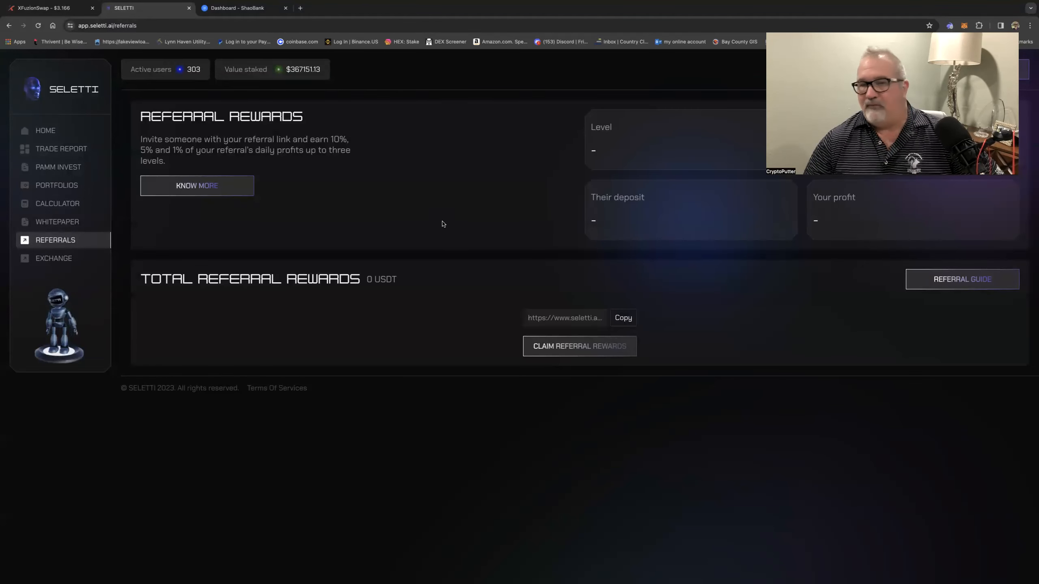
mouse_move(441, 229)
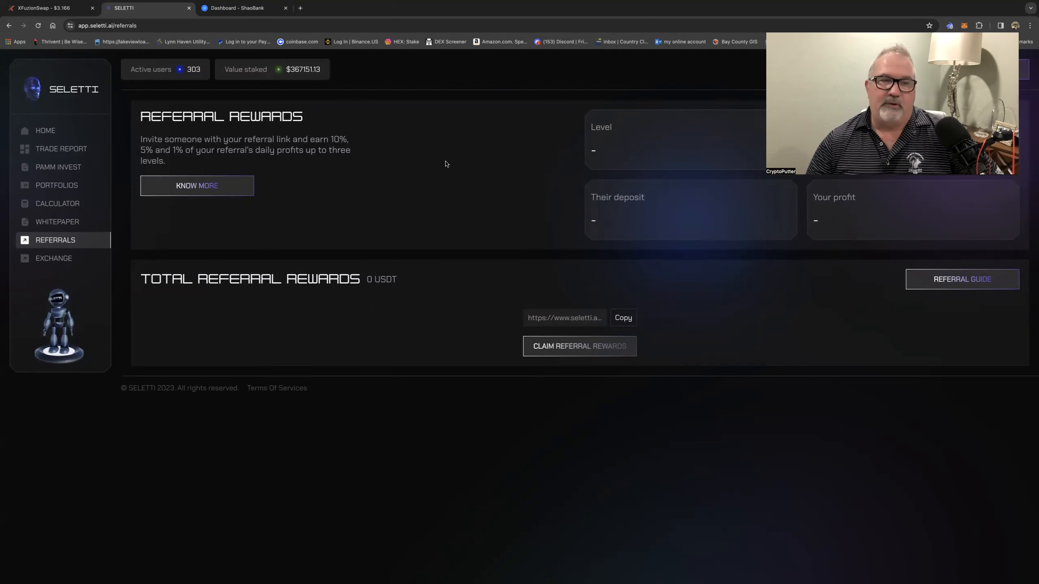
mouse_move(370, 205)
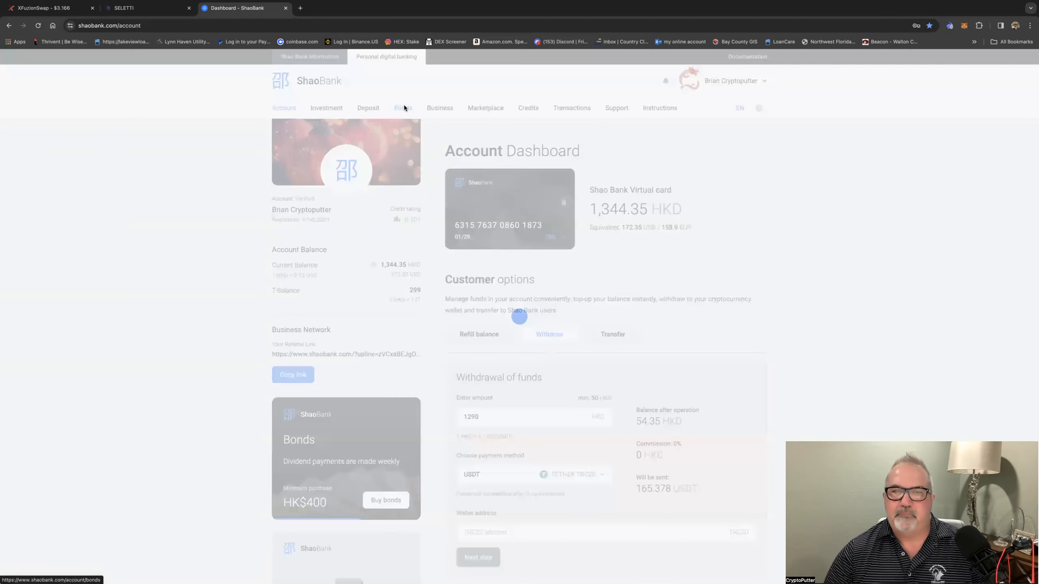
click(403, 107)
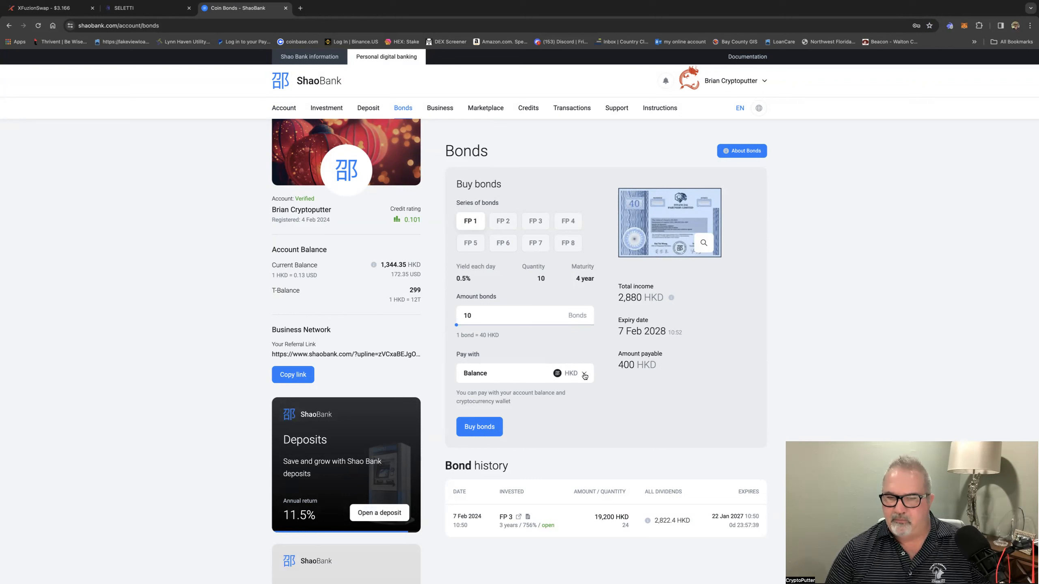
click(584, 373)
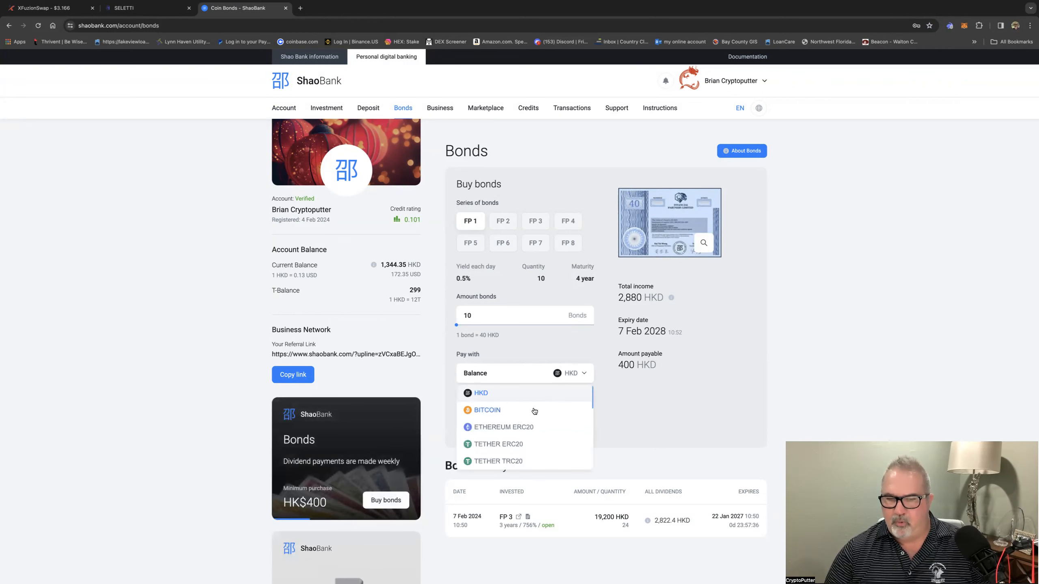
mouse_move(512, 453)
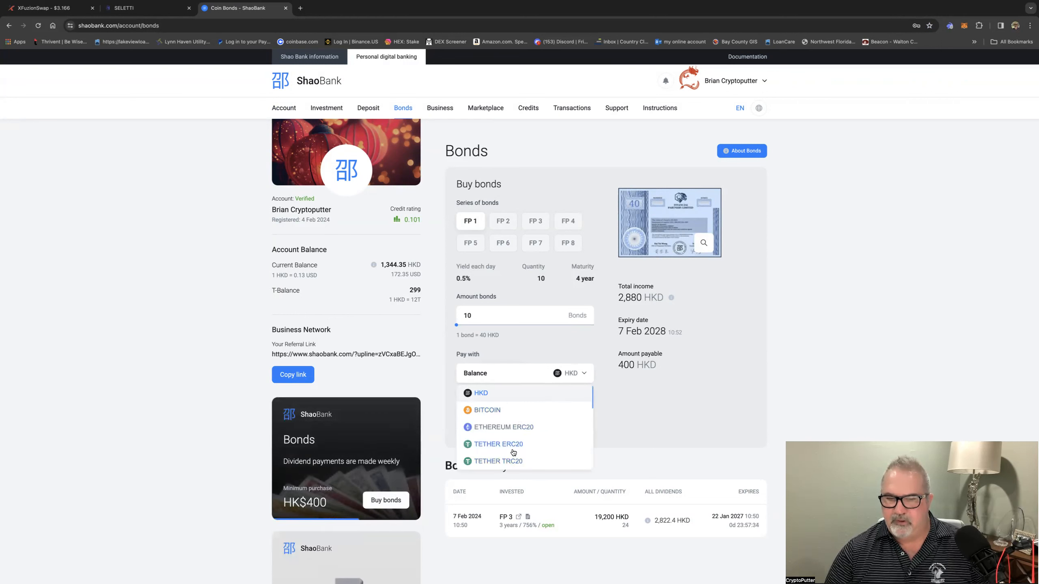
scroll(down, 3)
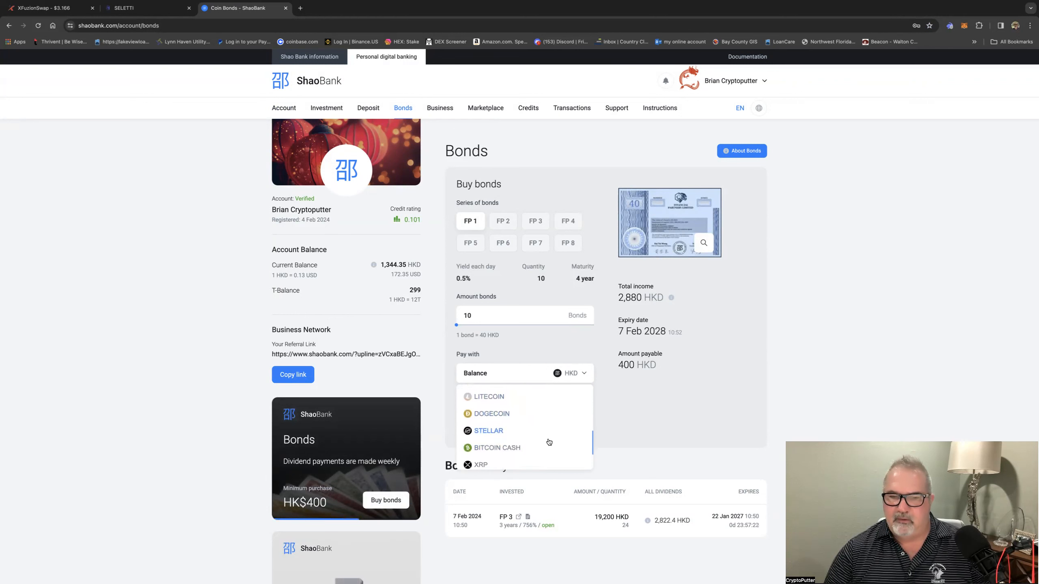
scroll(down, 3)
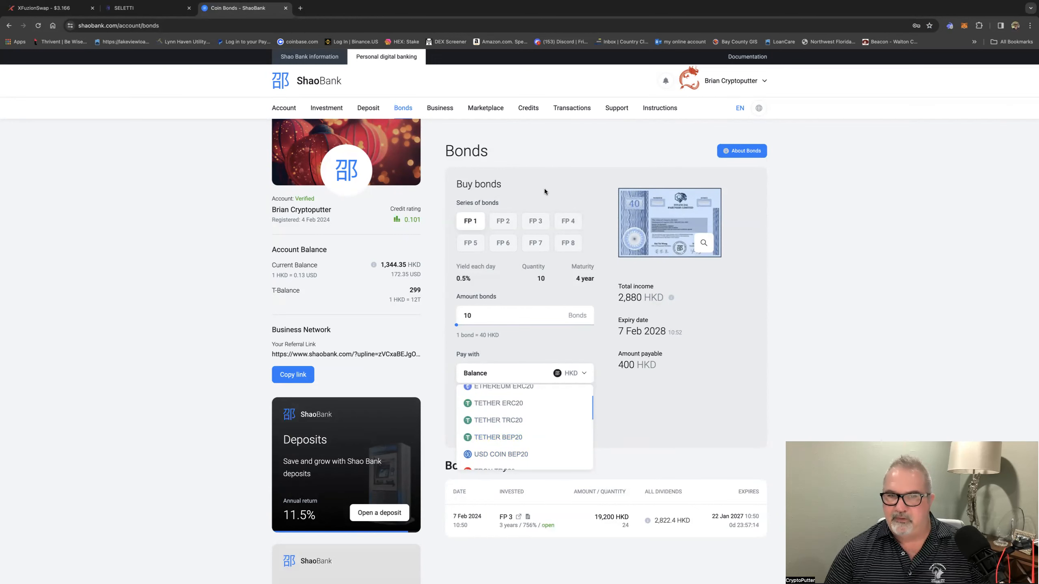
click(523, 374)
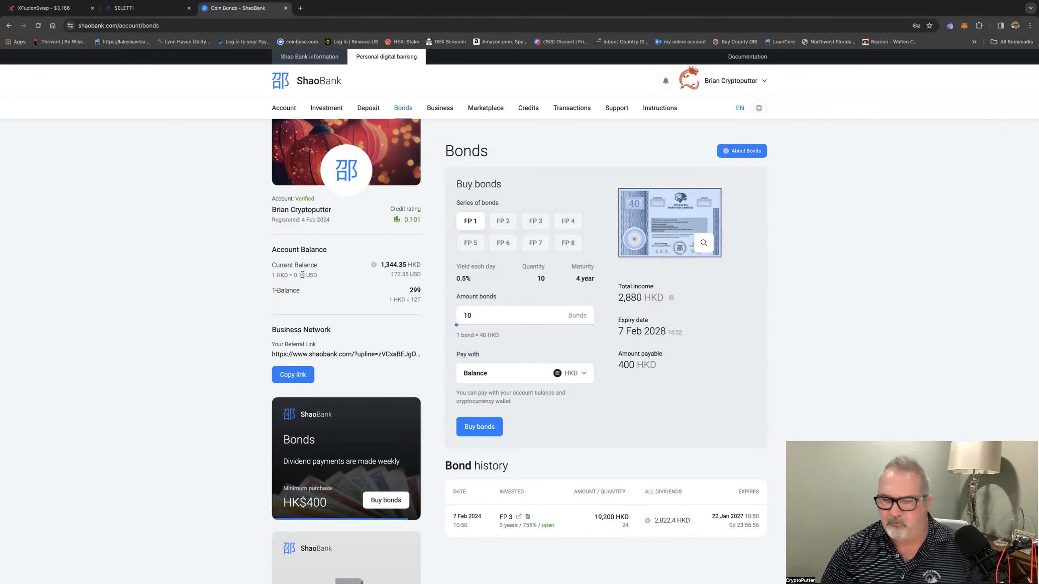
scroll(down, 3)
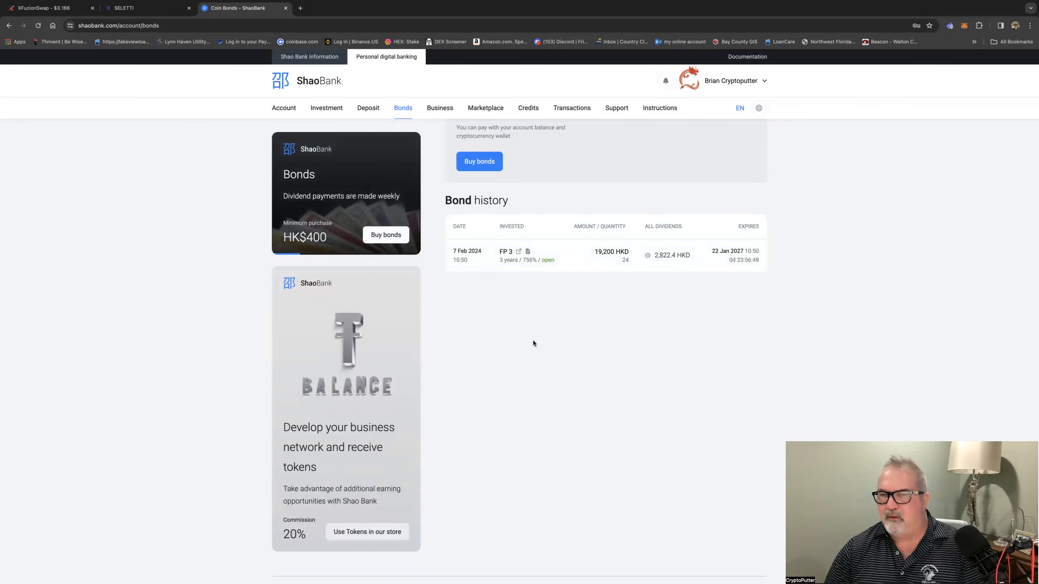
scroll(down, 3)
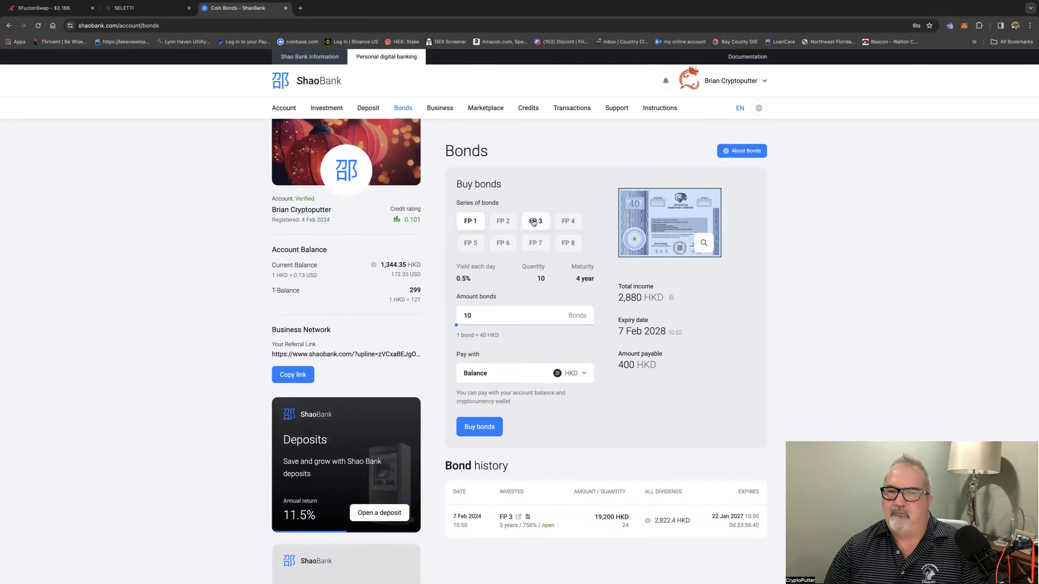
- Choose series FP 3 with 24 bonds (19,200 HKD payable), check Pay with, and reach Bond history
click(536, 220)
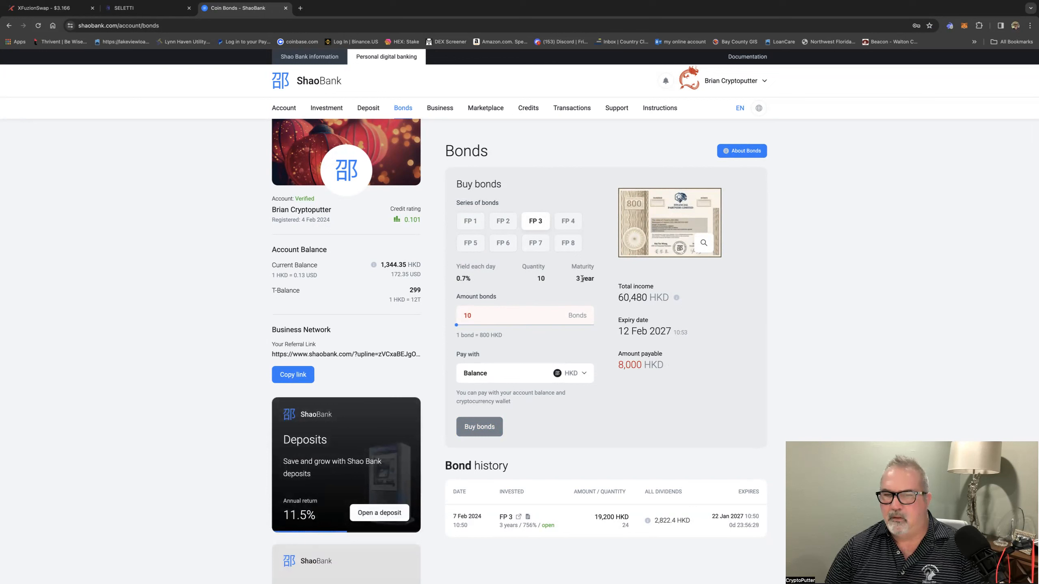
mouse_move(600, 275)
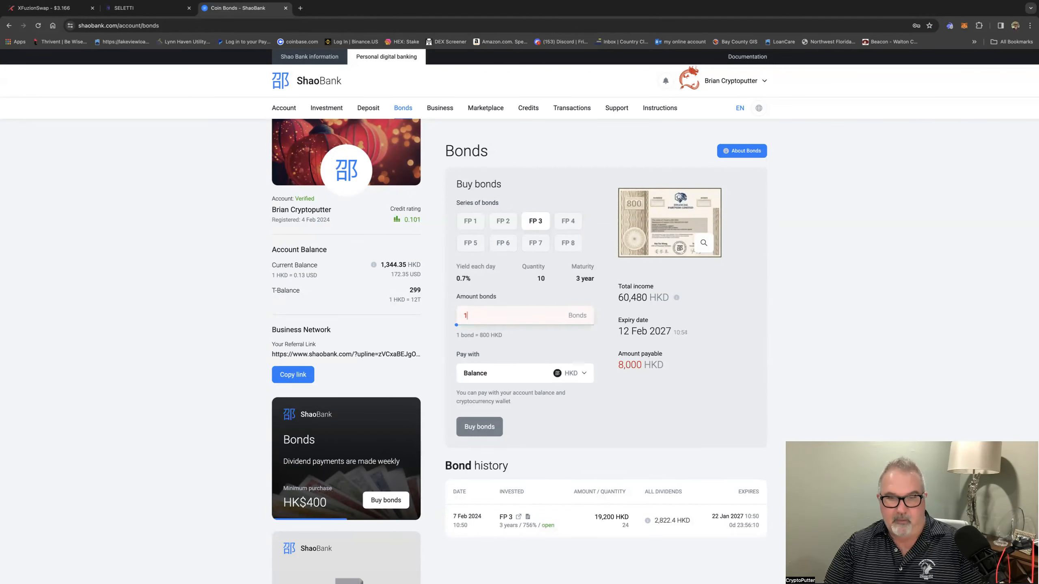
text(24)
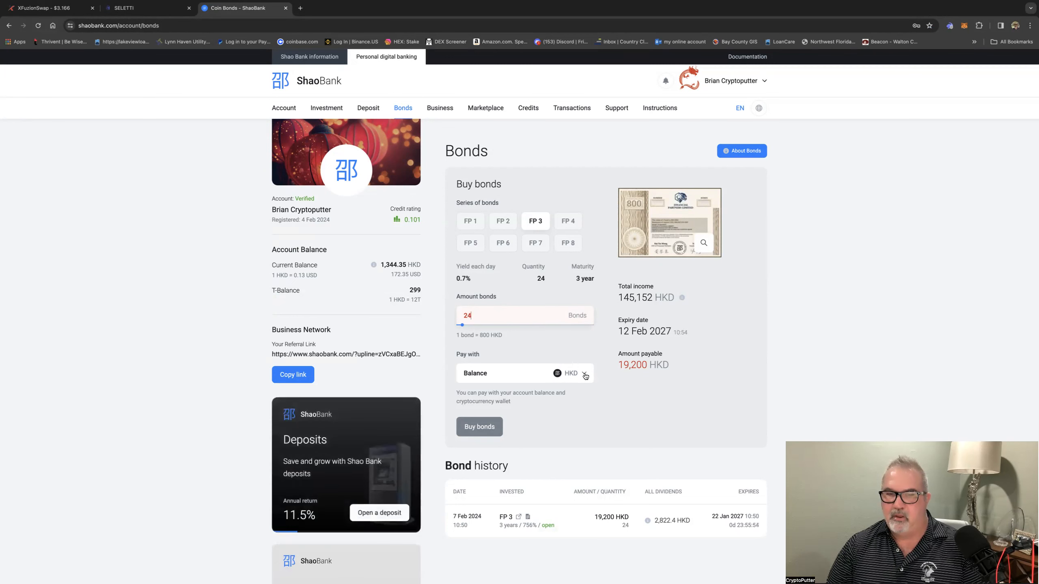
click(582, 373)
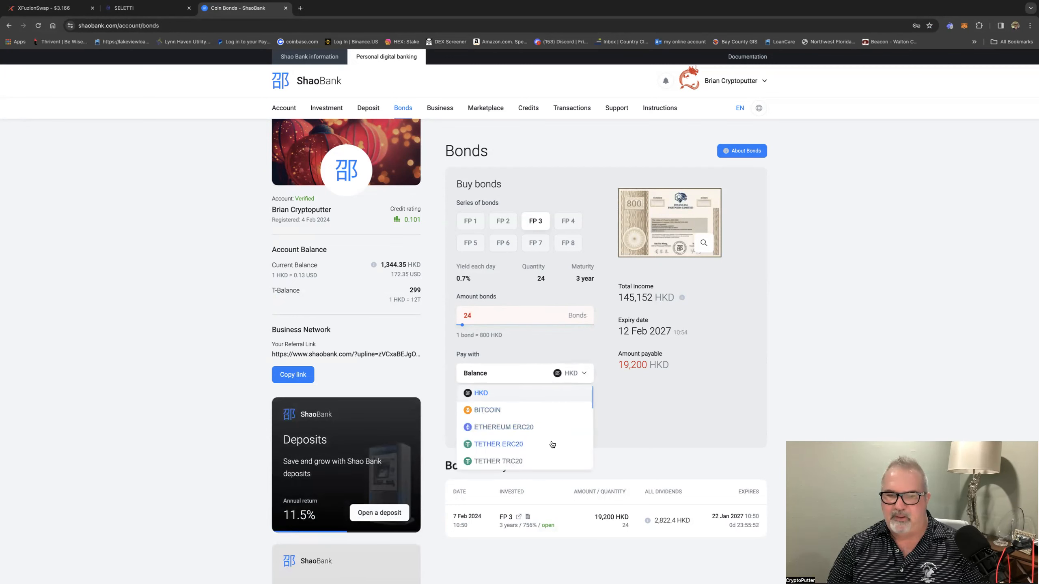
scroll(down, 3)
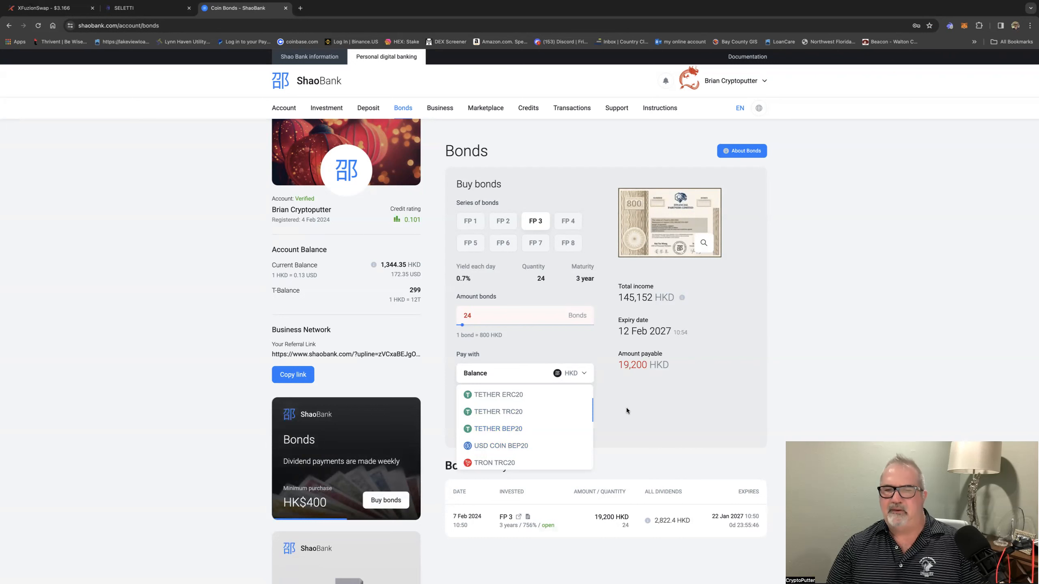
click(523, 373)
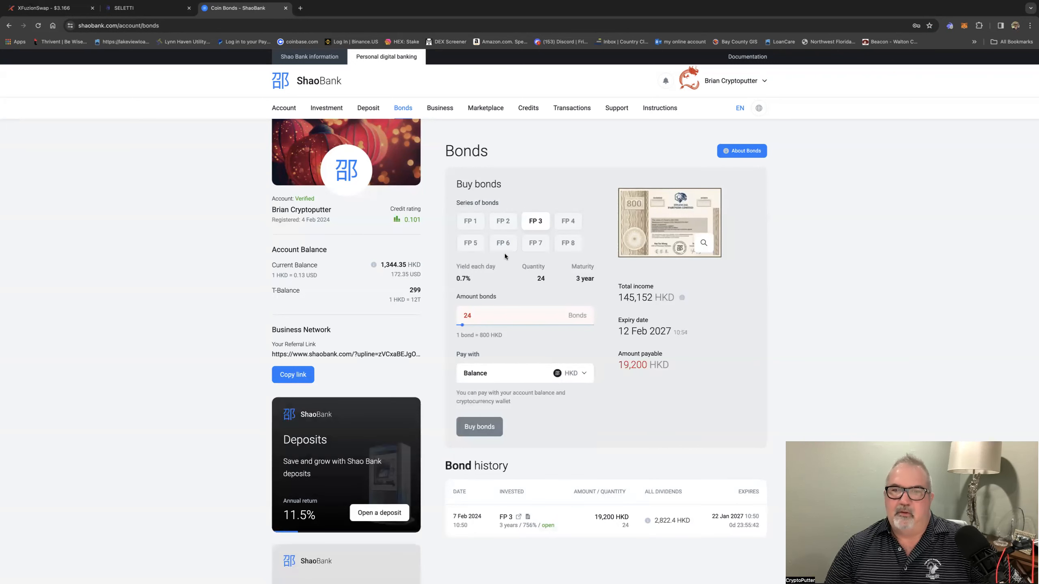
scroll(down, 3)
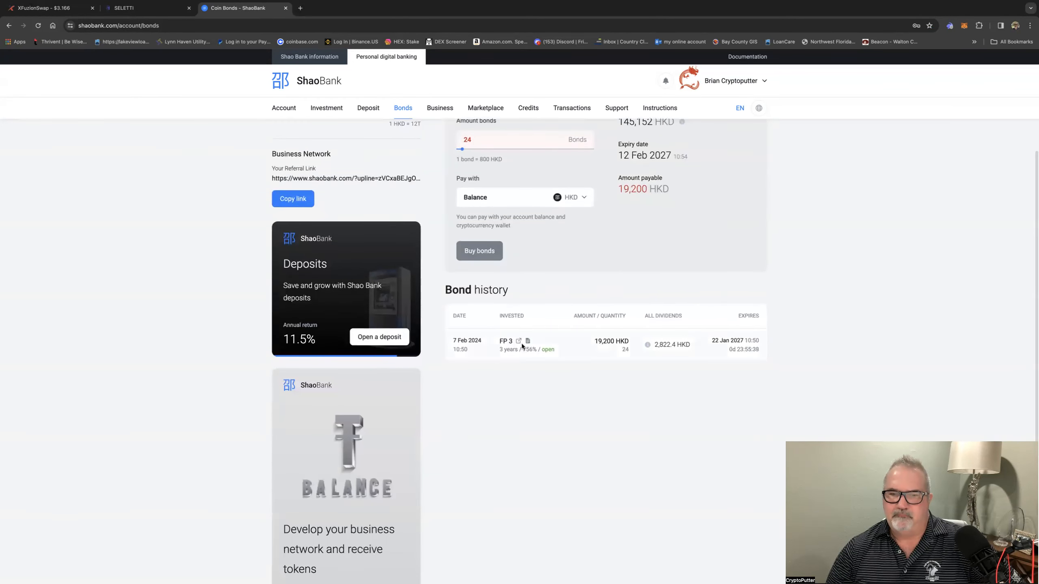
click(527, 341)
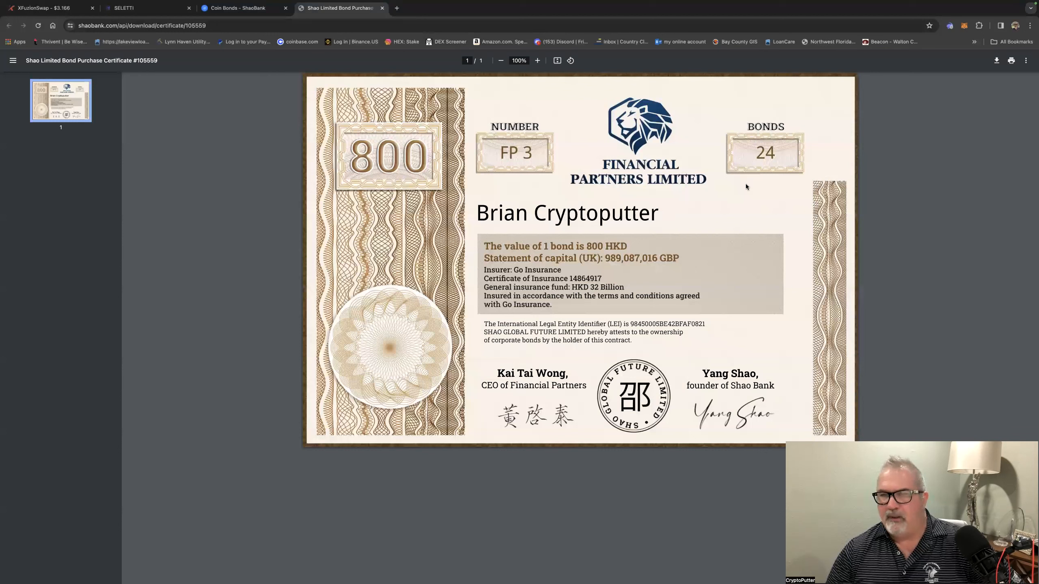
mouse_move(600, 307)
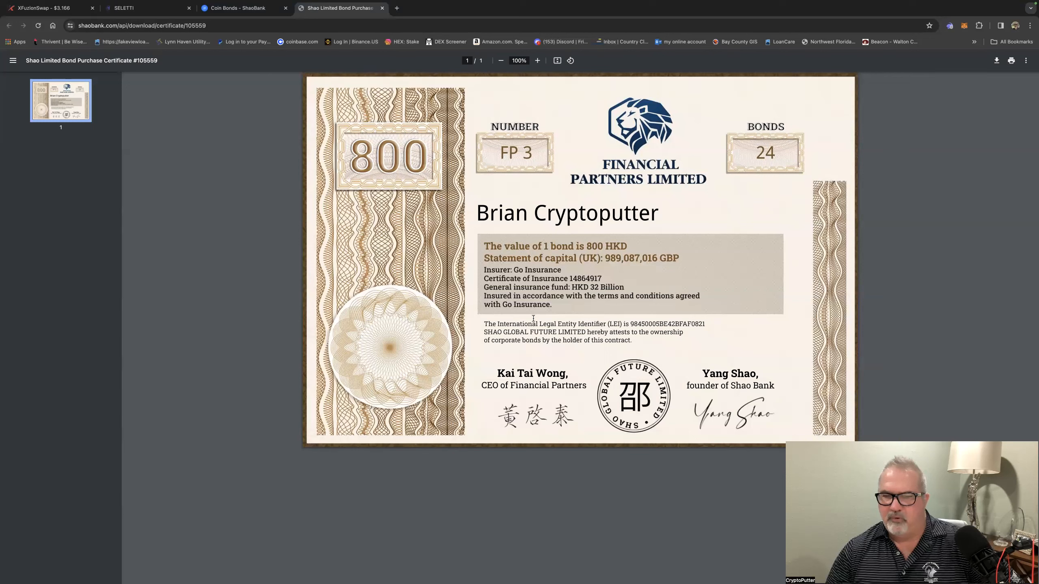
mouse_move(568, 404)
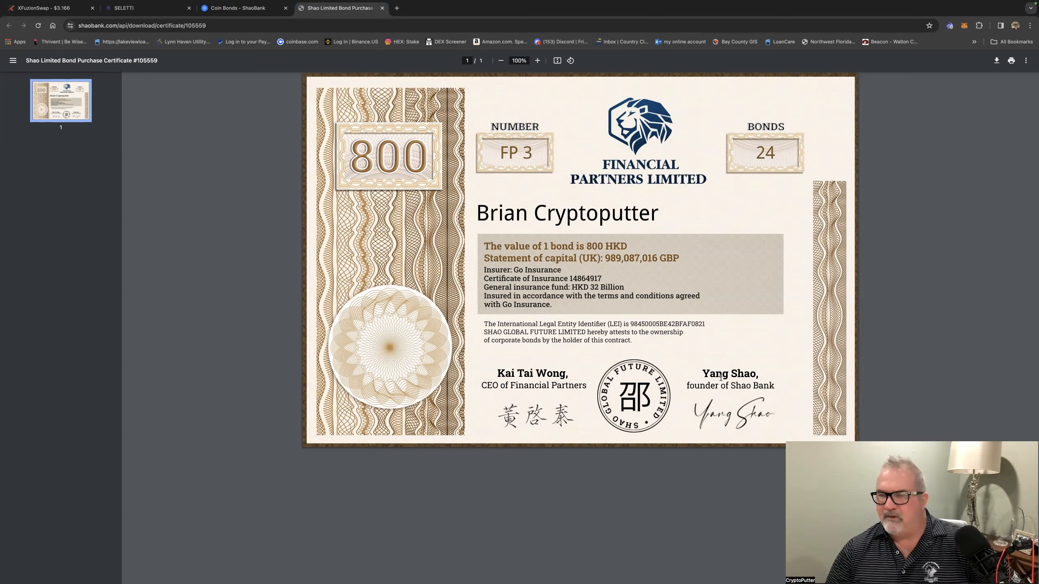
mouse_move(767, 335)
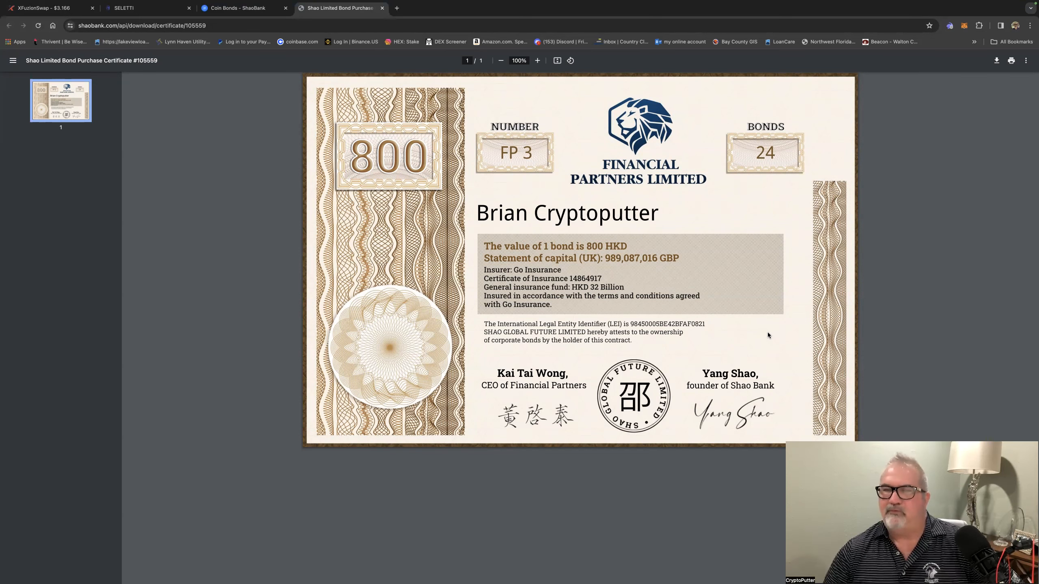
mouse_move(618, 187)
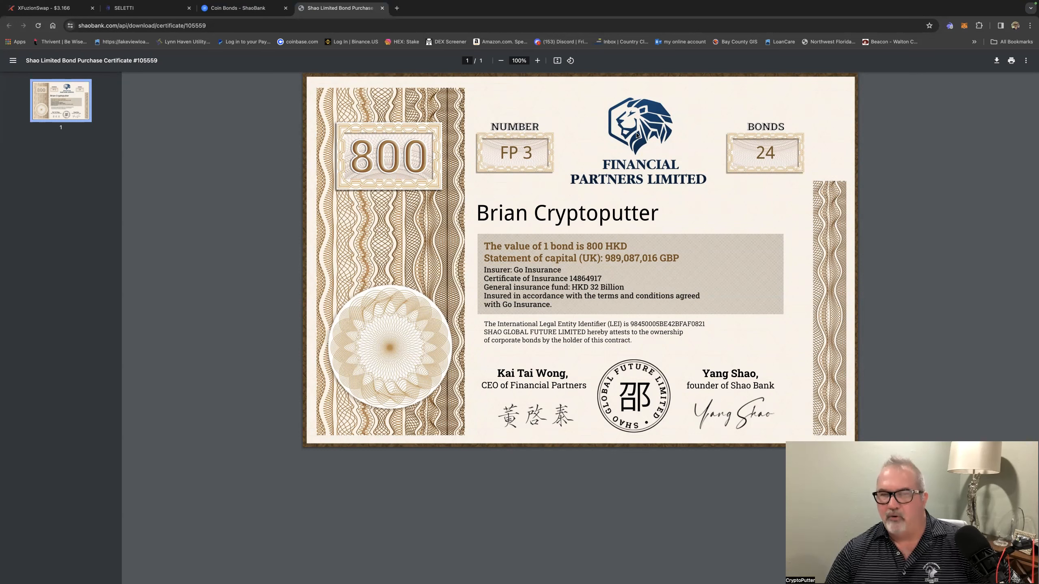
mouse_move(635, 136)
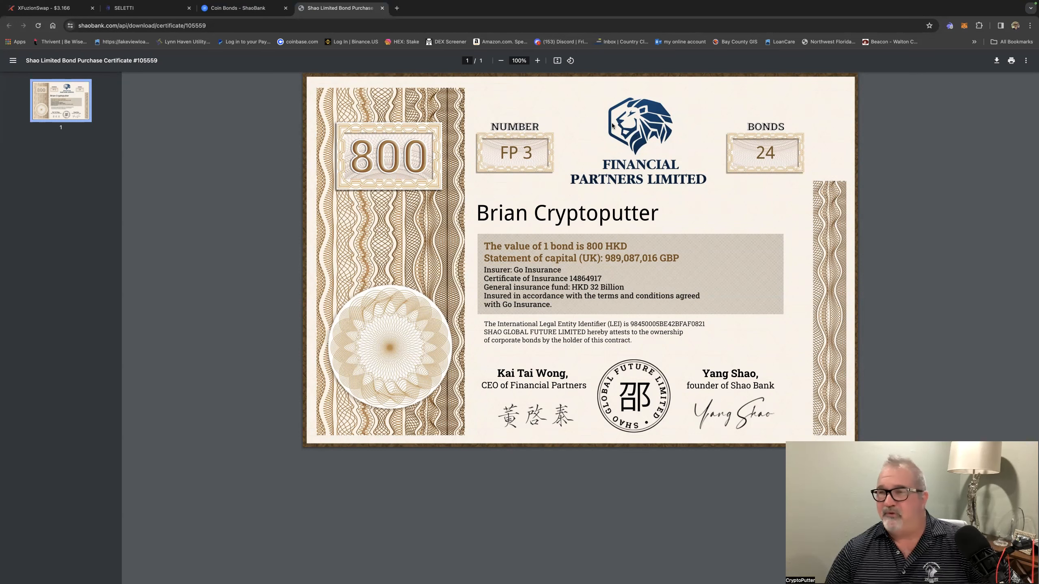
mouse_move(439, 186)
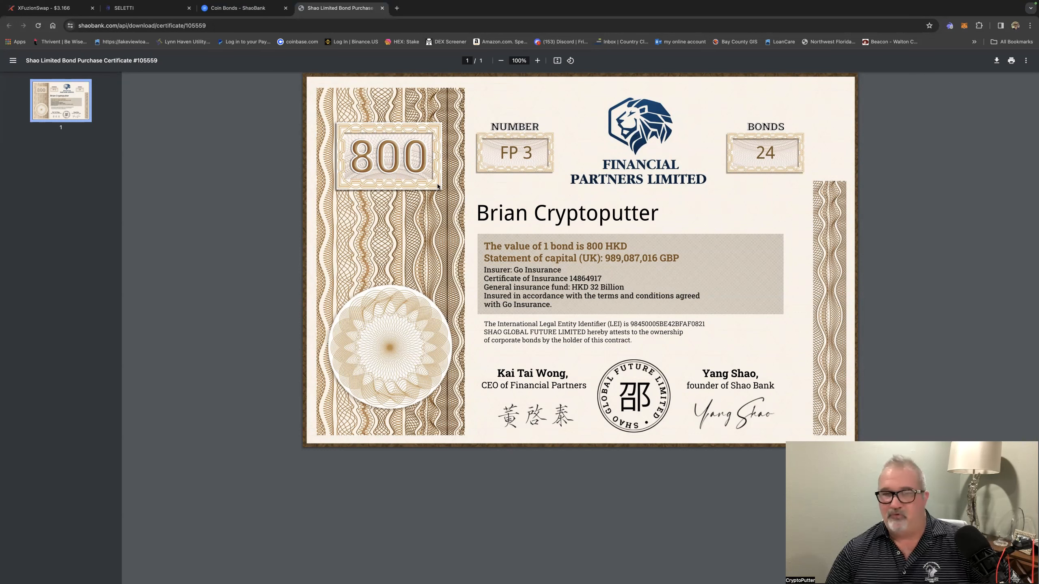
click(381, 8)
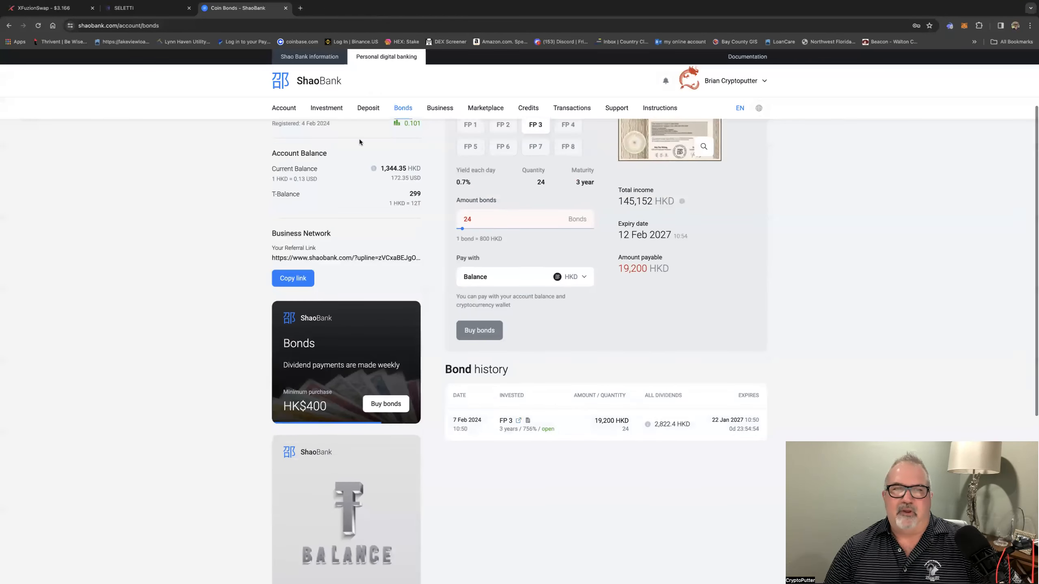
- Go to the Account dashboard and switch Customer options to the Withdraw form (50 HKD default)
click(283, 108)
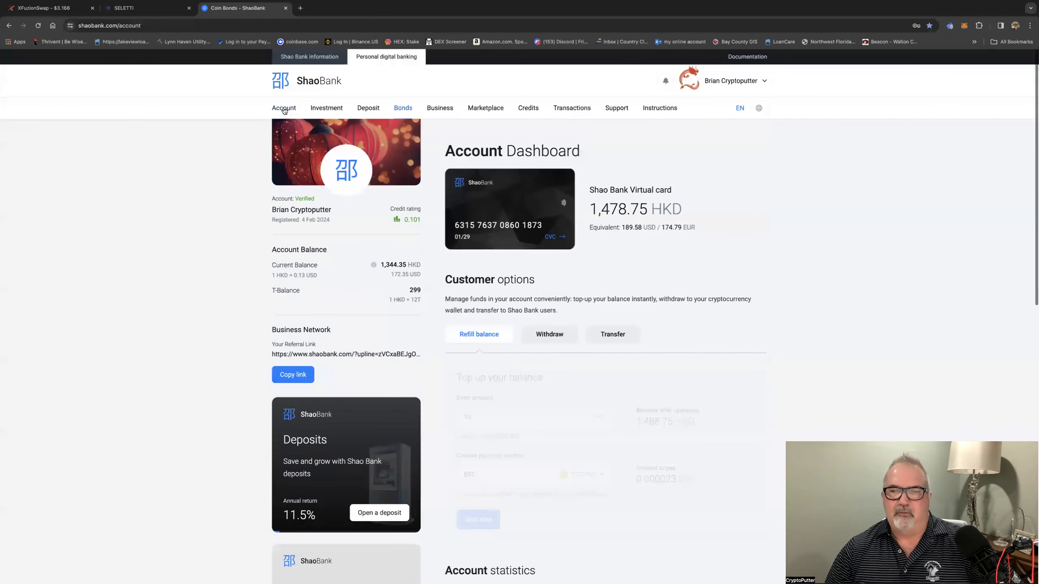
click(283, 108)
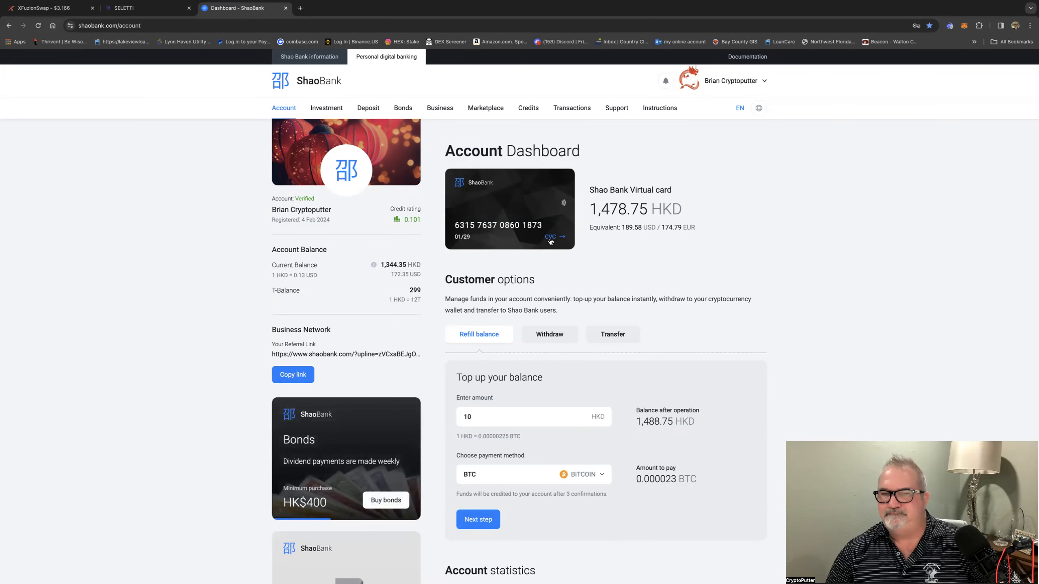
mouse_move(535, 212)
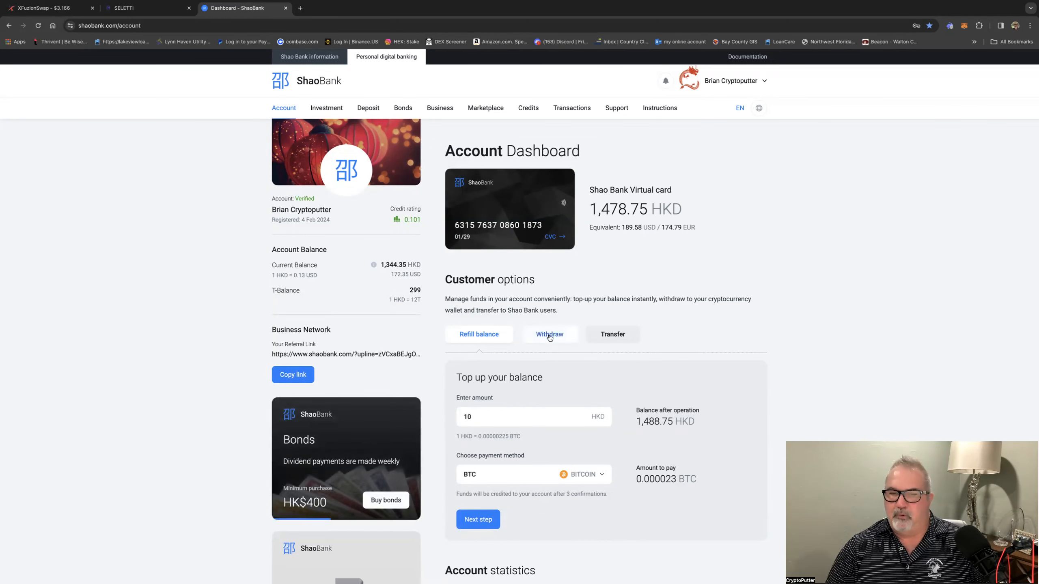
click(549, 334)
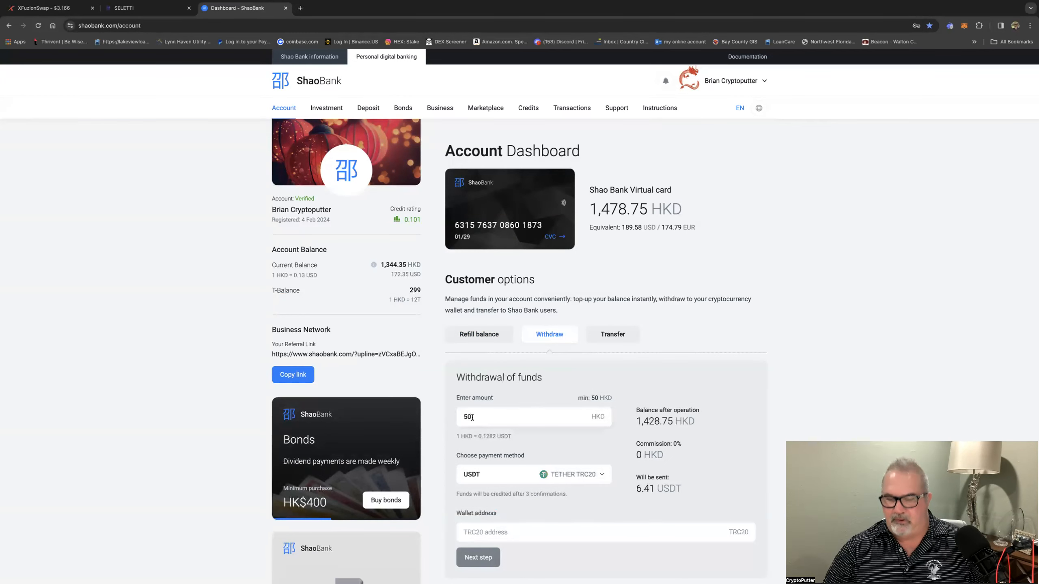
- Replace the withdrawal amount with 1478 HKD for USDT TRC20 (189.4796 USDT to send)
click(529, 416)
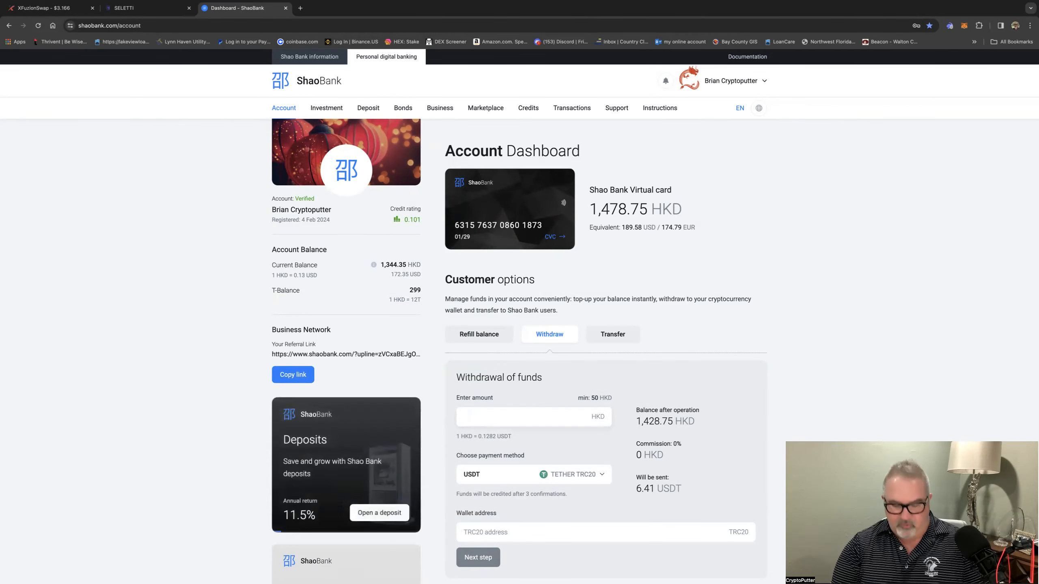
text(1475)
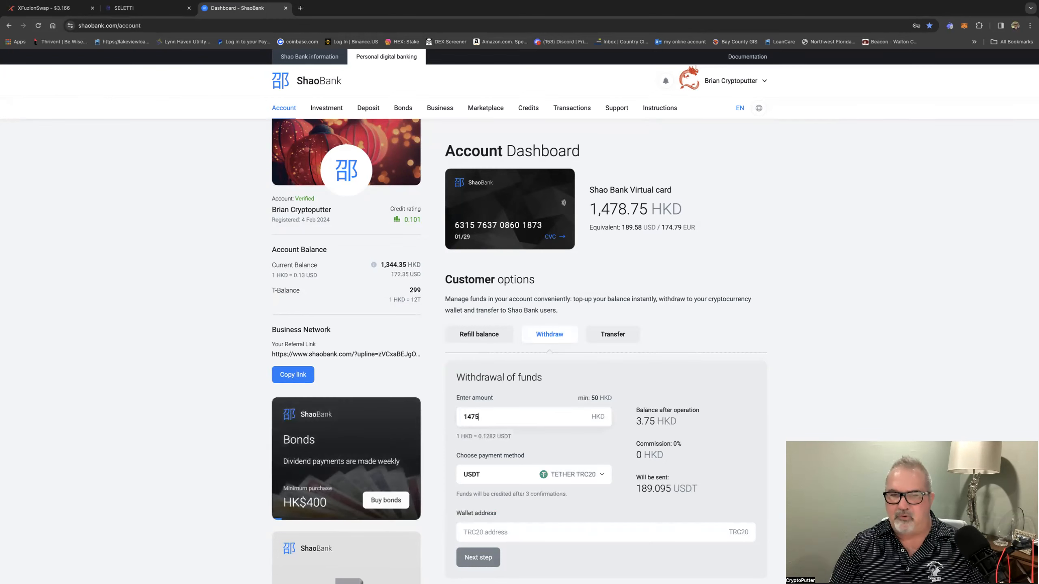
key(Backspace)
text(8)
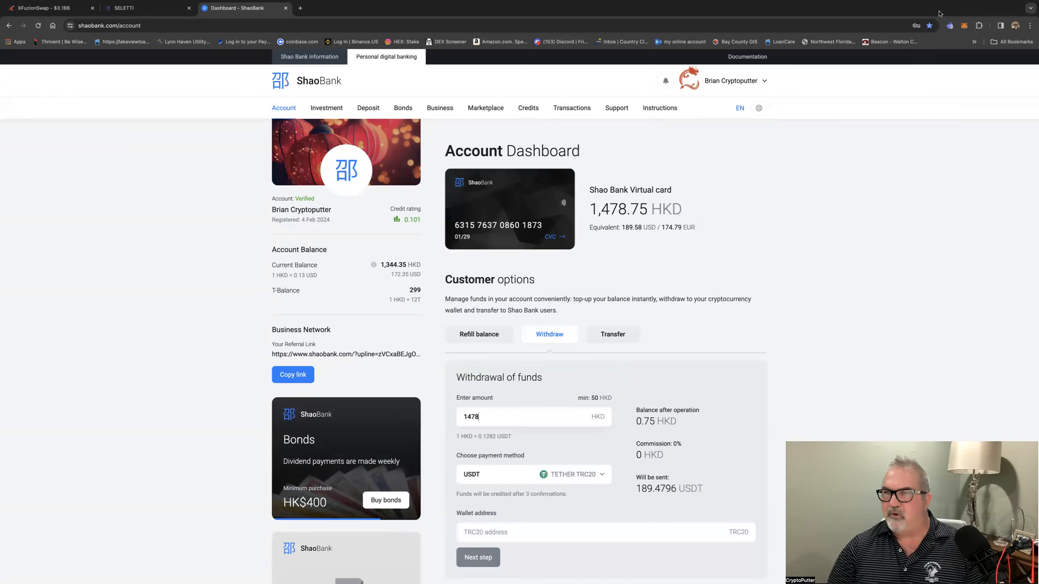
click(948, 25)
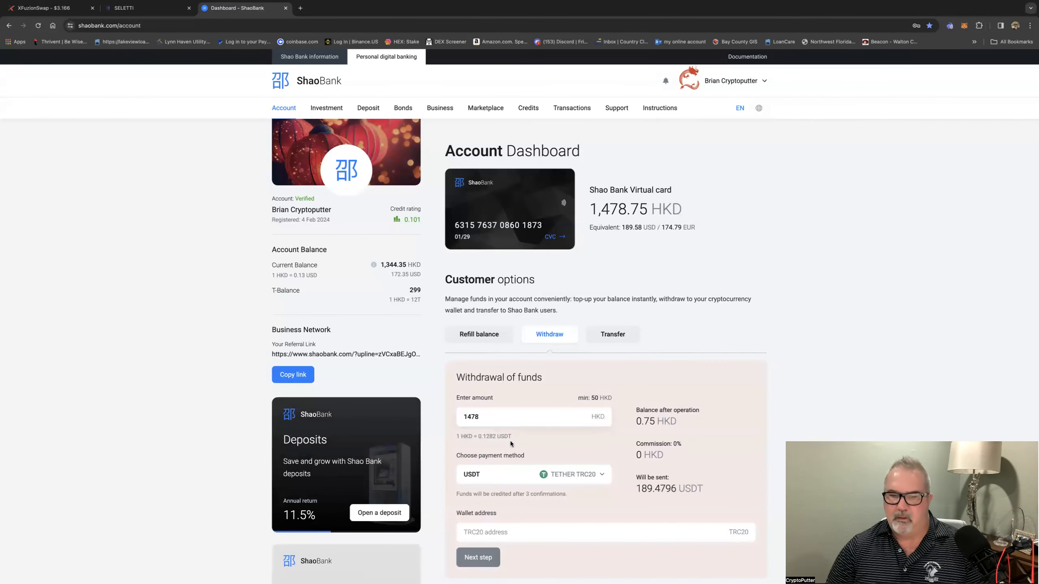
click(596, 532)
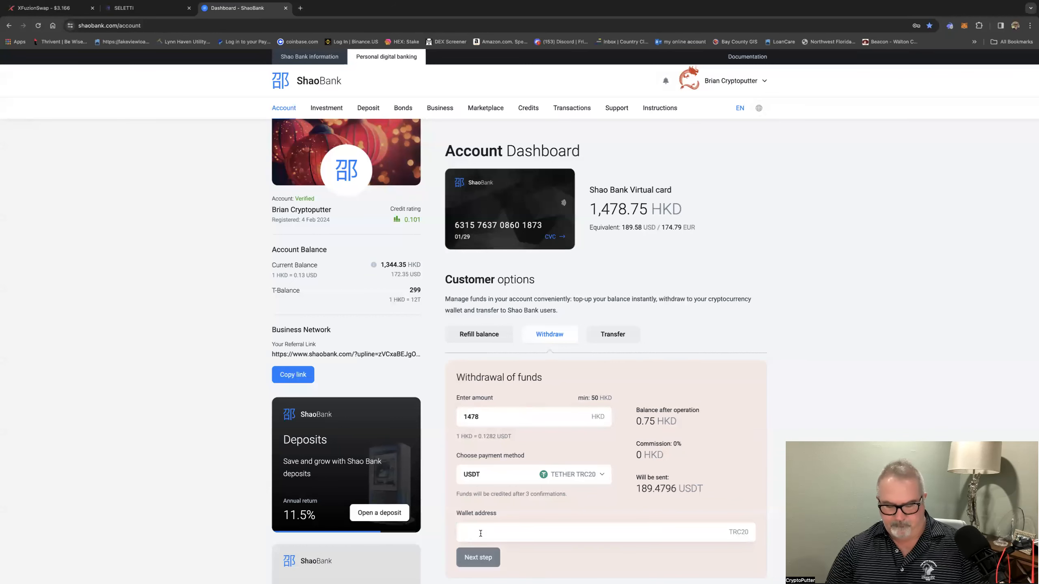
text(0x4c8aC0a3316F047C348ae6648e2e7318379C69A7)
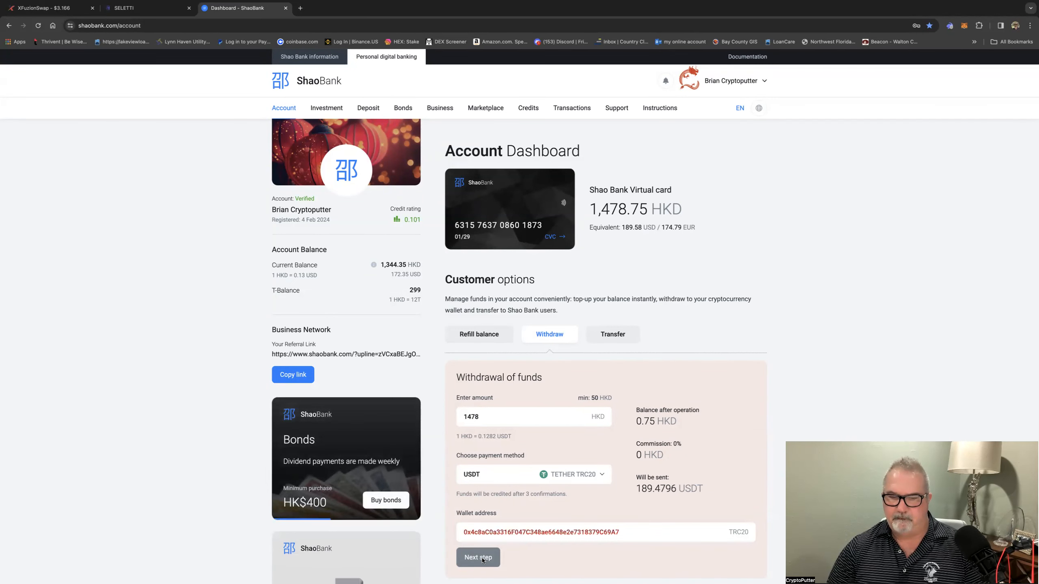
- Change the amount to 1475 HKD (189.095 USDT) and re-enter the same TRC20 wallet address
scroll(down, 3)
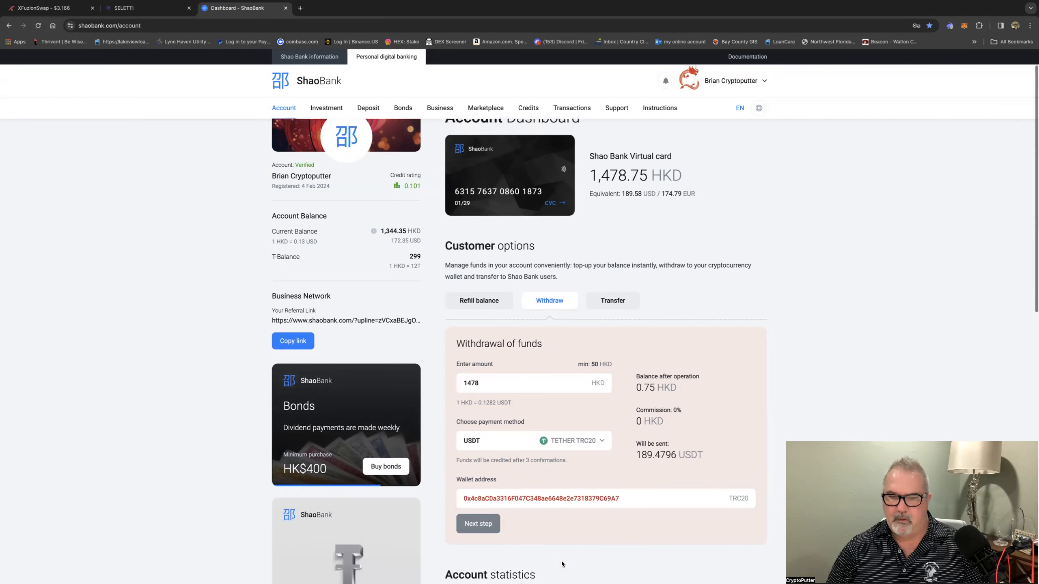
scroll(down, 3)
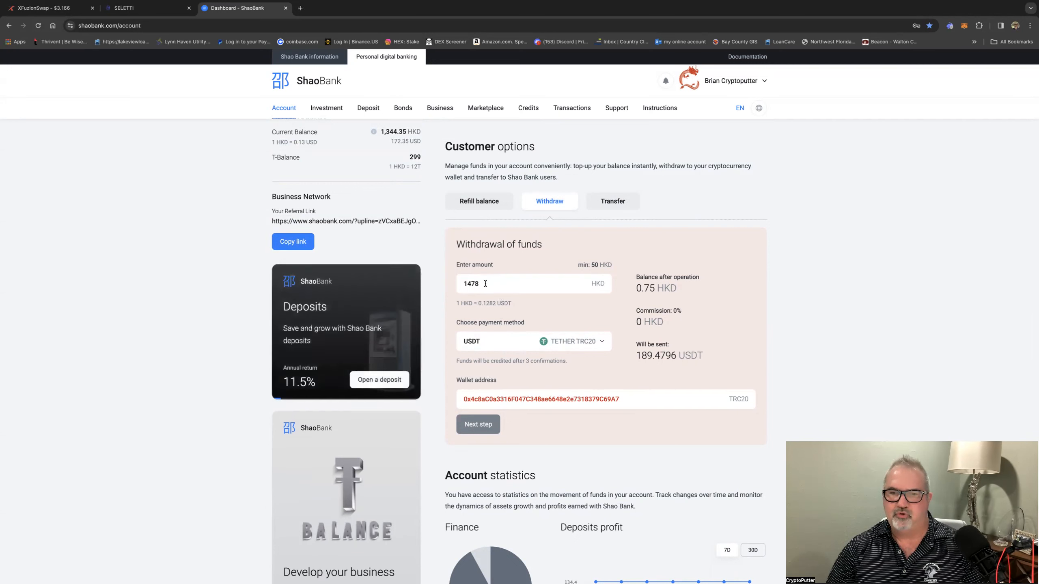
key(Backspace)
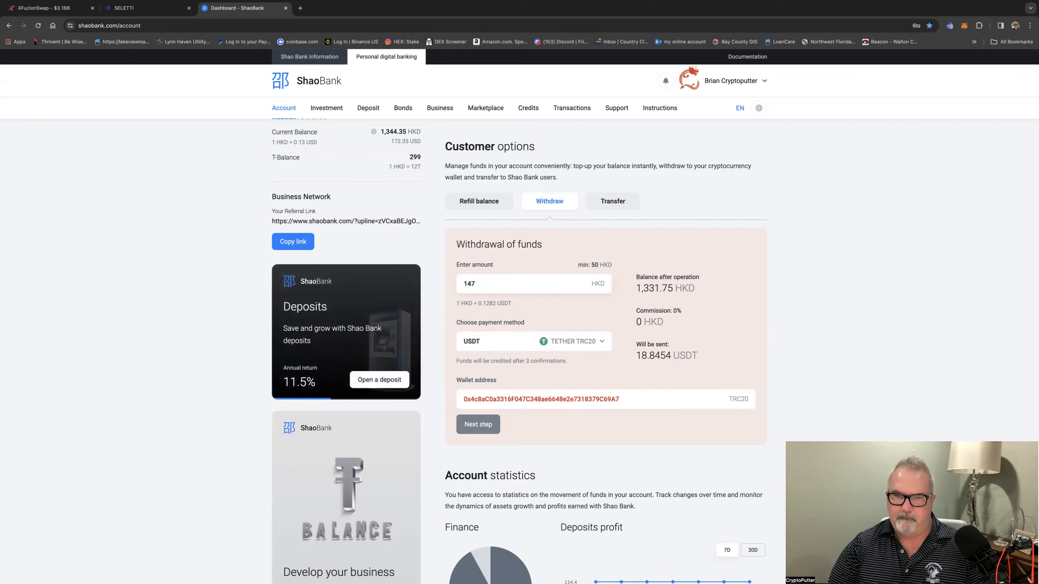
text(1)
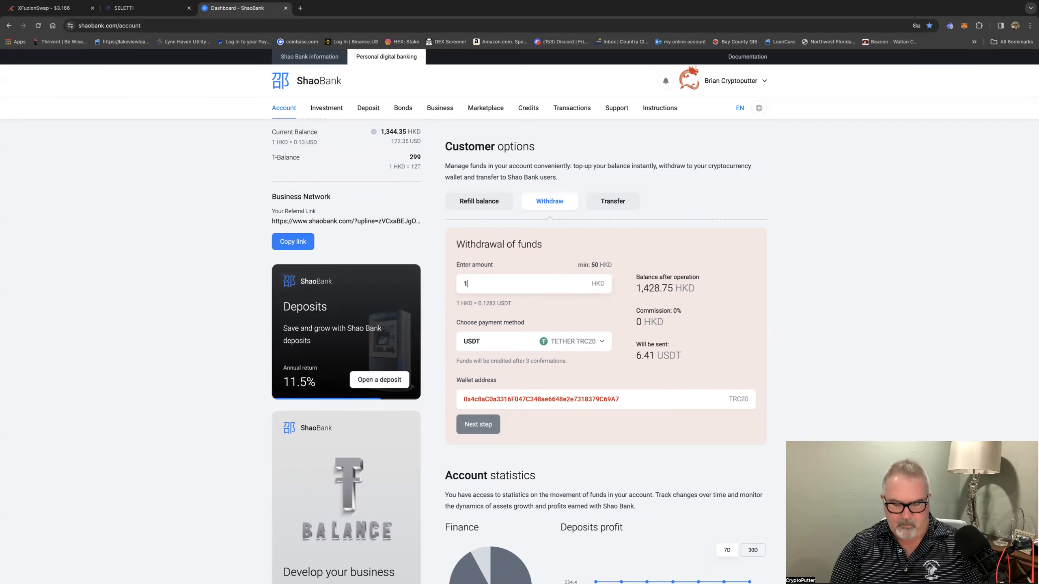
text(475)
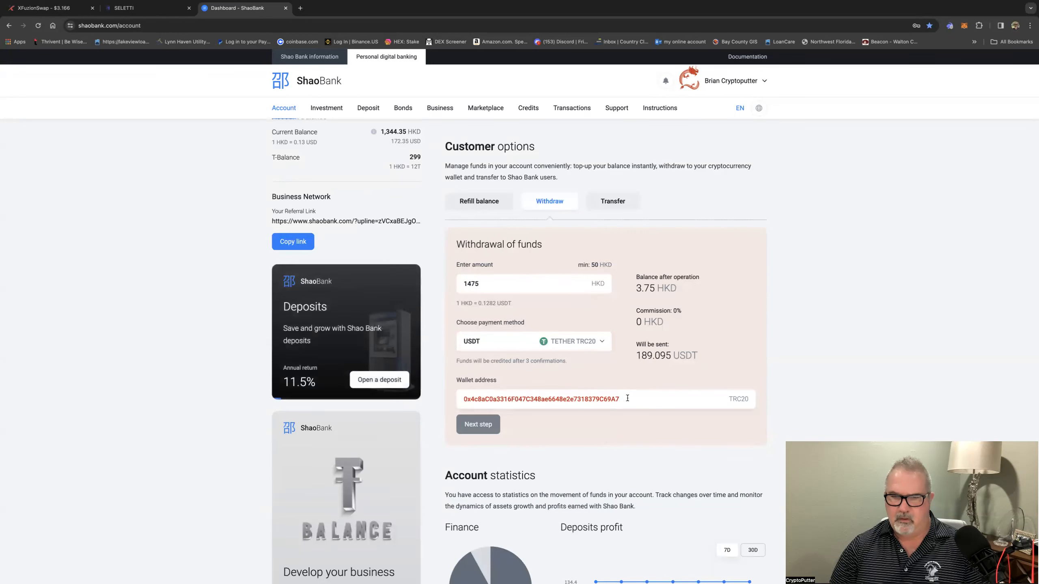
triple_click(540, 398)
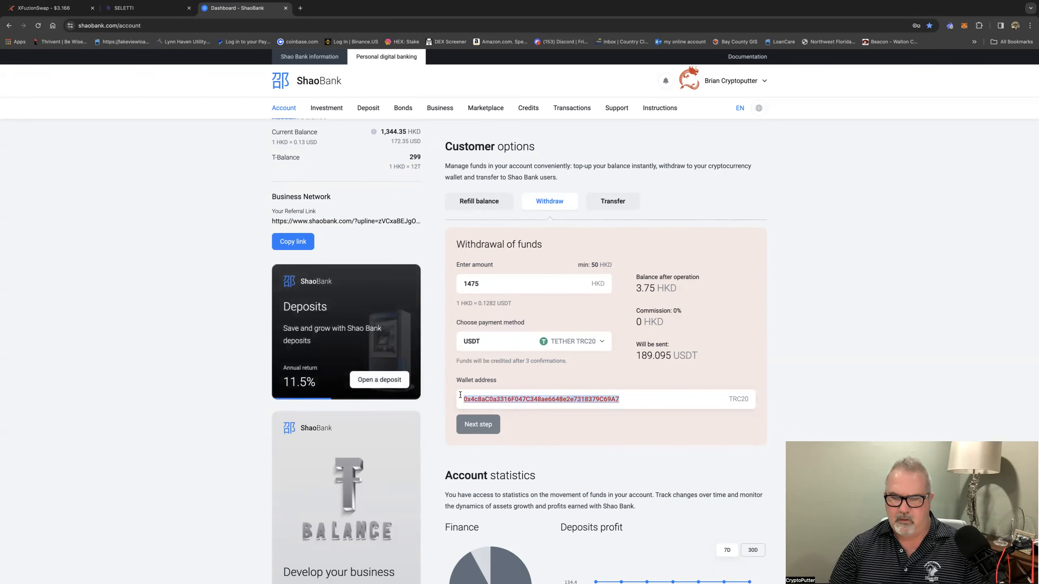
click(536, 398)
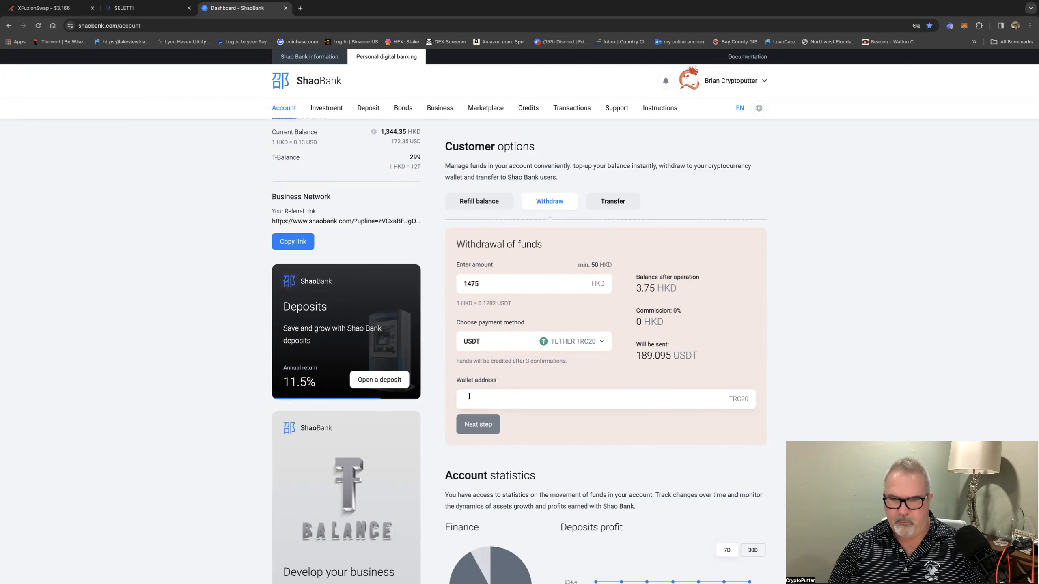
text(0x4c8aC0a3316F047C348ae6648e2e7318379C69A7)
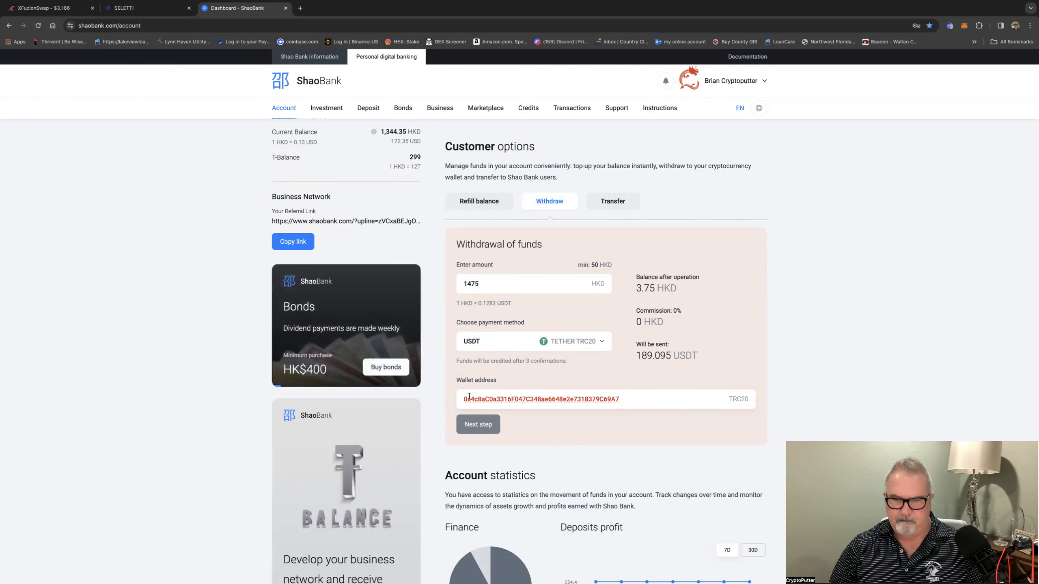
- Move down past recent transactions to History of transactions
scroll(down, 3)
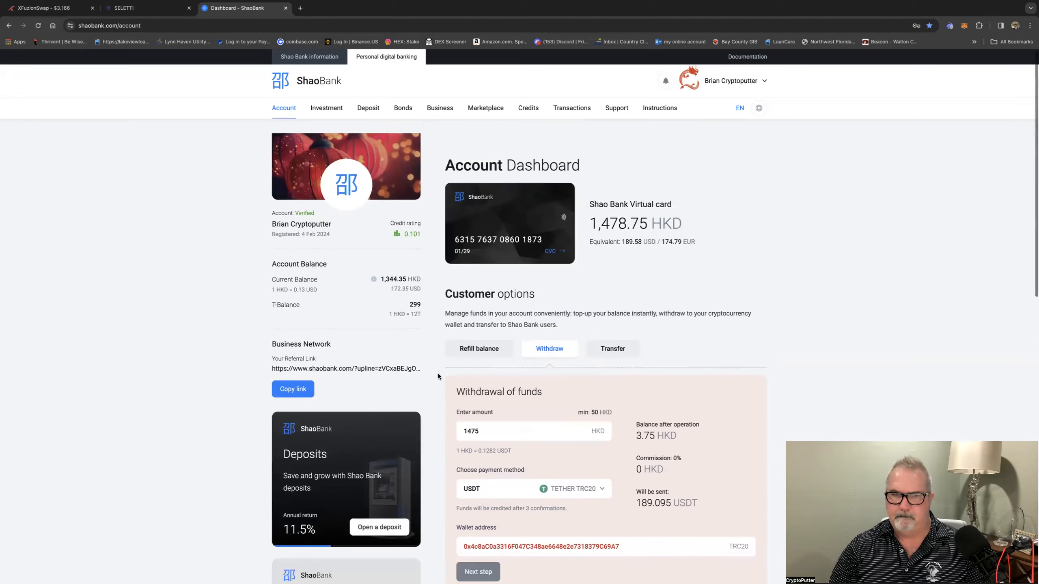
scroll(down, 3)
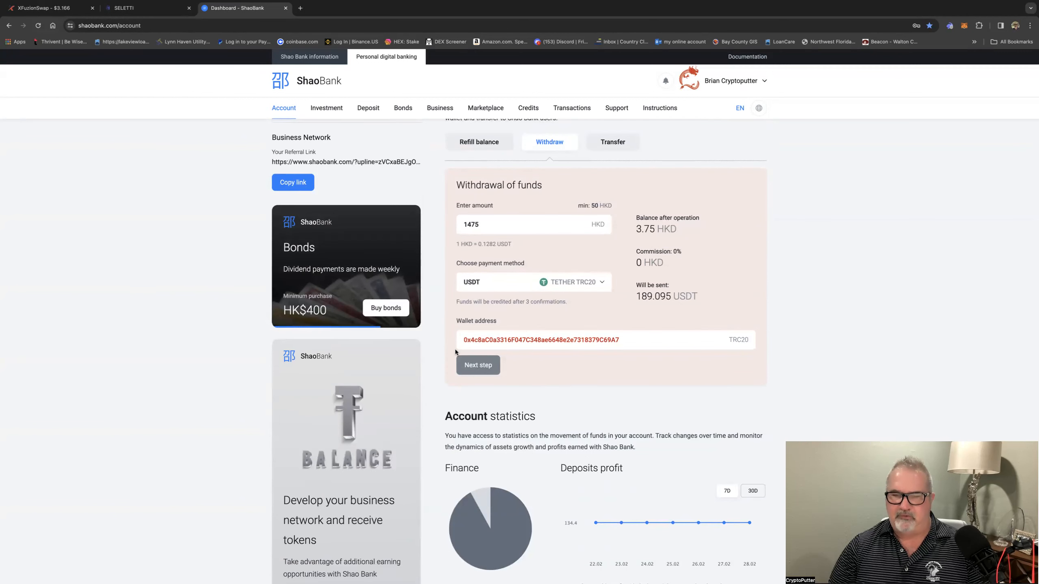
scroll(down, 3)
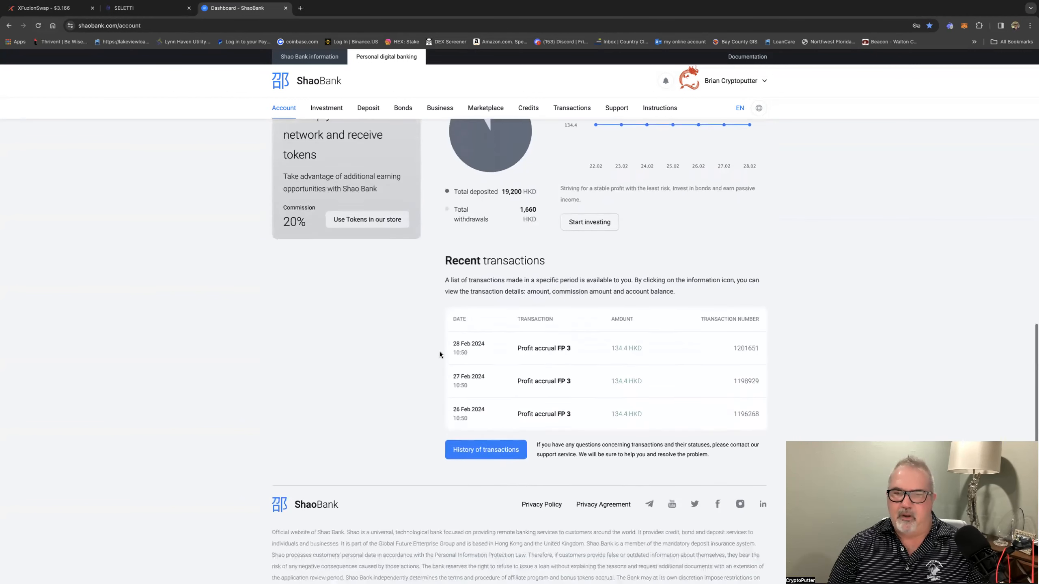
click(486, 448)
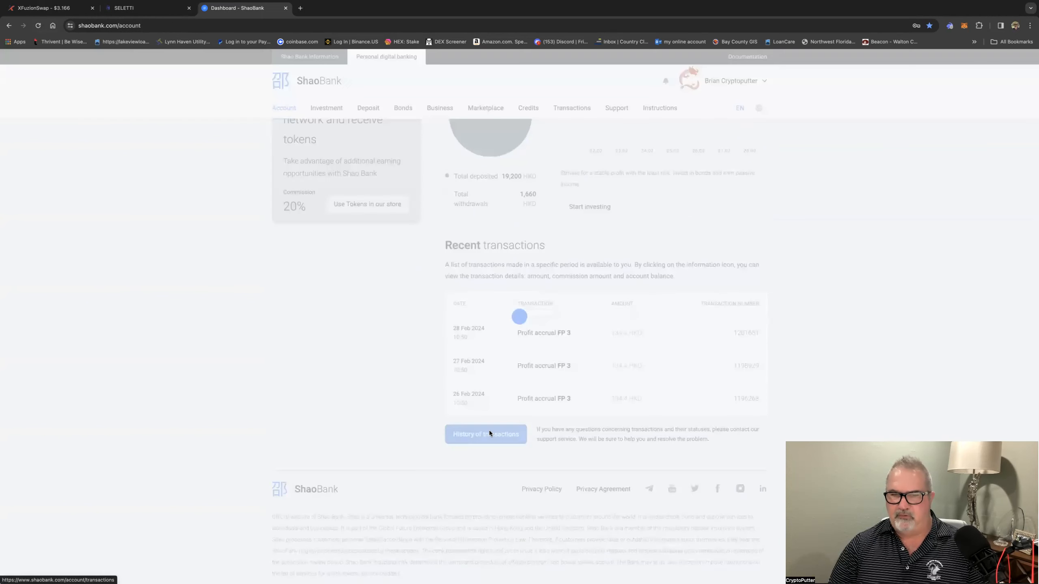
- Browse All transaction history to the 17 Feb 1,660 HKD withdrawal among 134.4 HKD FP 3 accruals, then back to top
click(486, 434)
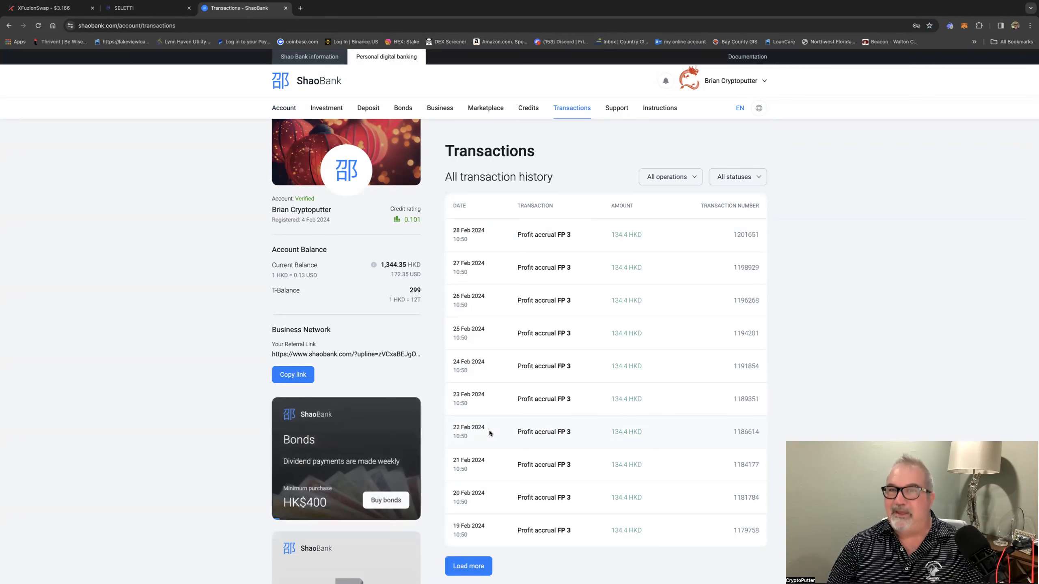
click(467, 566)
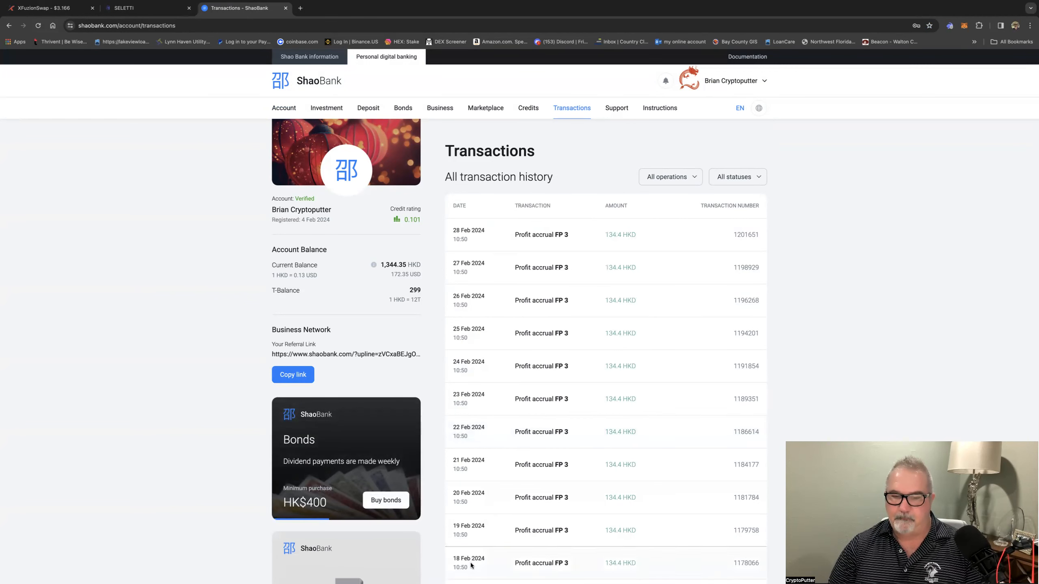
scroll(down, 3)
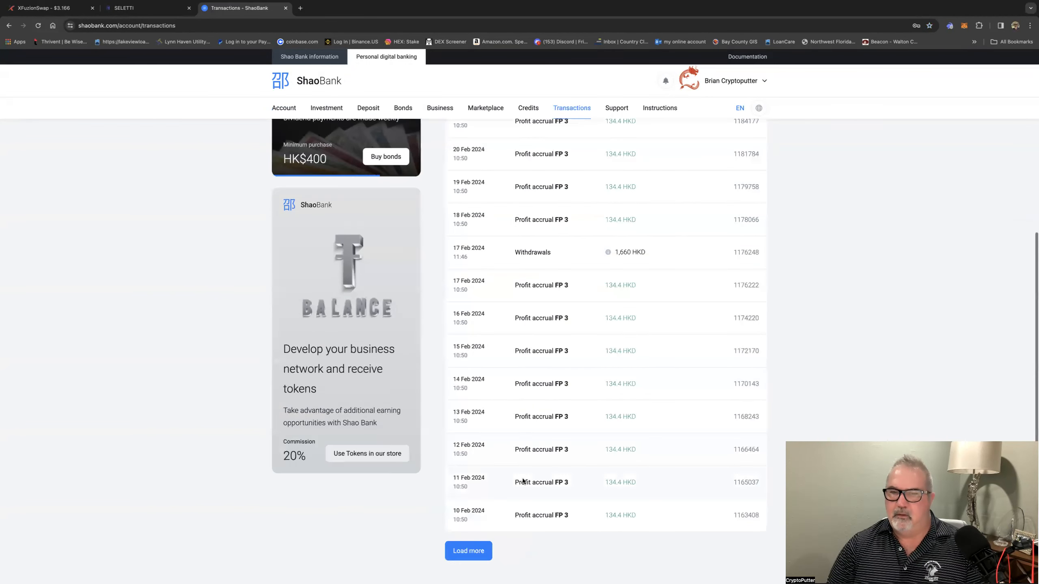
click(467, 550)
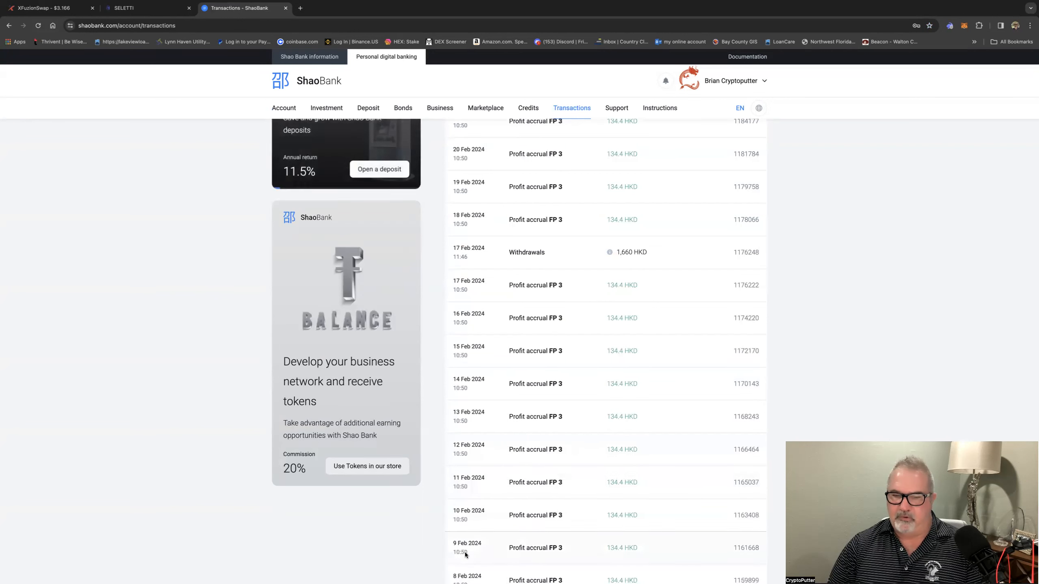
scroll(down, 3)
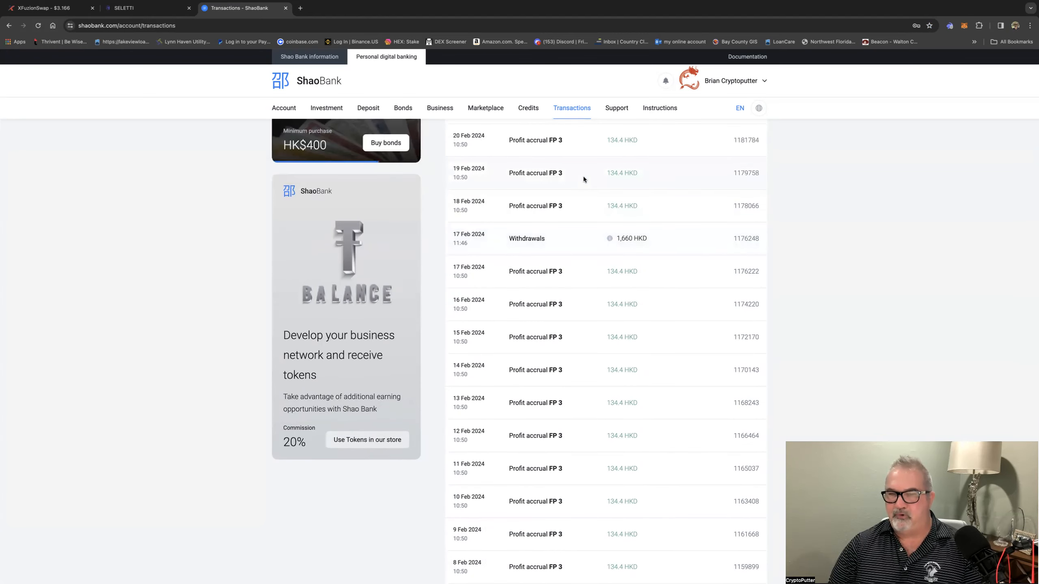
scroll(up, 3)
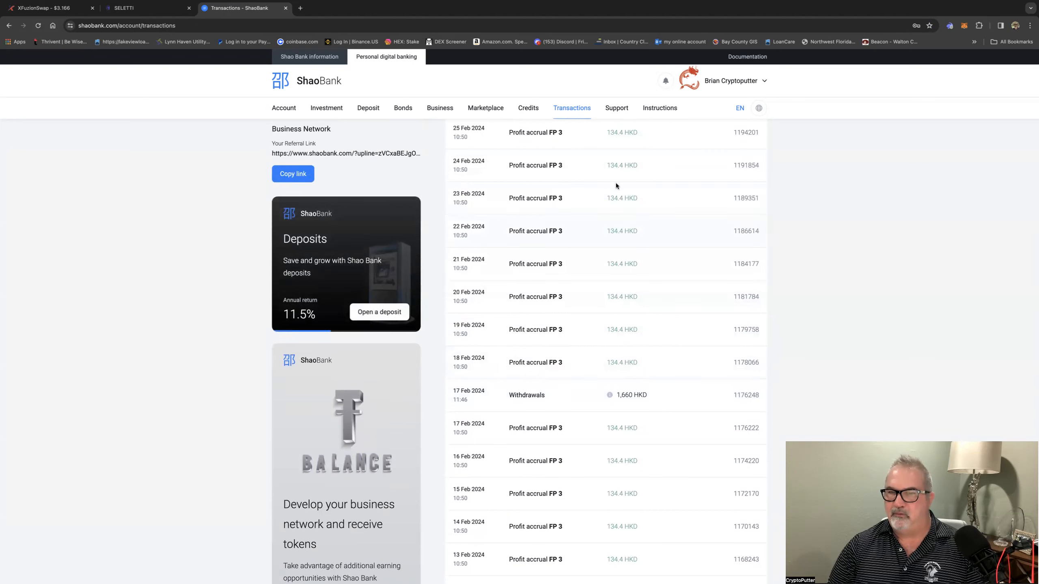
mouse_move(456, 417)
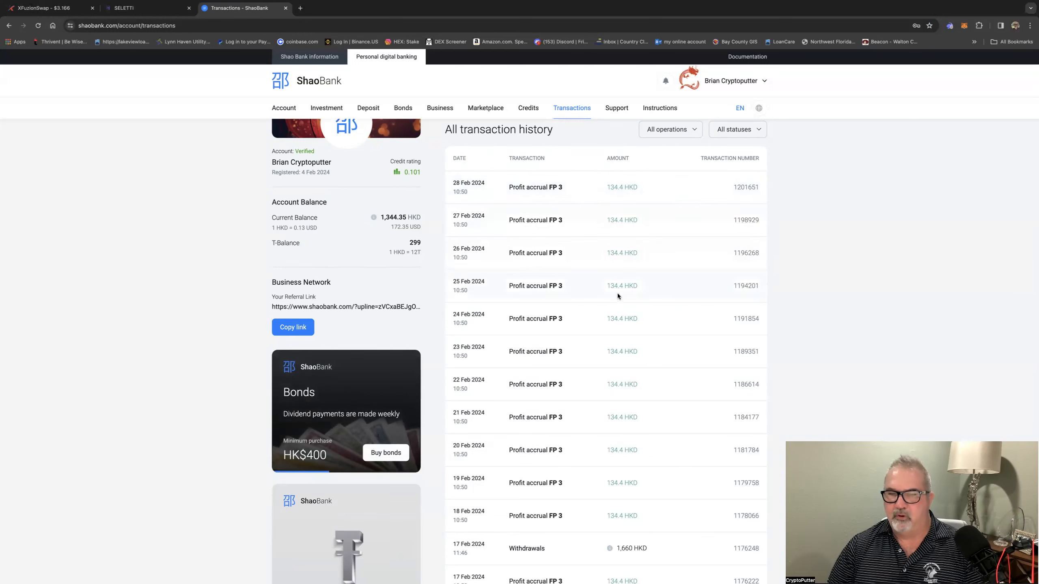
mouse_move(616, 204)
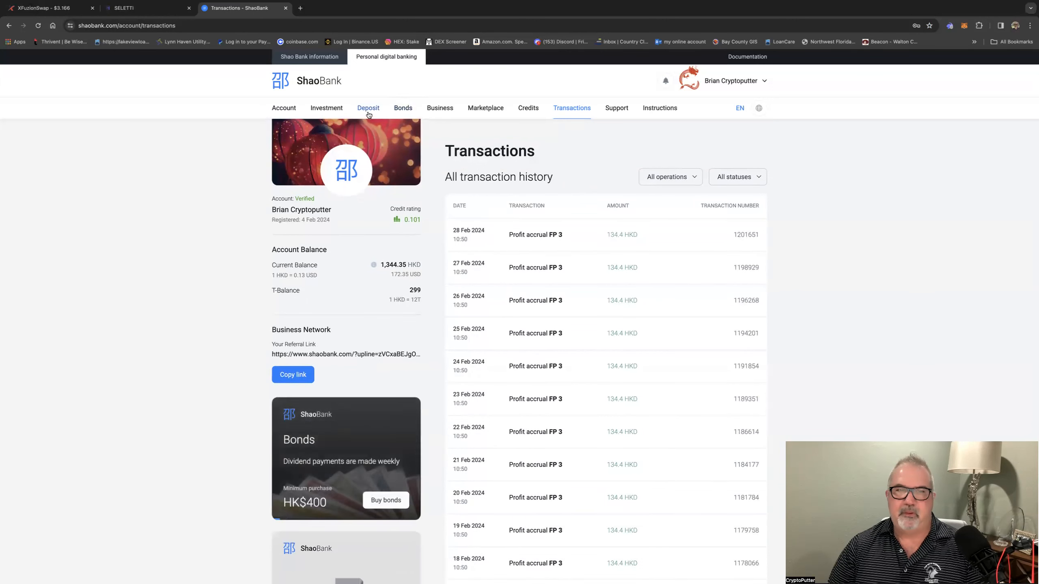
mouse_move(326, 108)
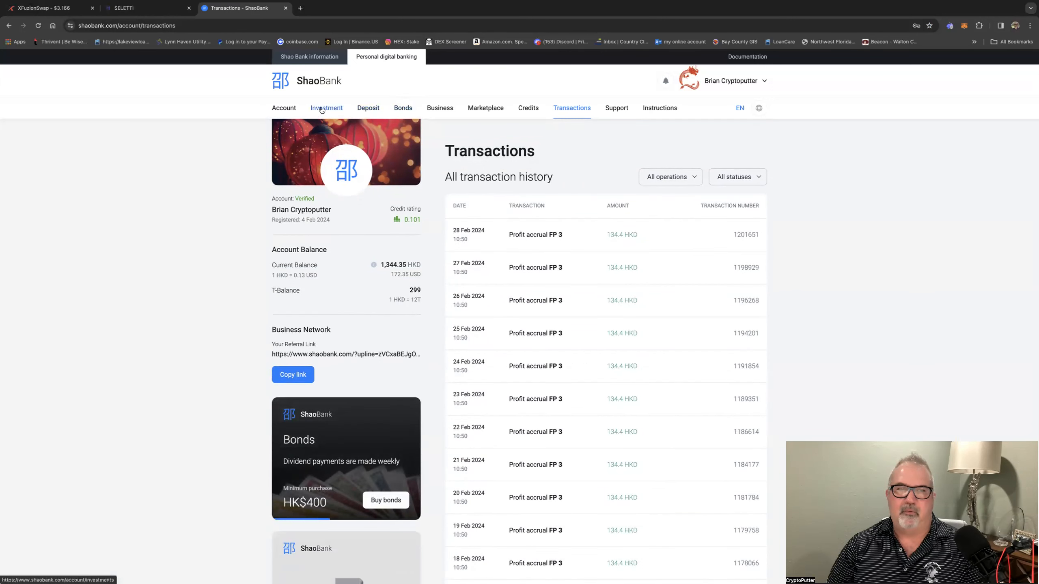
- Back on the Withdraw form, enter 1425 HKD and the TRC20 wallet address 0x4c8a...69A7
click(283, 108)
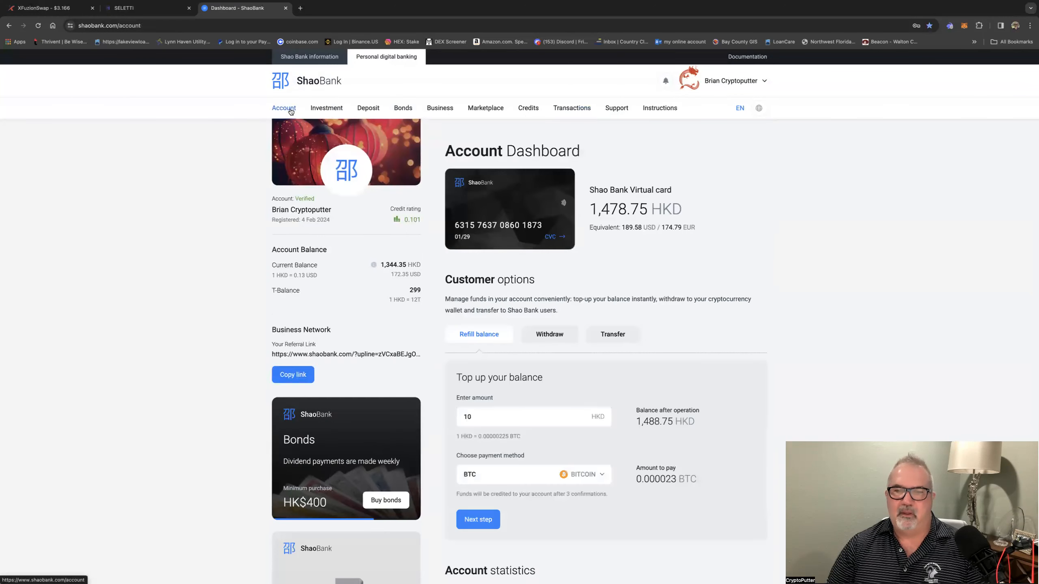
scroll(down, 3)
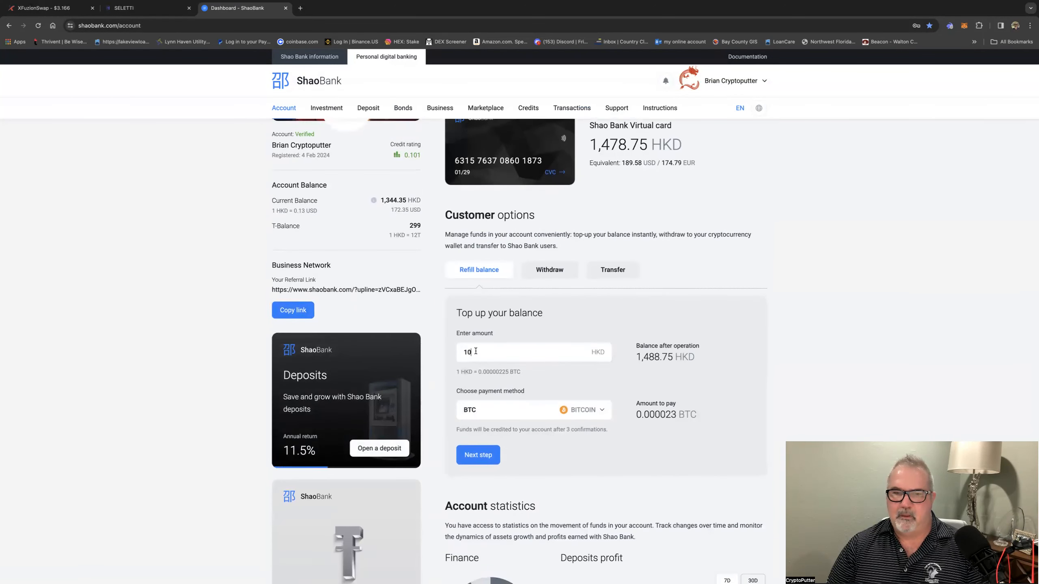
key(Backspace)
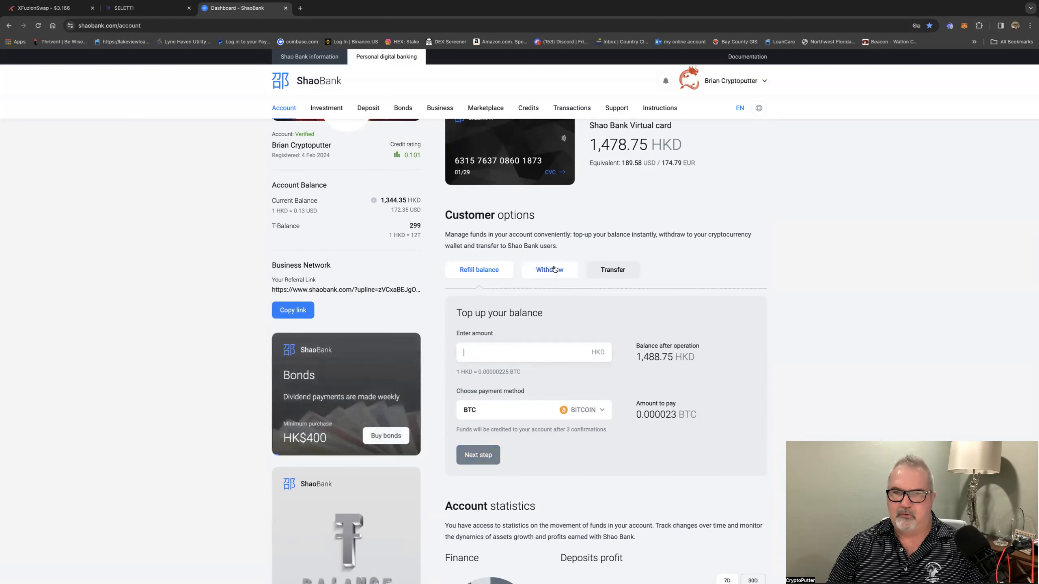
click(549, 269)
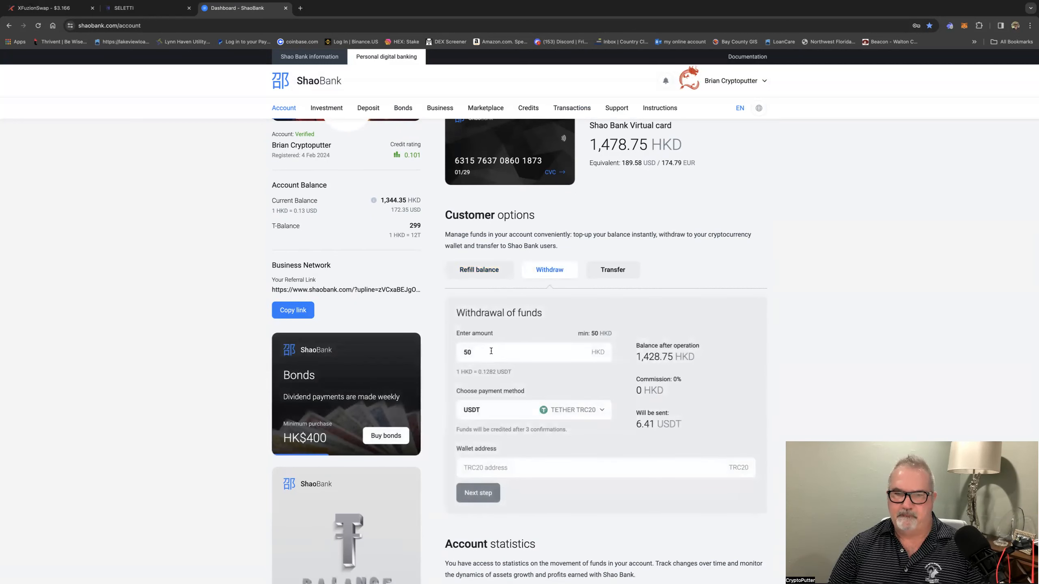
key(Backspace)
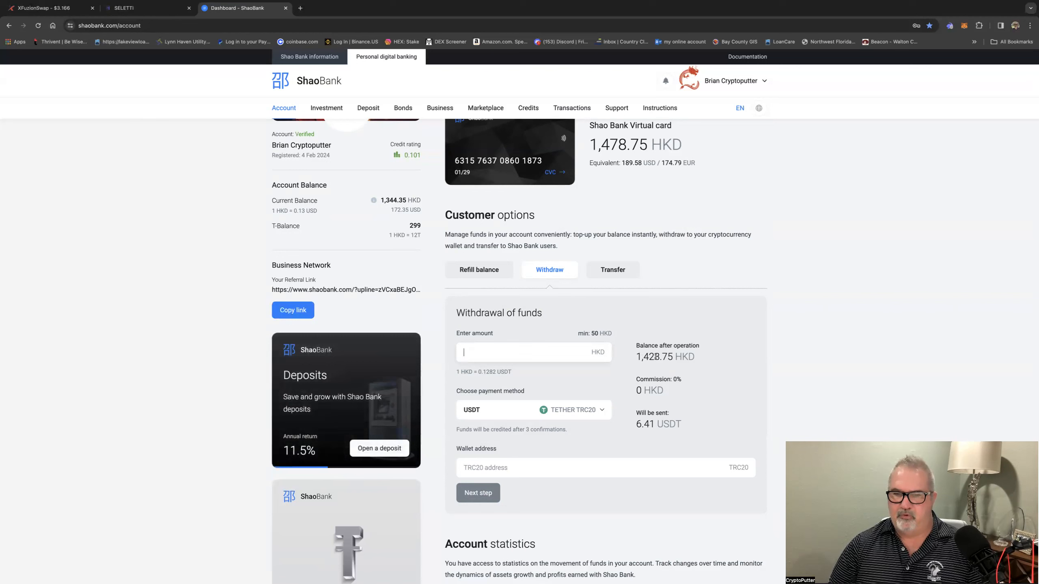
text(1)
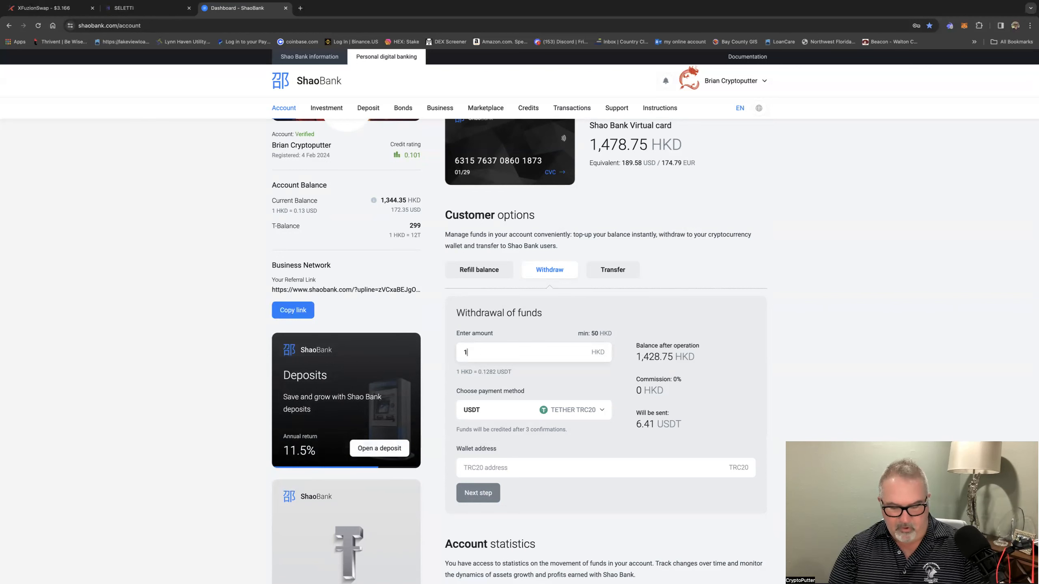
text(425)
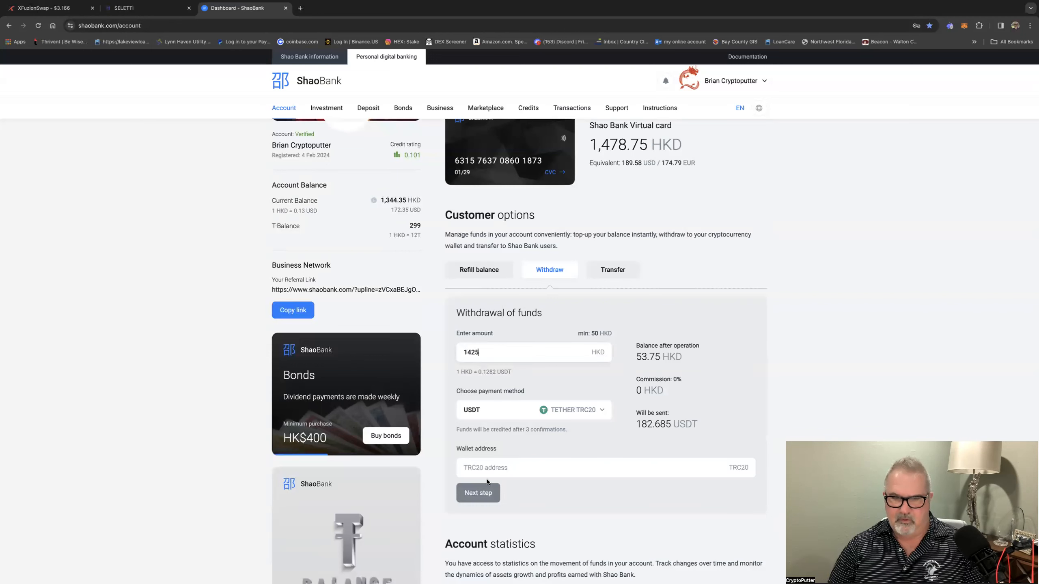
click(597, 467)
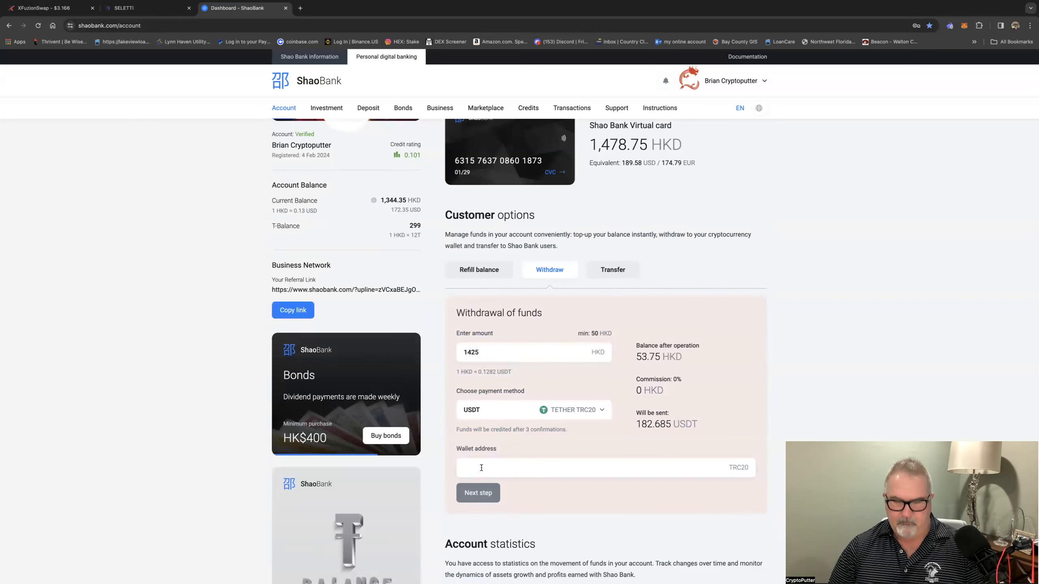
text(0x4c8aC0a3316F047C348ae6648e2e7318379C69A7)
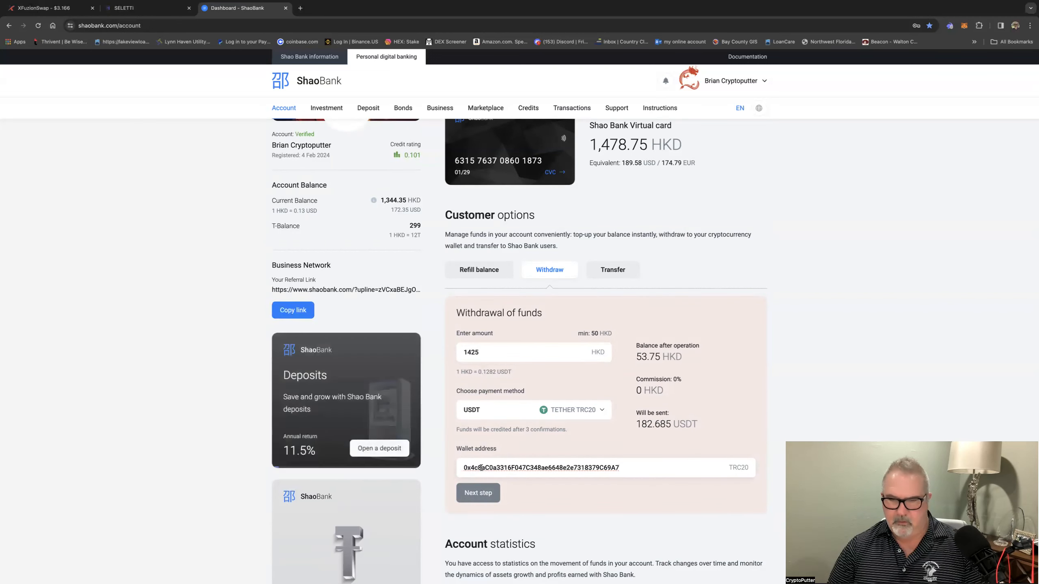
- Revise the withdrawal amount to 1300 HKD, giving 166.66 USDT to send and 178.75 HKD remaining
scroll(down, 3)
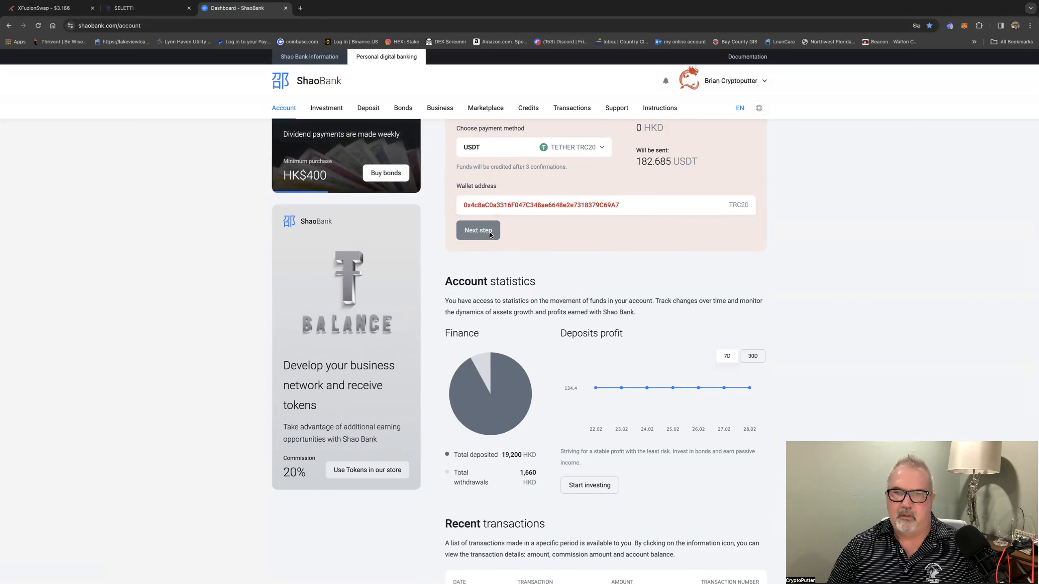
scroll(up, 3)
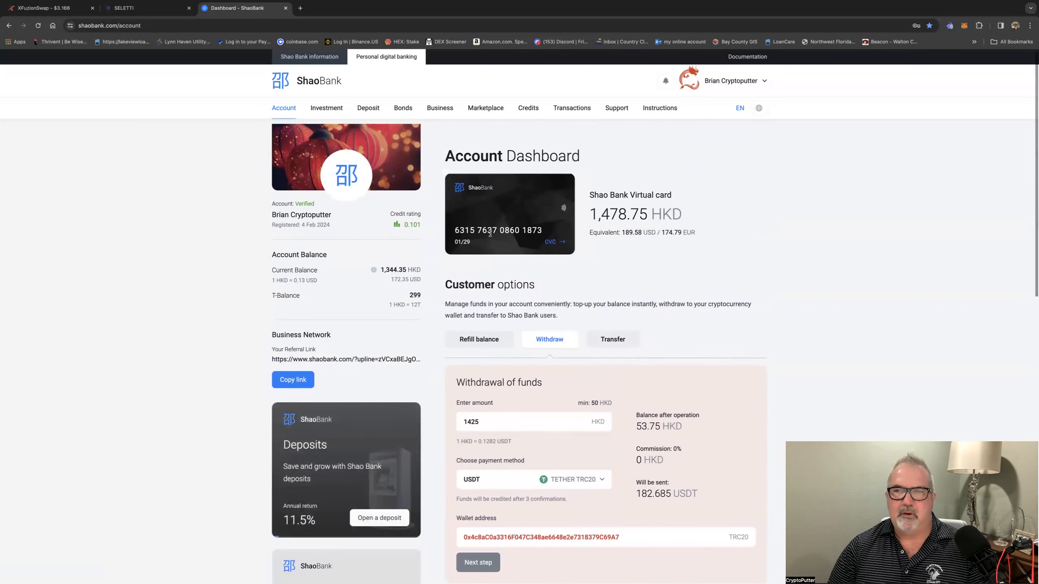
scroll(down, 3)
text(1475)
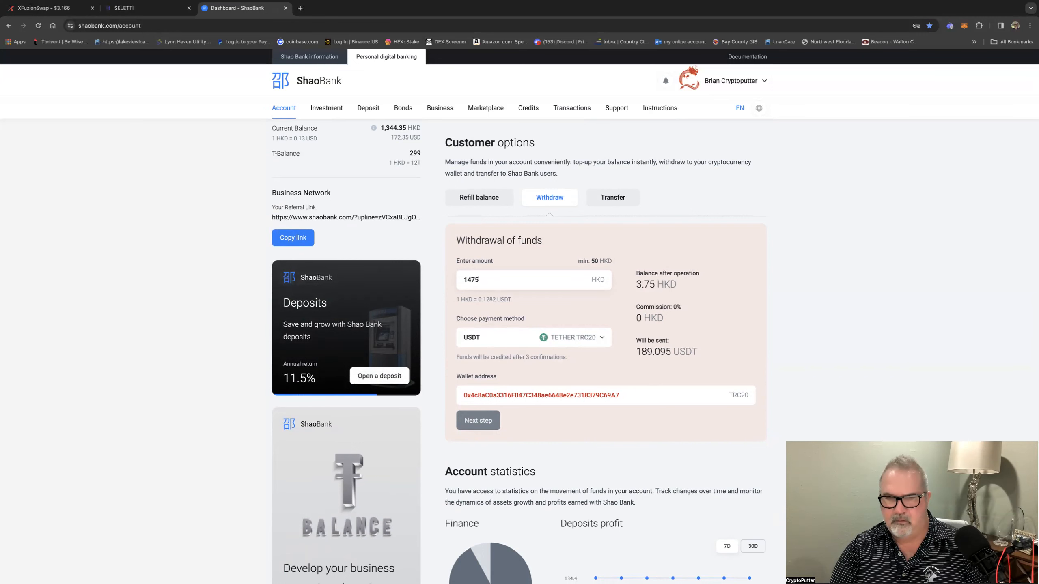
text(1300)
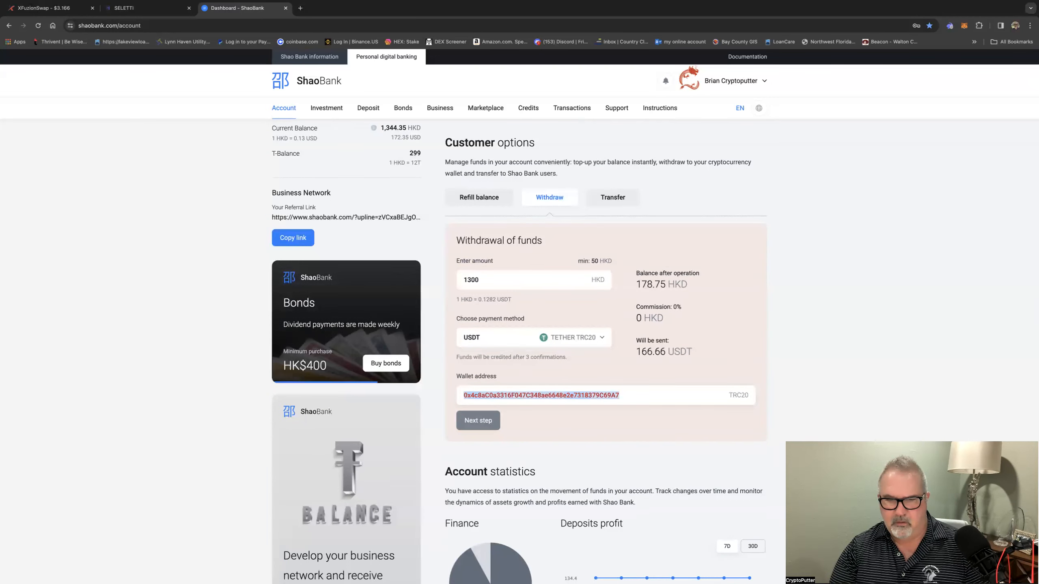
scroll(down, 3)
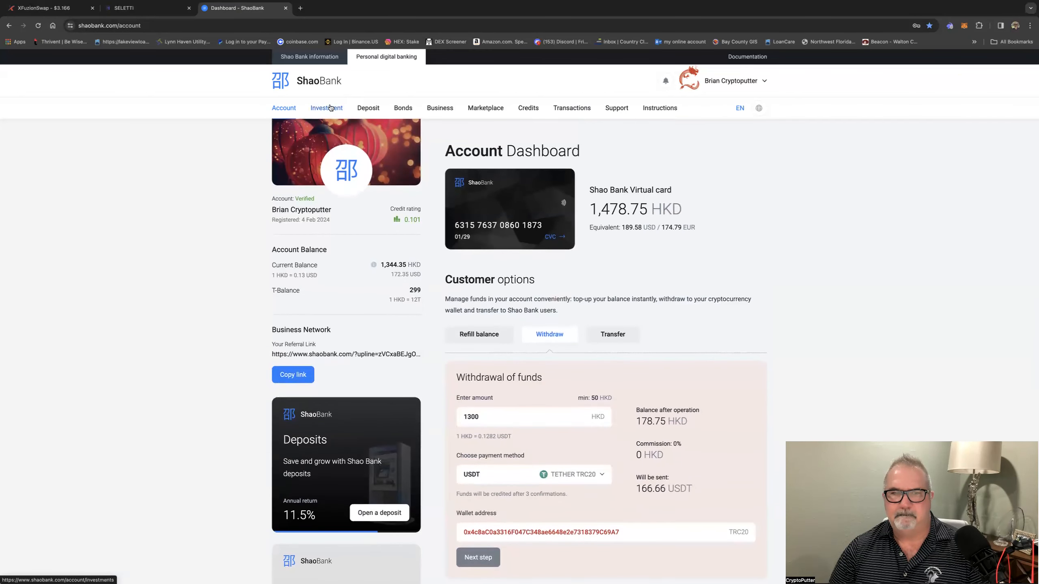
- Review the Investments statistics, then return via the logo to the dashboard's 10 HKD Bitcoin top-up form
click(326, 107)
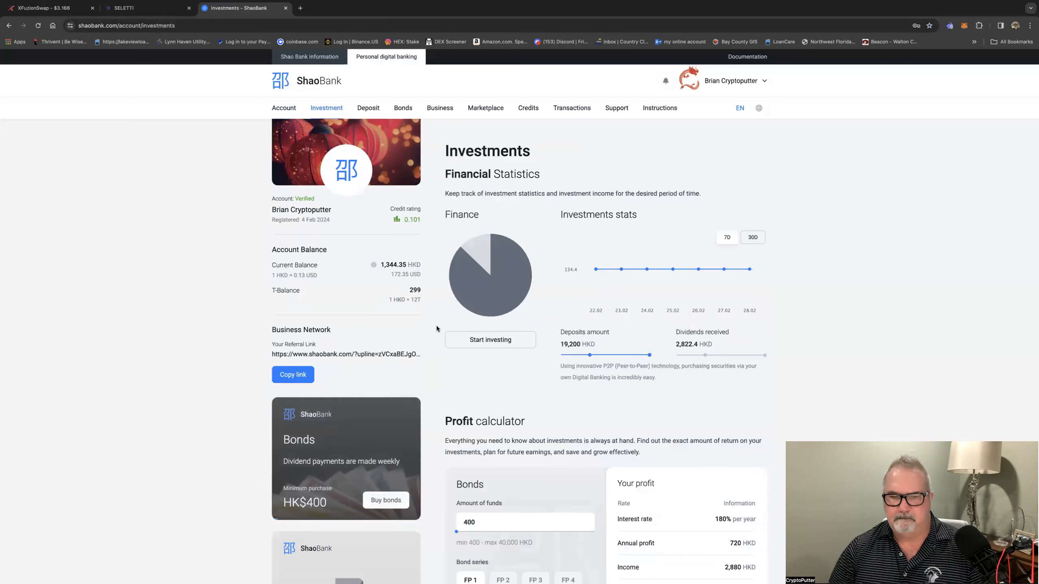
scroll(down, 3)
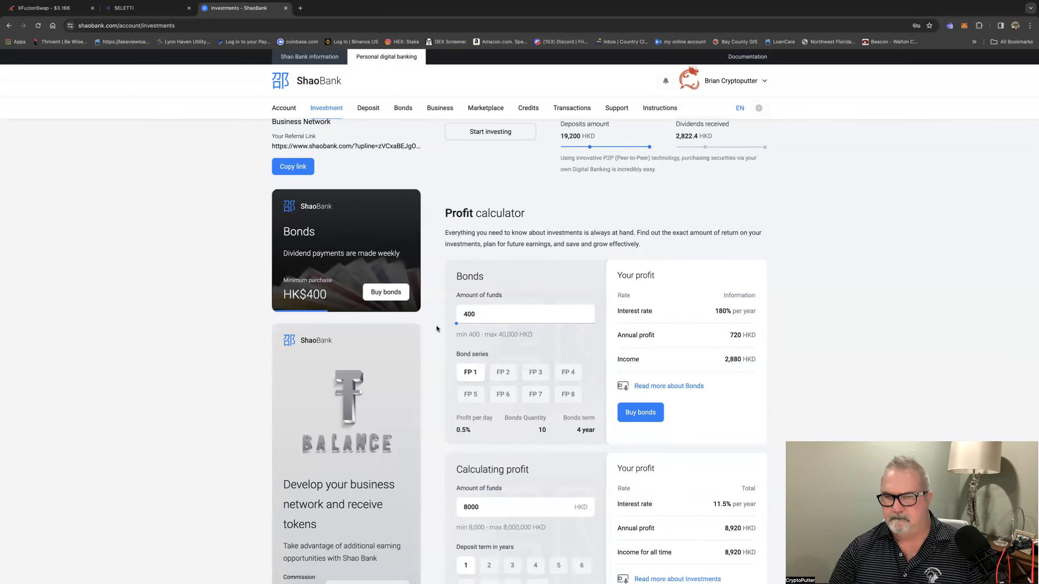
scroll(down, 3)
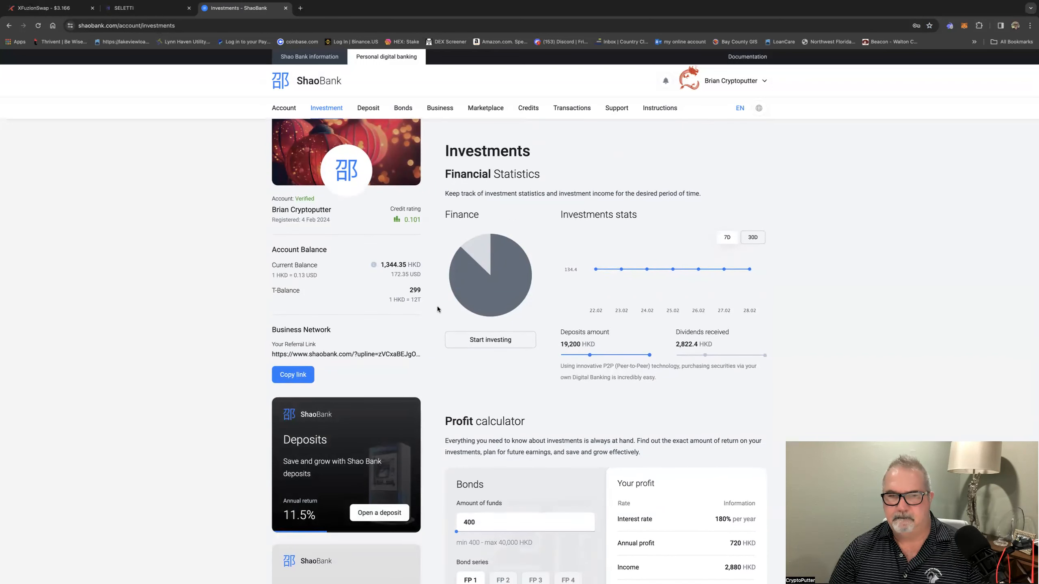
mouse_move(455, 313)
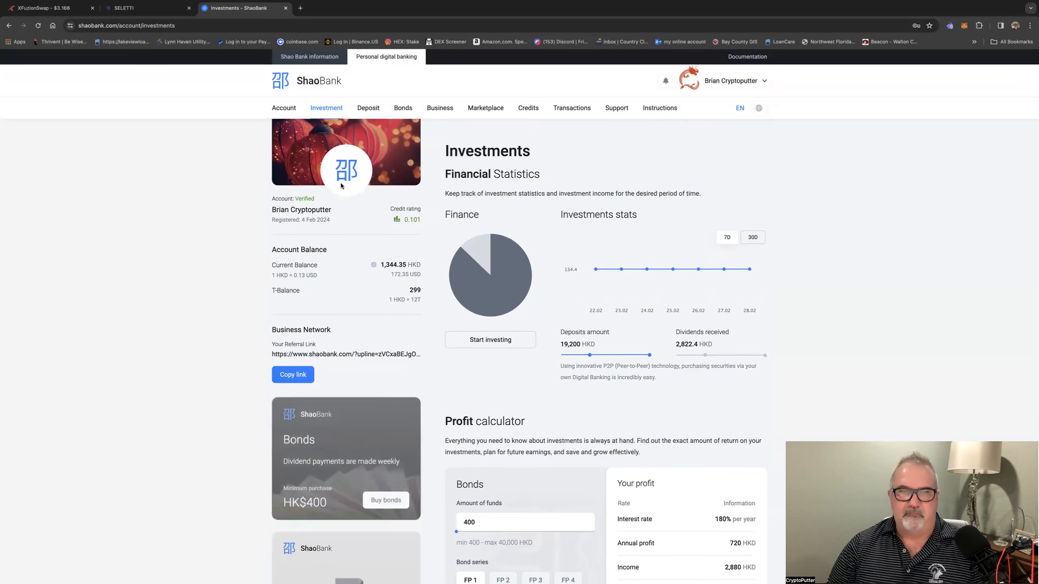
click(283, 107)
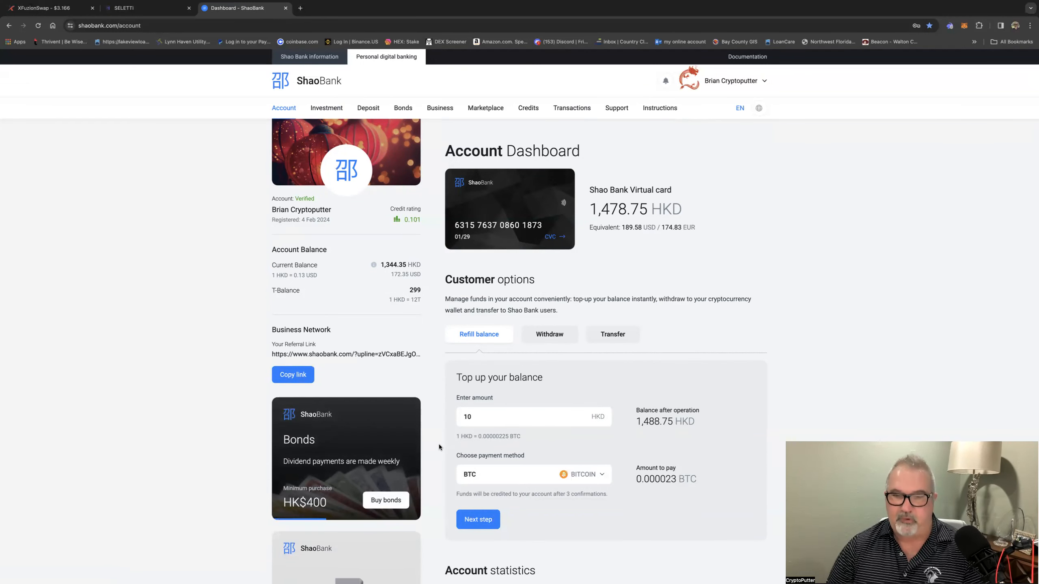
mouse_move(471, 437)
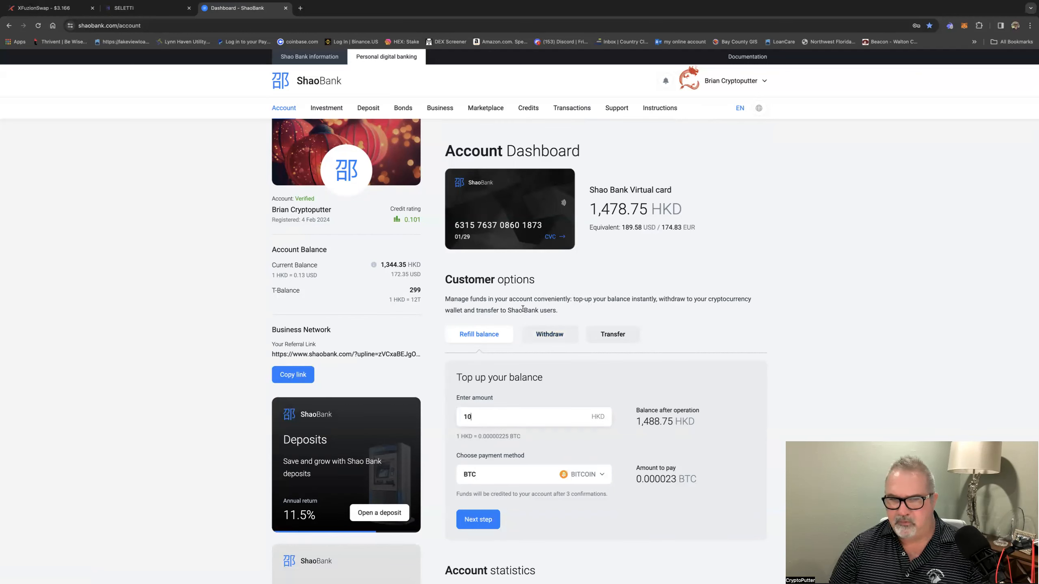
- Switch to Withdraw and set the amount to 1450 HKD (185.89 USDT, 28.75 HKD remaining)
click(549, 334)
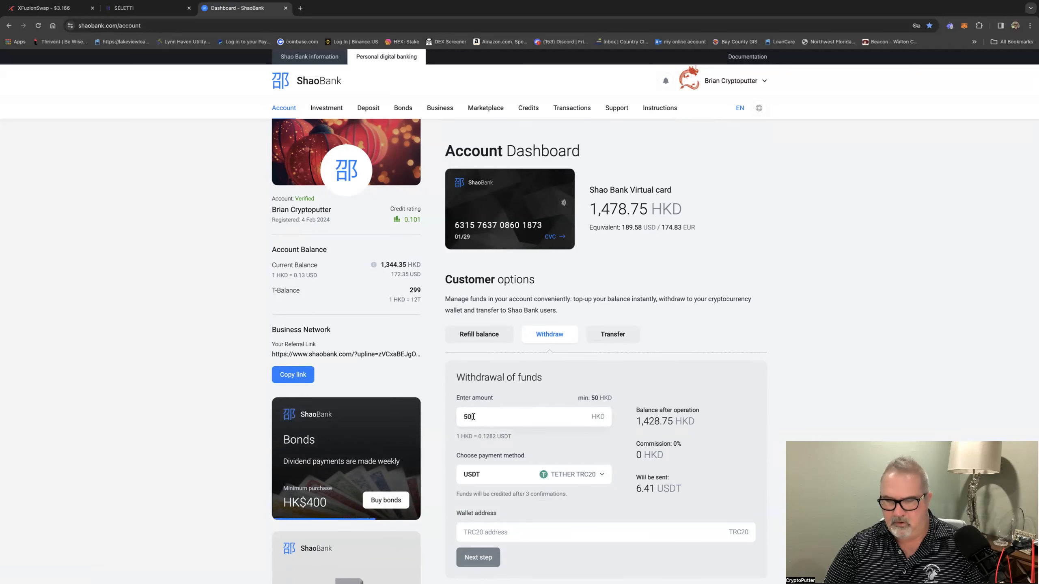
click(530, 416)
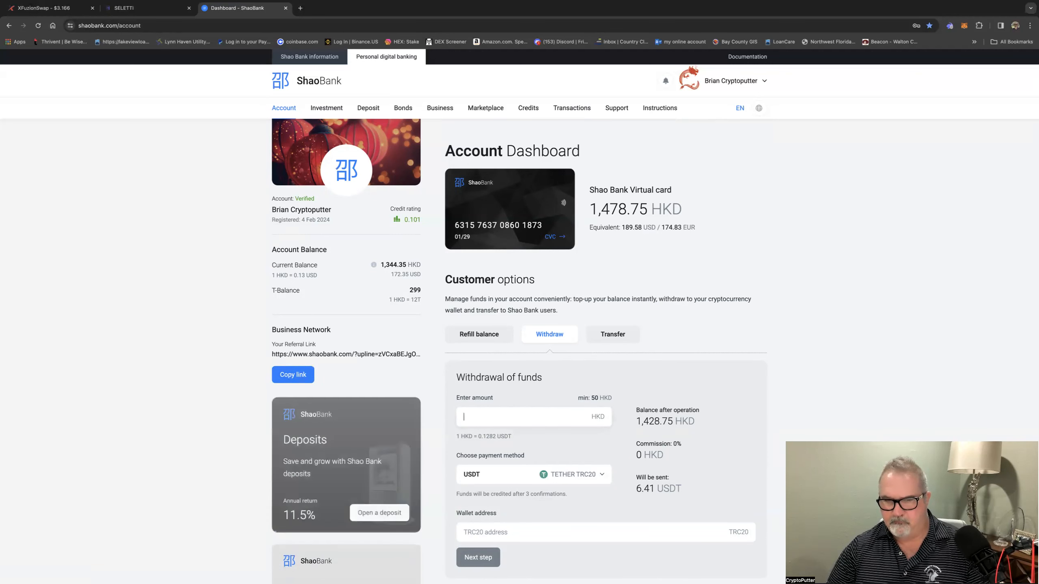
text(50)
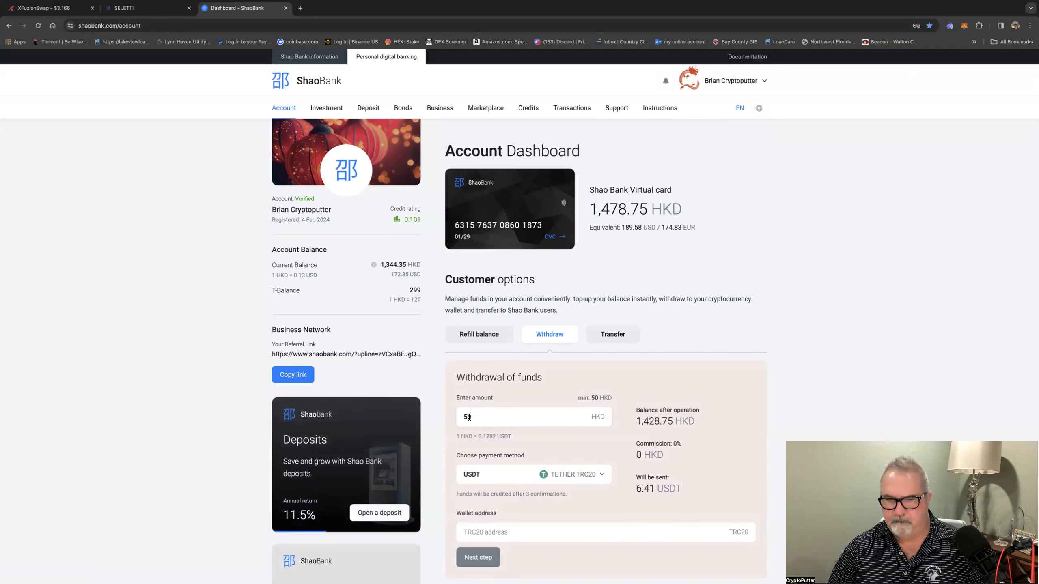
click(530, 417)
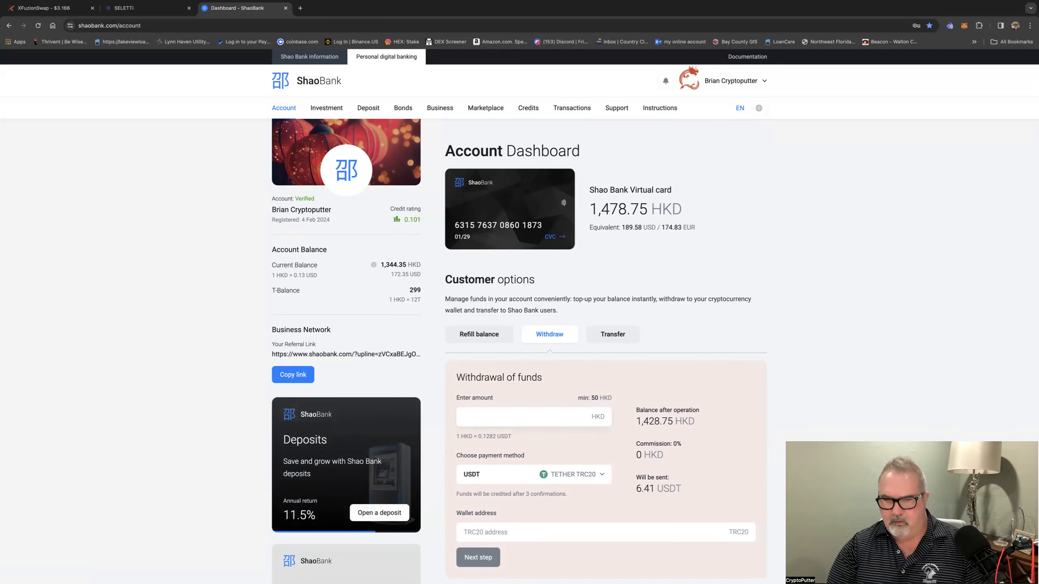
text(1450)
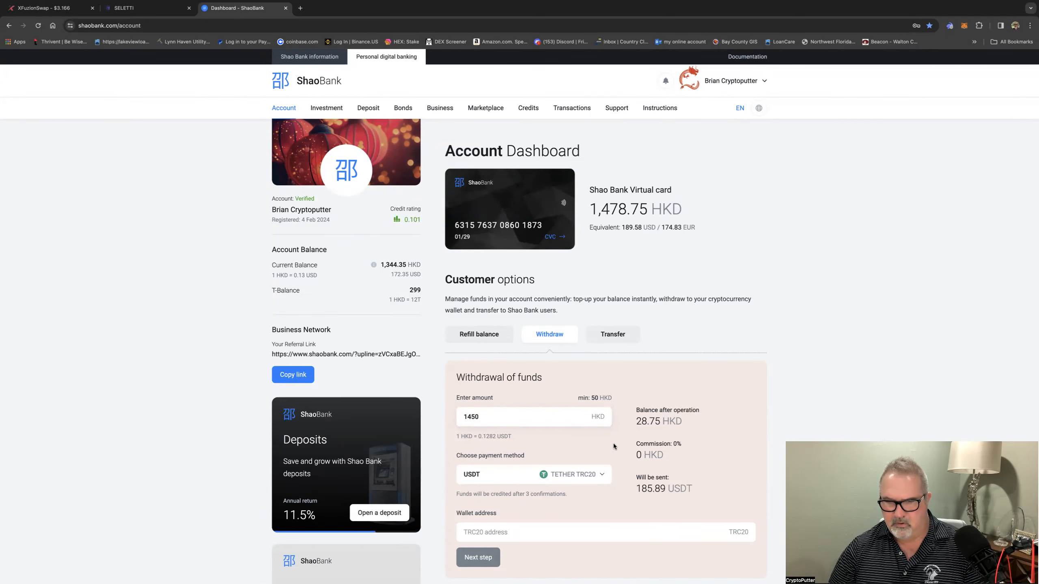
- Confirm TETHER TRC20 as the payment network in the dropdown, checked three times
click(600, 474)
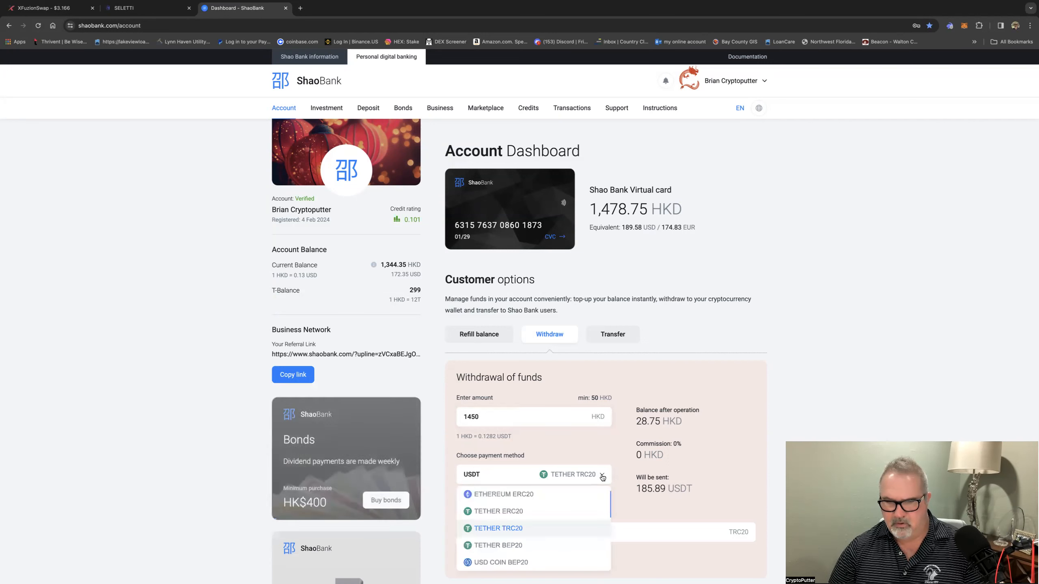
click(498, 528)
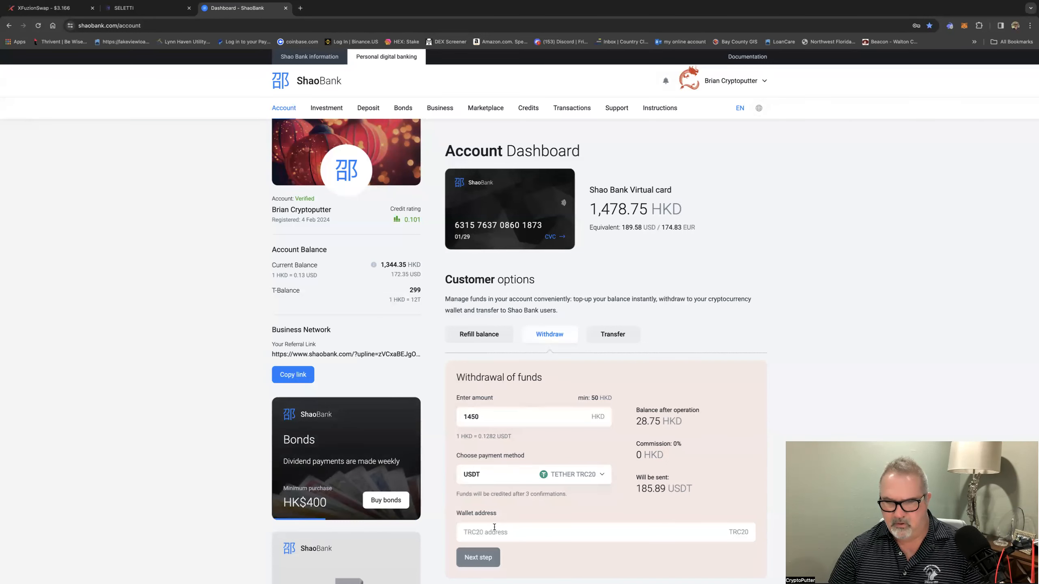
click(533, 474)
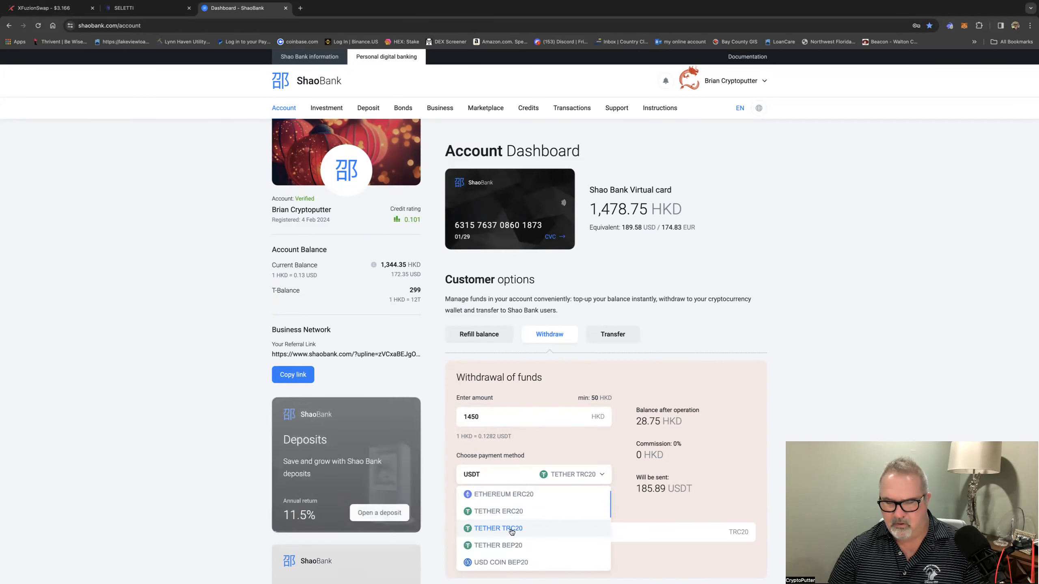
click(497, 528)
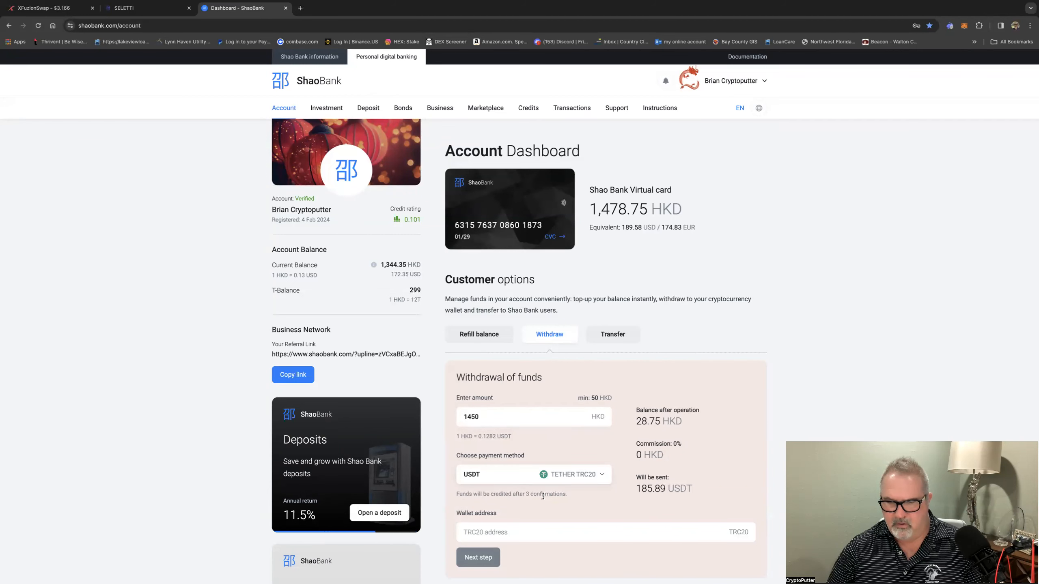
click(532, 474)
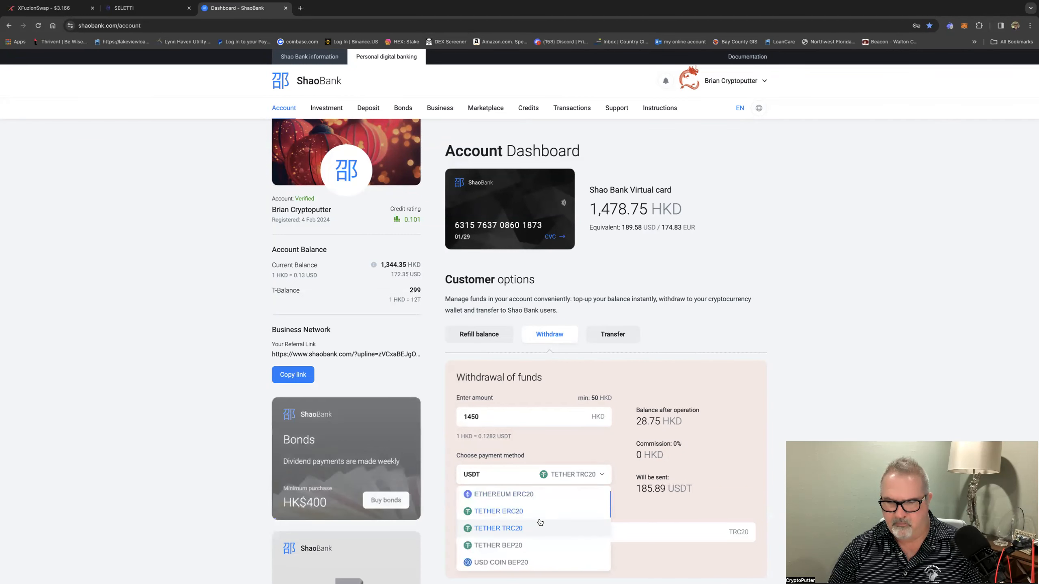
click(498, 528)
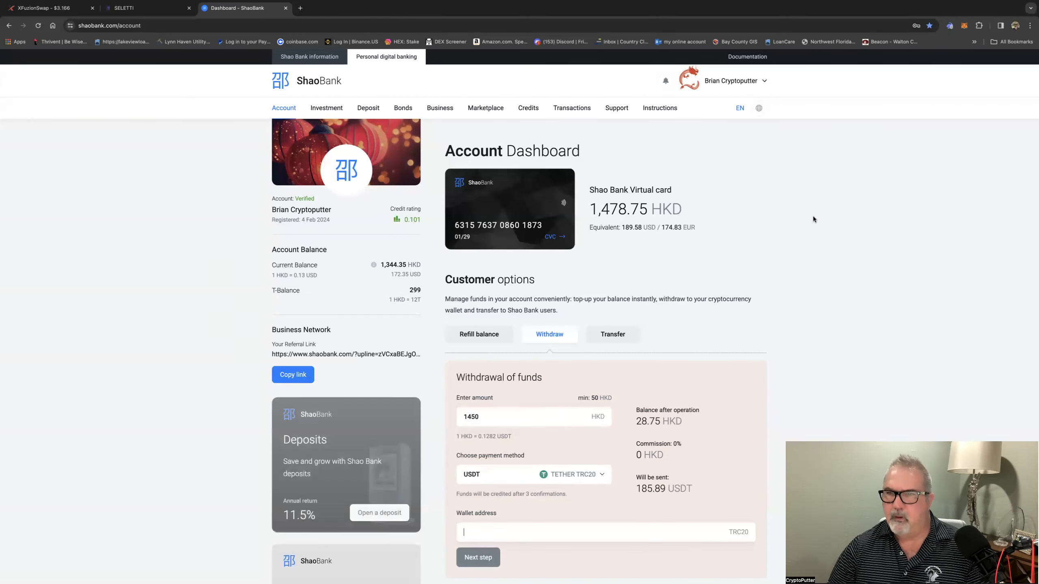
- Enter the TRC20 wallet address for the 1450 HKD (185.89 USDT) withdrawal
click(949, 25)
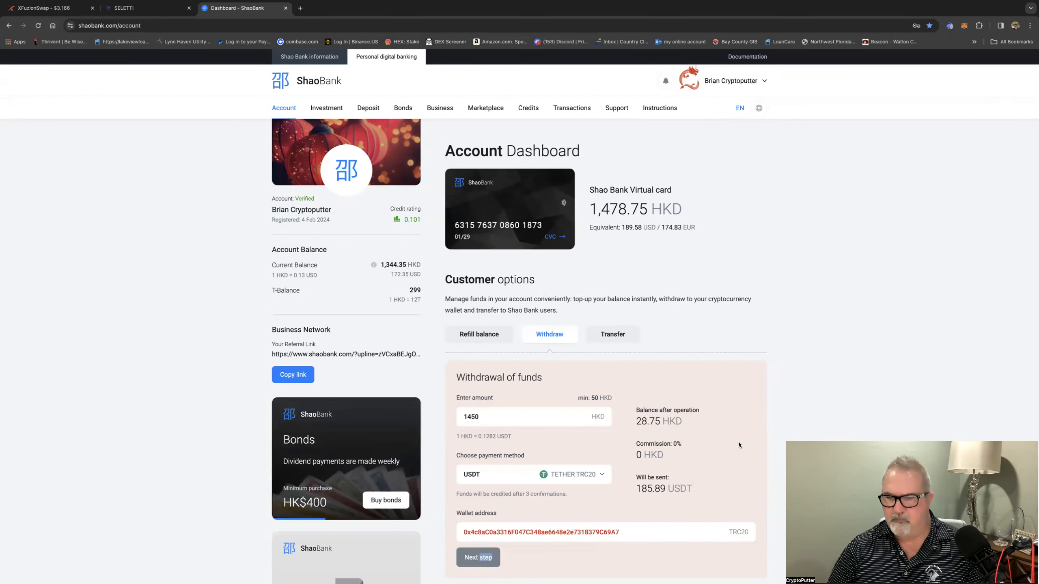
scroll(down, 3)
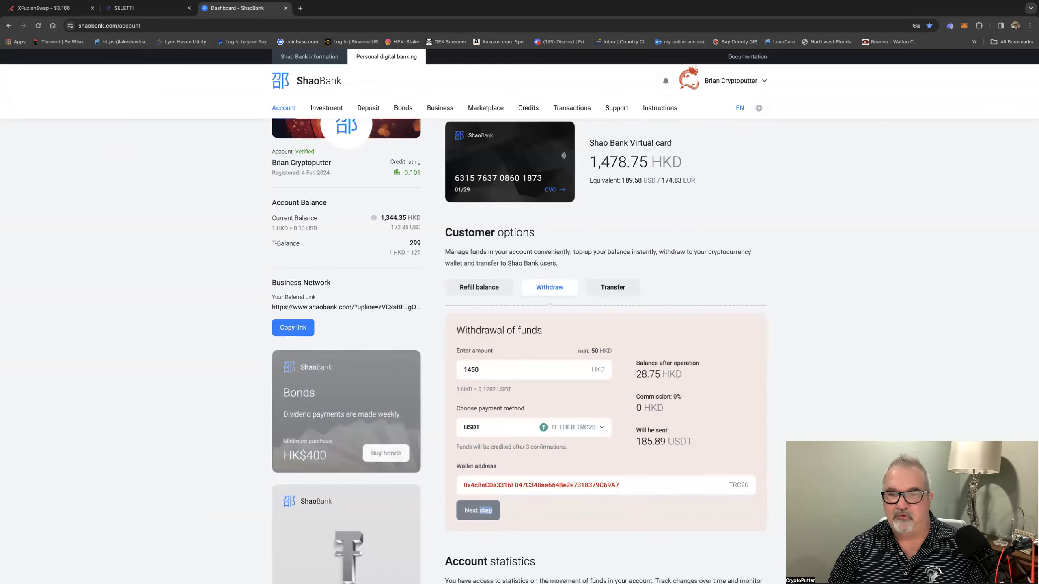
mouse_move(778, 491)
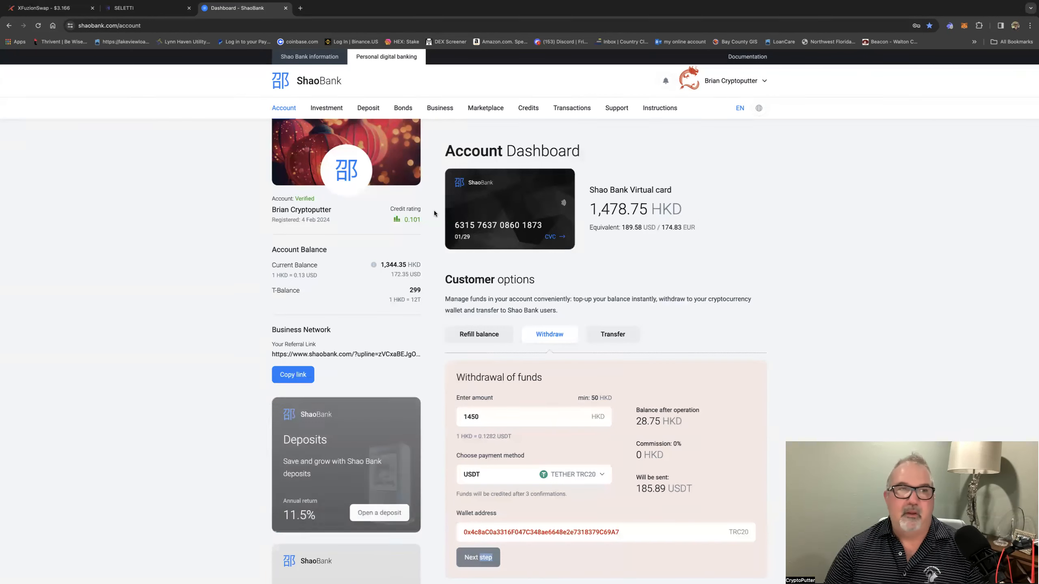
click(139, 8)
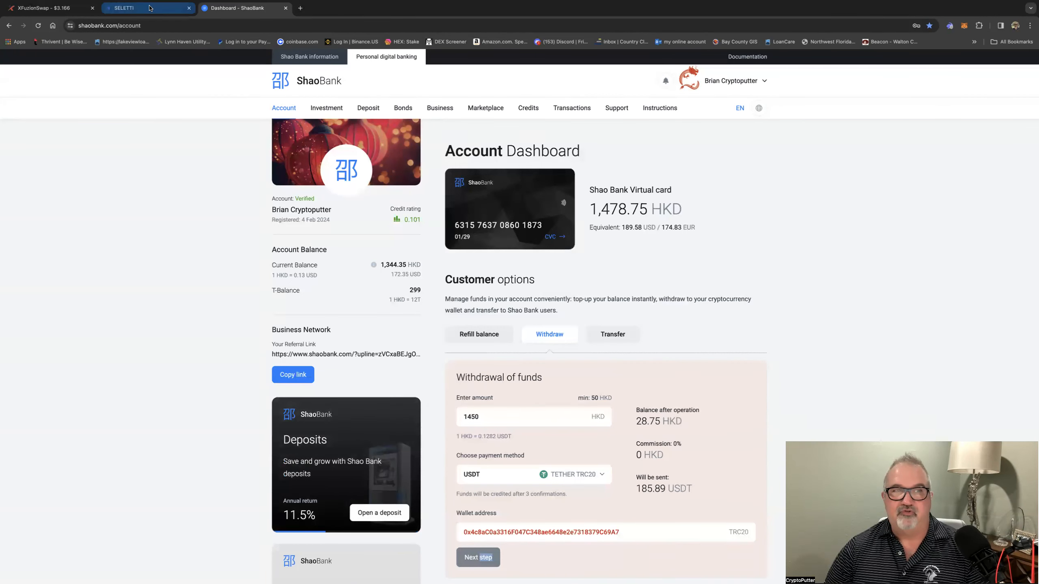
mouse_move(43, 8)
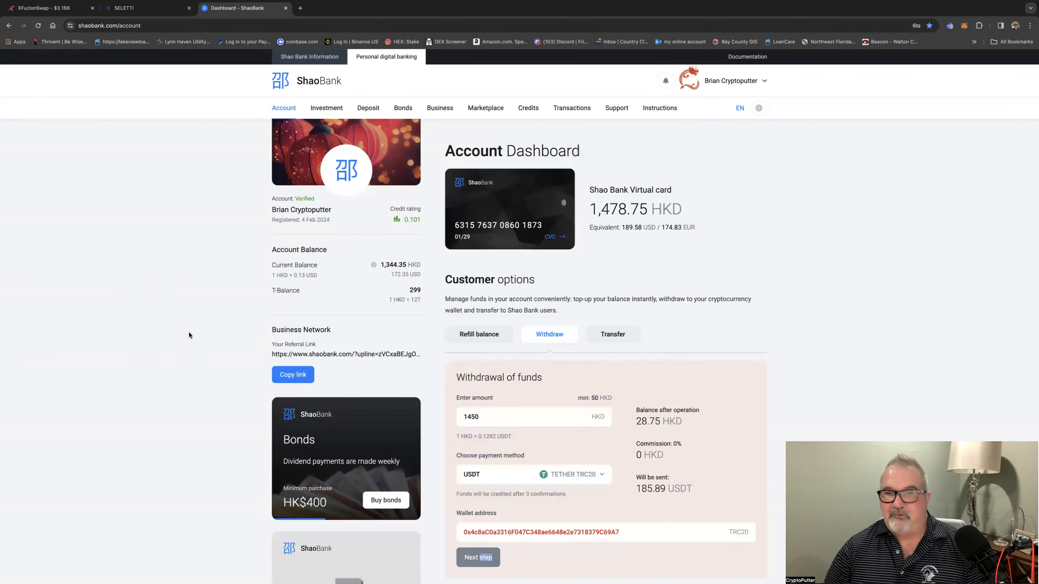
mouse_move(216, 386)
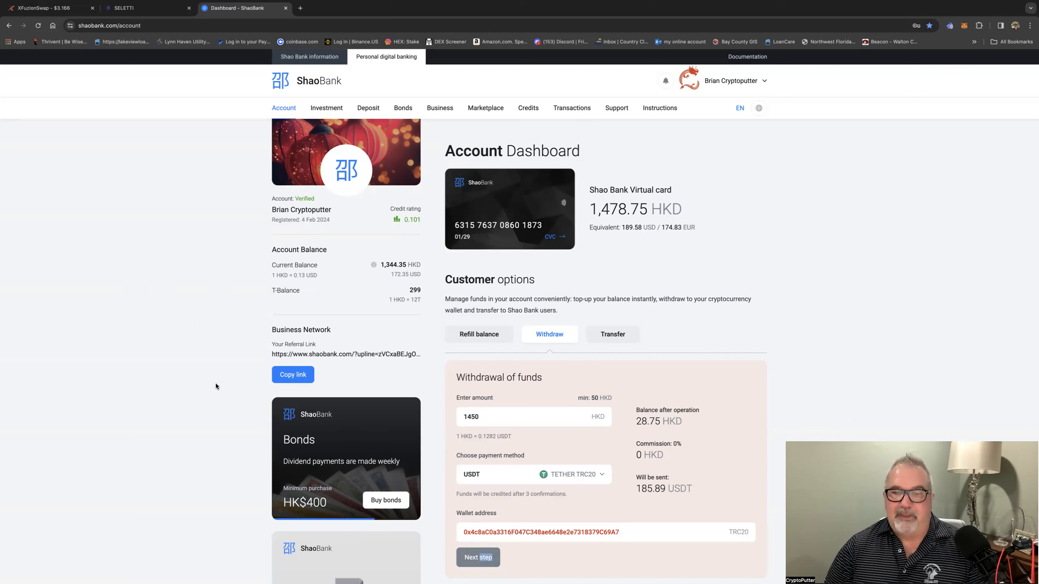